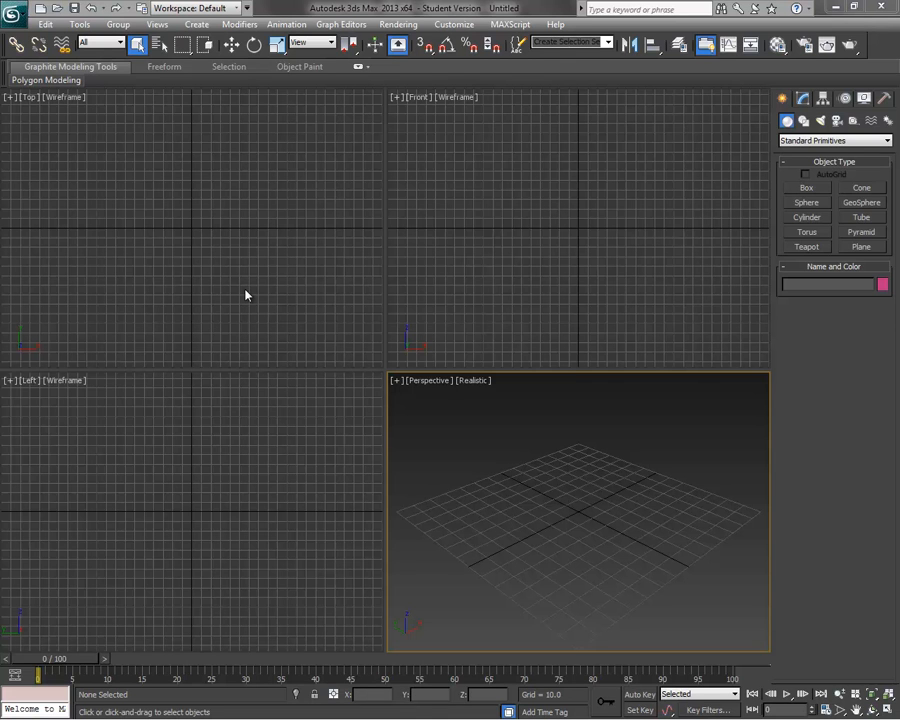
{"action": "mouse_move", "coordinate": [253, 291]}
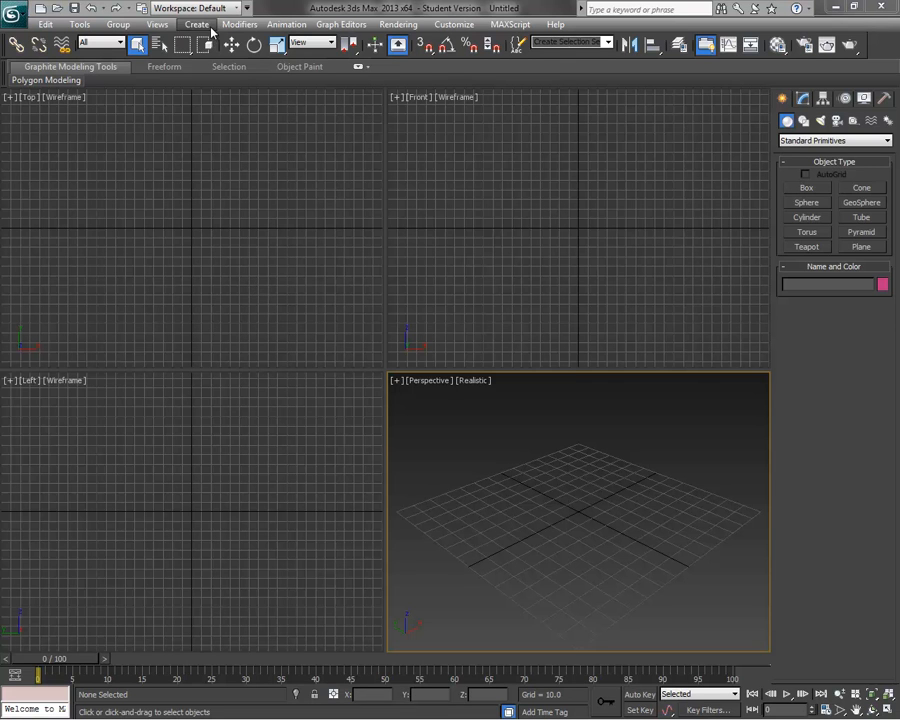
Show the Create menu's object categories, including Standard Primitives (Box, Cone, Sphere).
{"action": "left_click", "coordinate": [203, 24]}
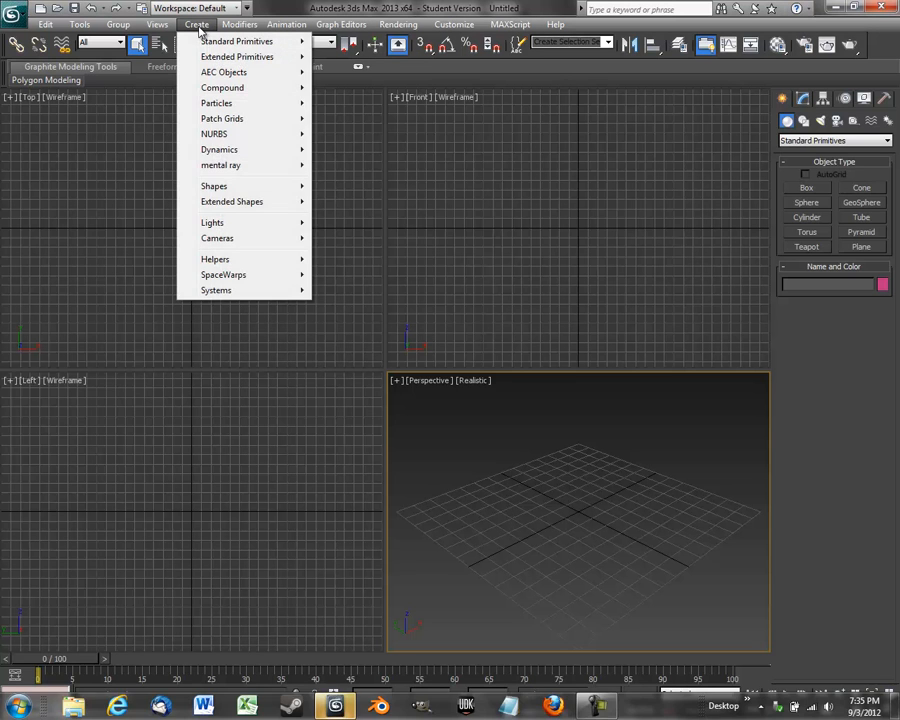
{"action": "mouse_move", "coordinate": [237, 42]}
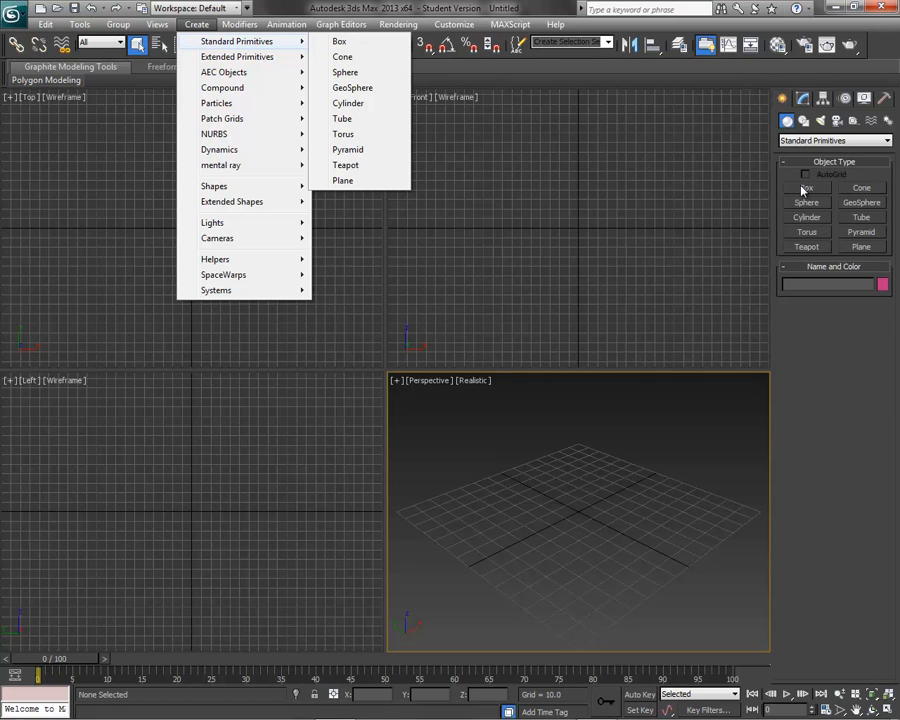
{"action": "mouse_move", "coordinate": [340, 41]}
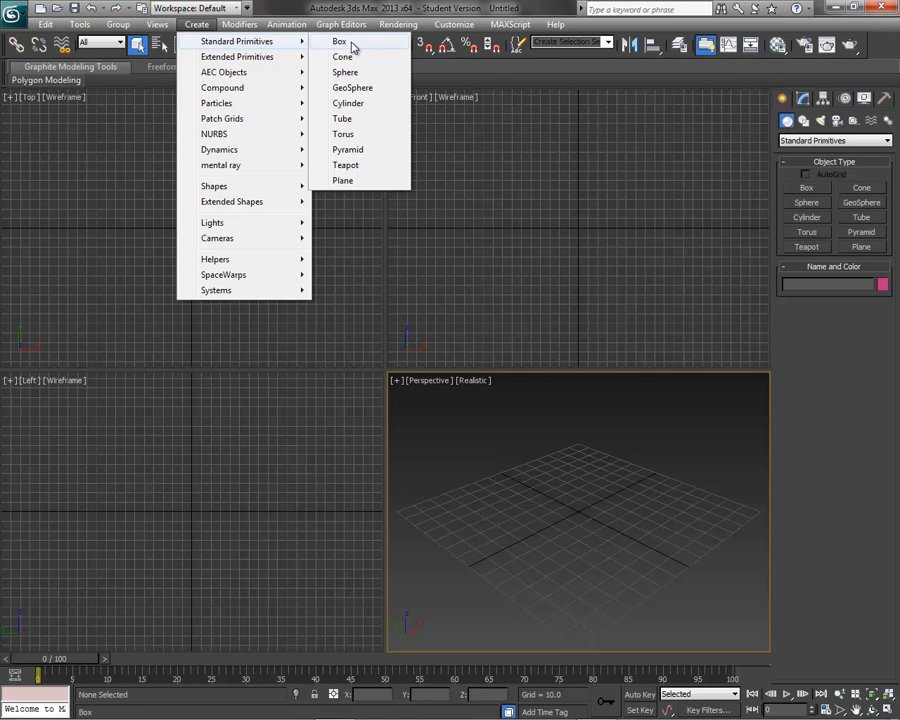
Start a Box and drag out a trial post at the origin, height about -153.
{"action": "left_click", "coordinate": [334, 40]}
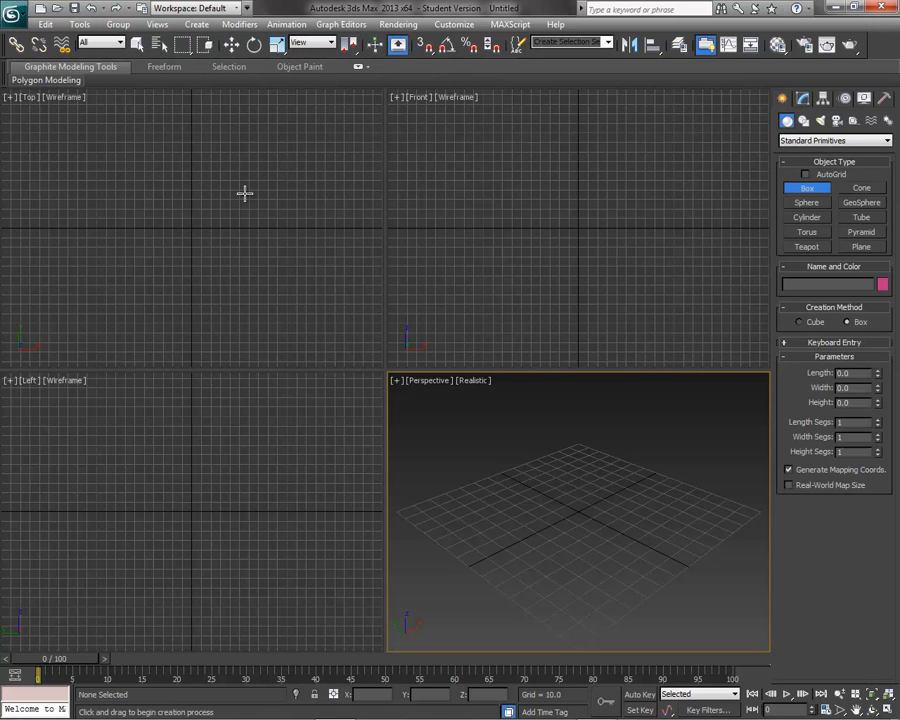
{"action": "mouse_move", "coordinate": [585, 191]}
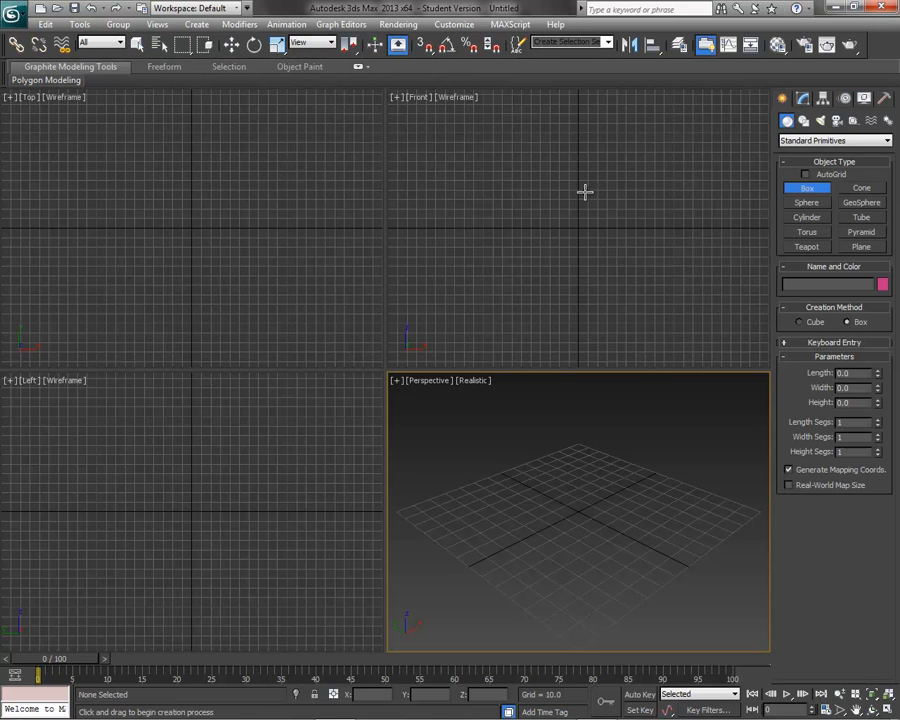
{"action": "mouse_move", "coordinate": [258, 570]}
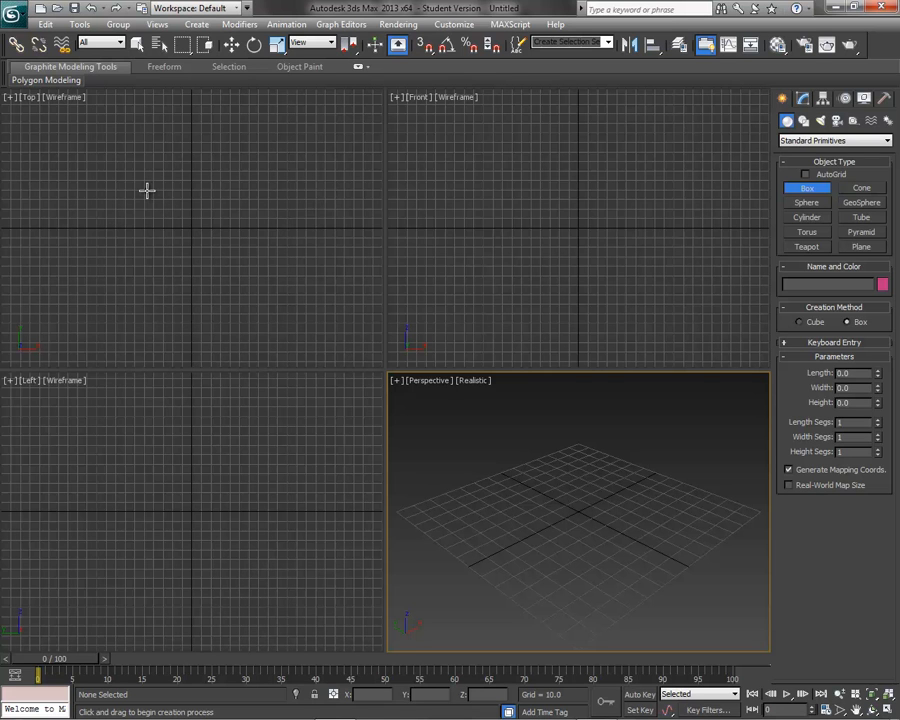
{"action": "mouse_move", "coordinate": [178, 218]}
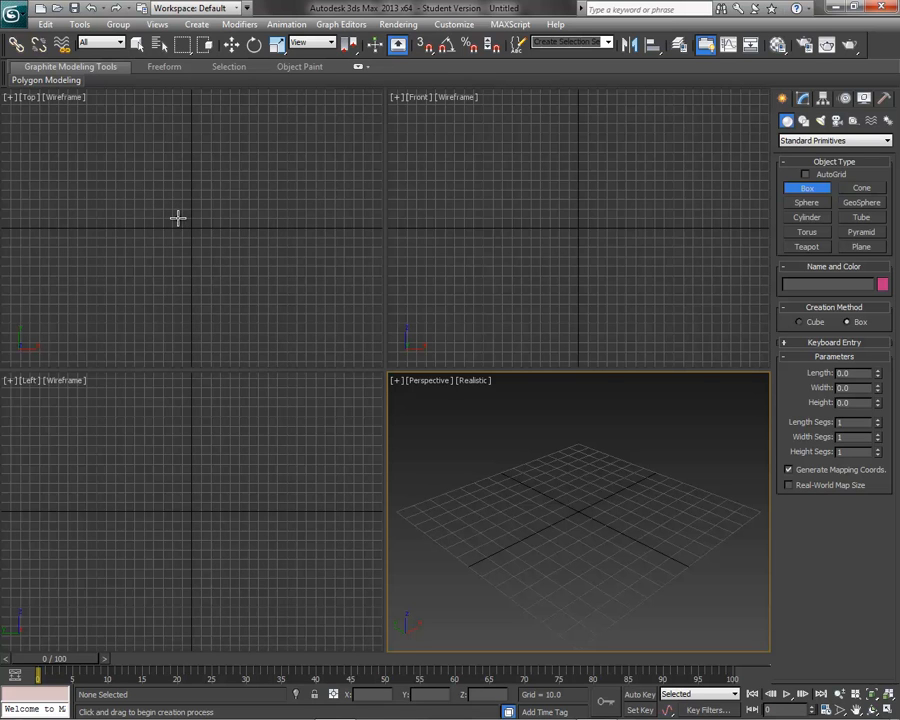
{"action": "mouse_move", "coordinate": [182, 218]}
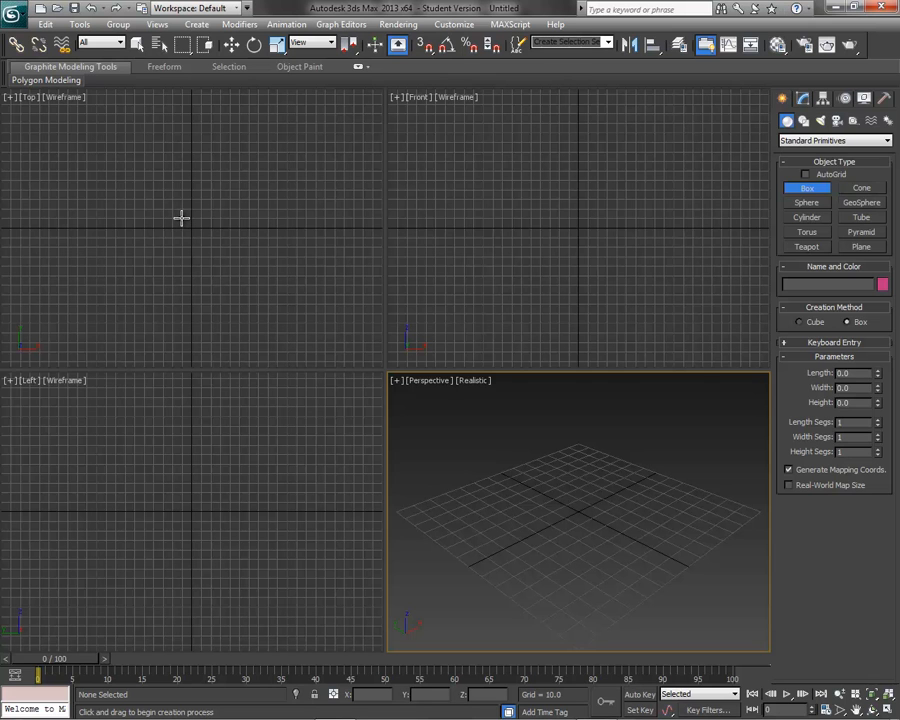
{"action": "left_click_drag", "start_coordinate": [182, 218], "coordinate": [213, 252]}
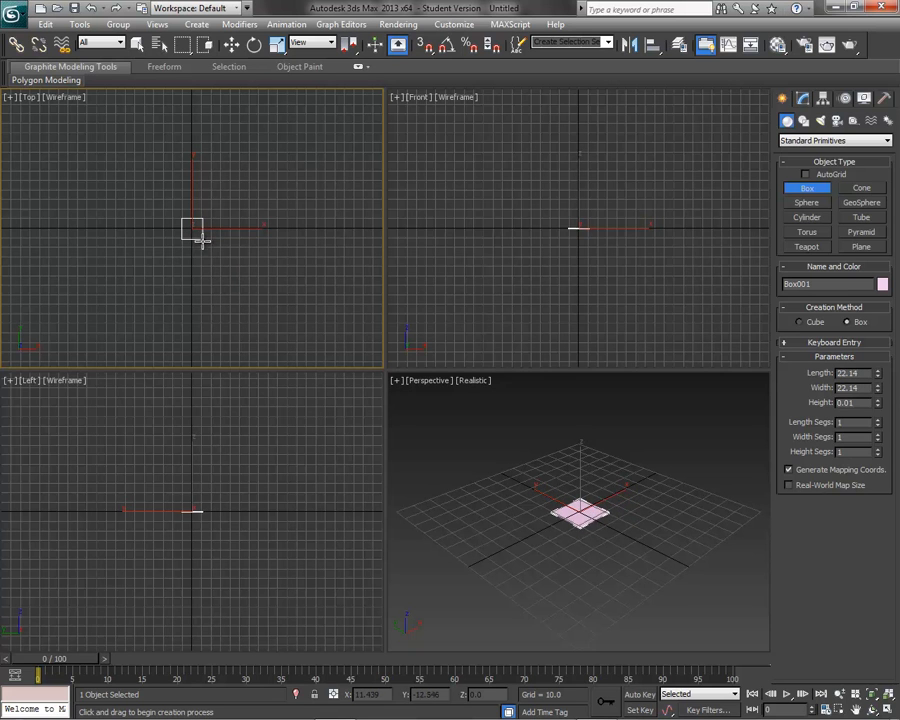
{"action": "left_click_drag", "start_coordinate": [192, 240], "coordinate": [192, 380]}
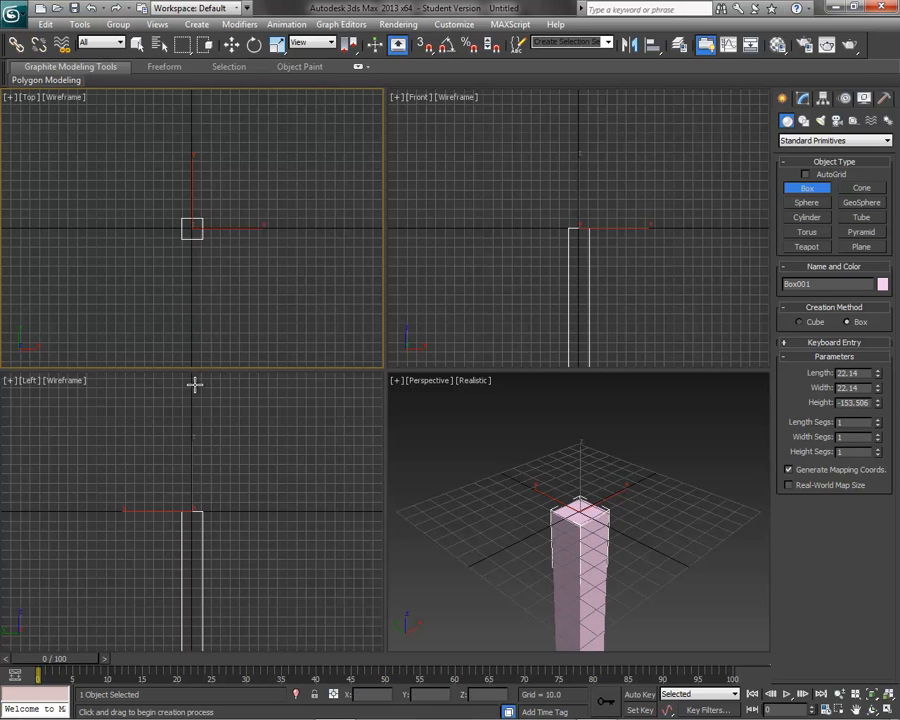
{"action": "mouse_move", "coordinate": [501, 473]}
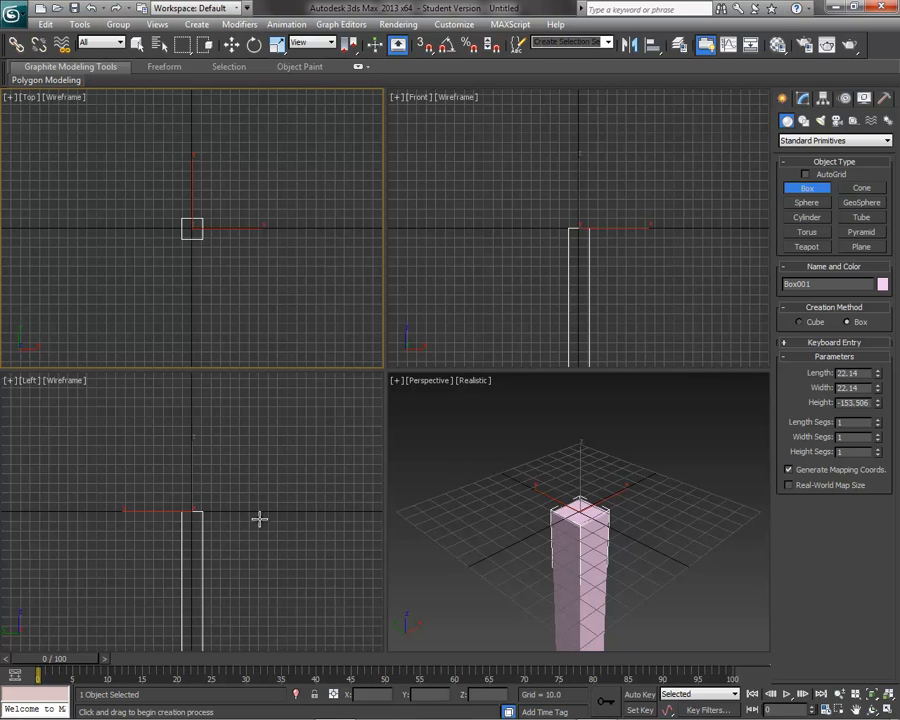
{"action": "mouse_move", "coordinate": [280, 481]}
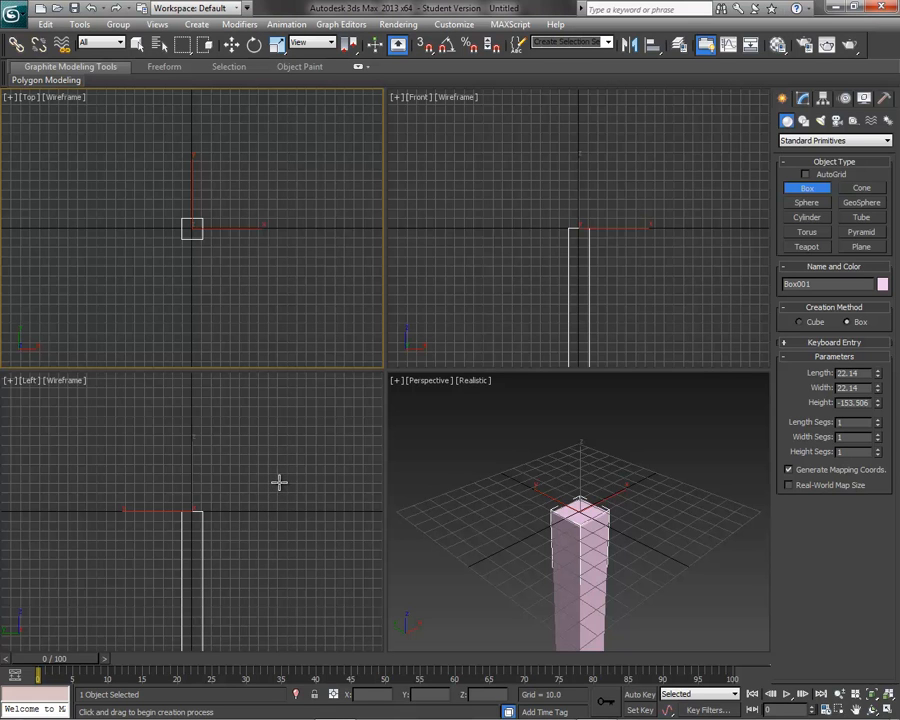
{"action": "mouse_move", "coordinate": [280, 473]}
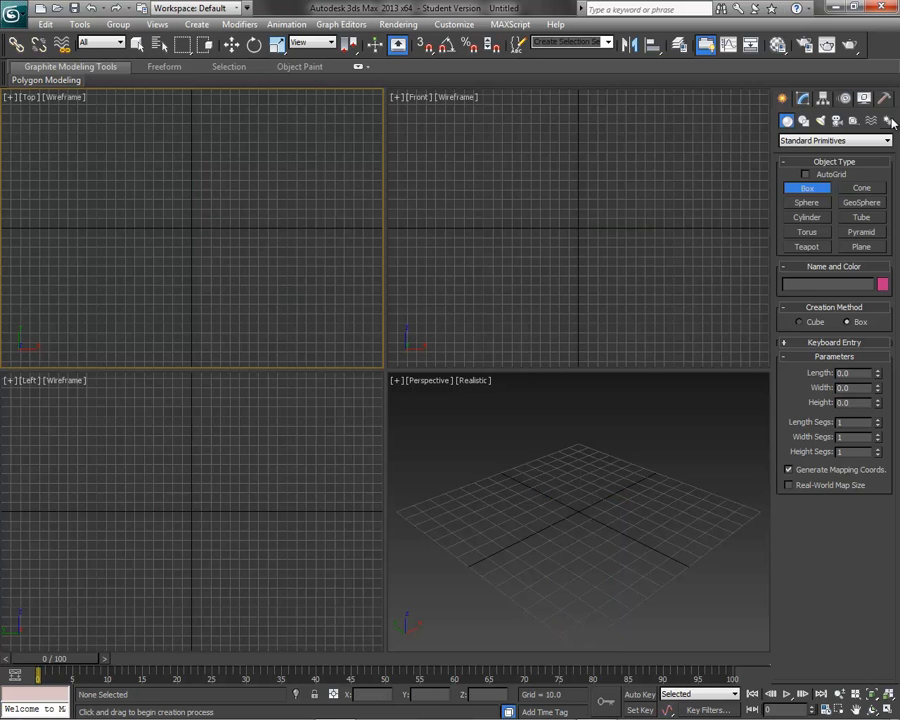
Browse the Create and Rendering menus, then draw a new box base at the origin.
{"action": "left_click", "coordinate": [202, 24]}
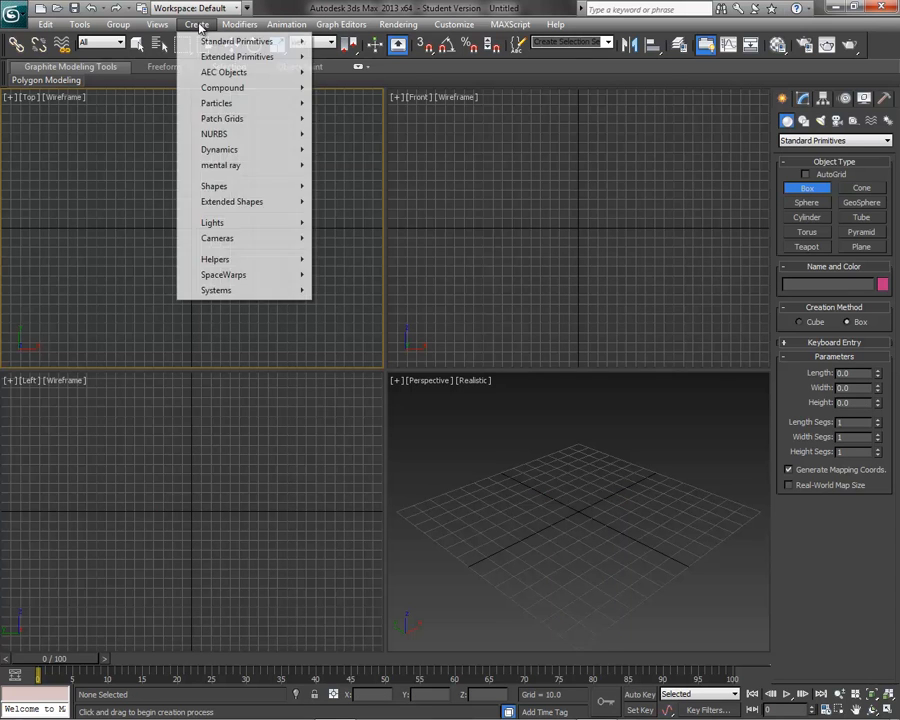
{"action": "left_click", "coordinate": [396, 24]}
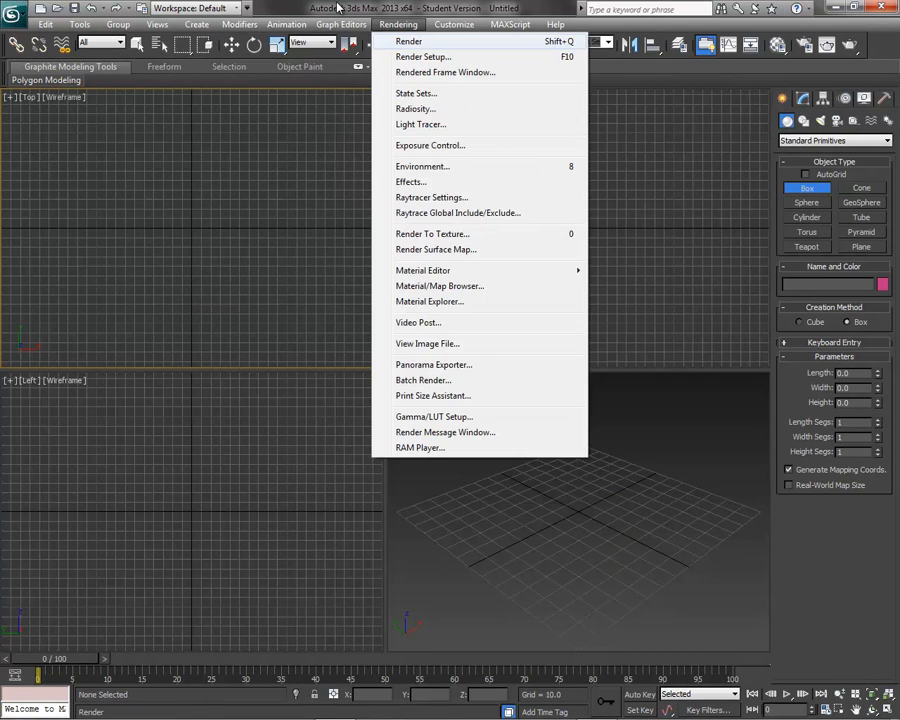
{"action": "left_click", "coordinate": [806, 188]}
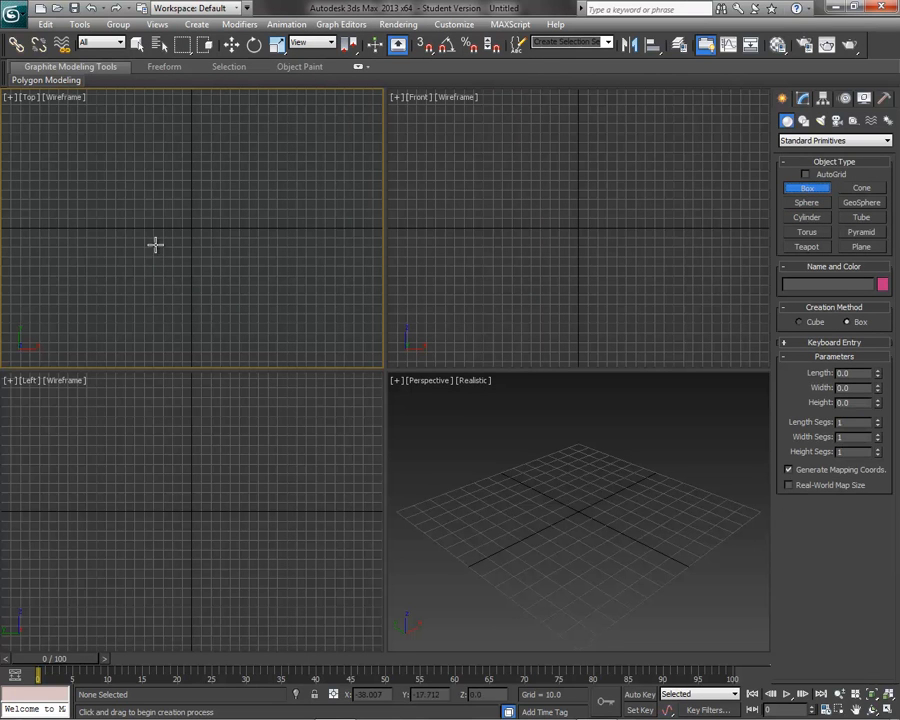
{"action": "left_click_drag", "start_coordinate": [175, 215], "coordinate": [230, 248]}
{"action": "type", "text": "-120"}
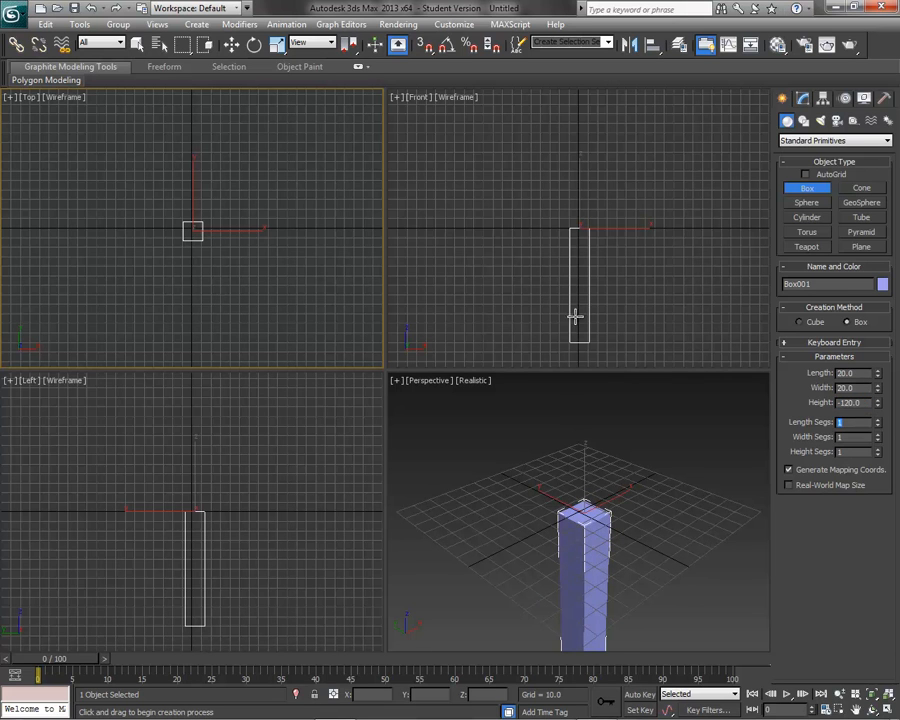
{"action": "mouse_move", "coordinate": [580, 182]}
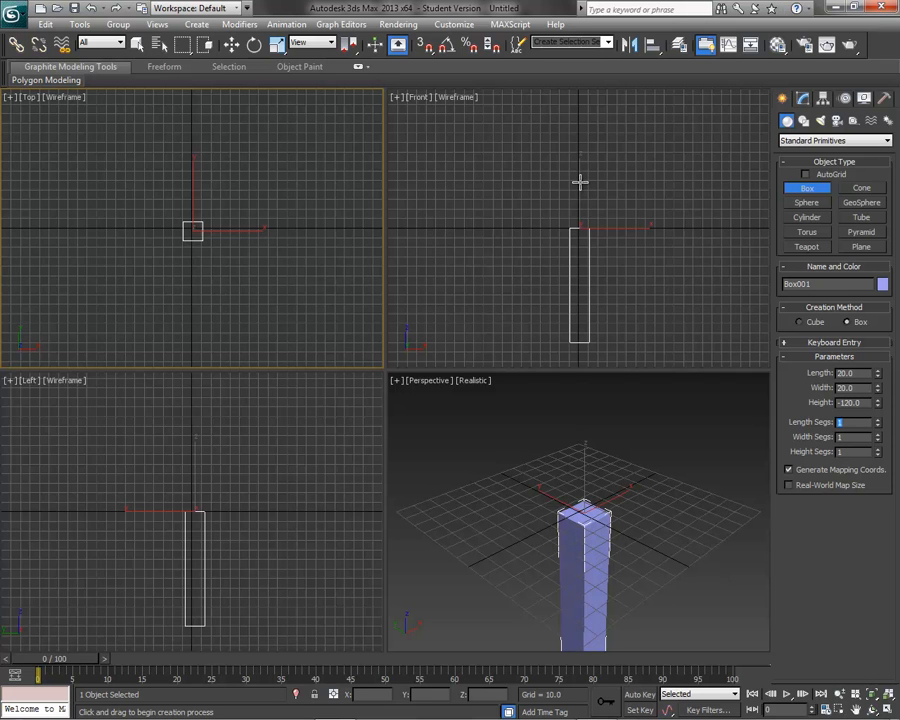
{"action": "mouse_move", "coordinate": [555, 248]}
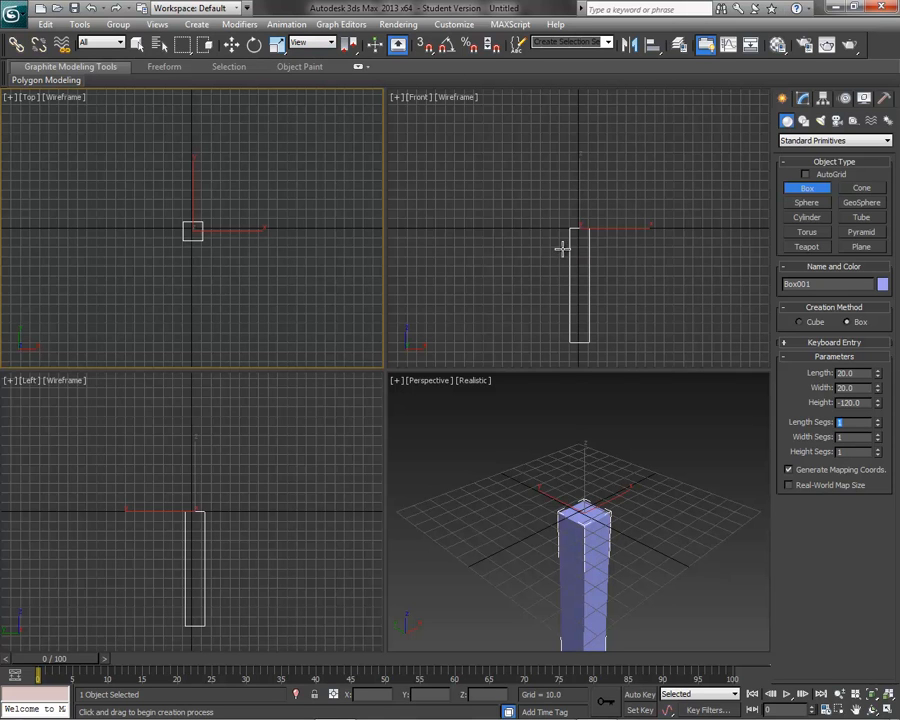
{"action": "mouse_move", "coordinate": [281, 218]}
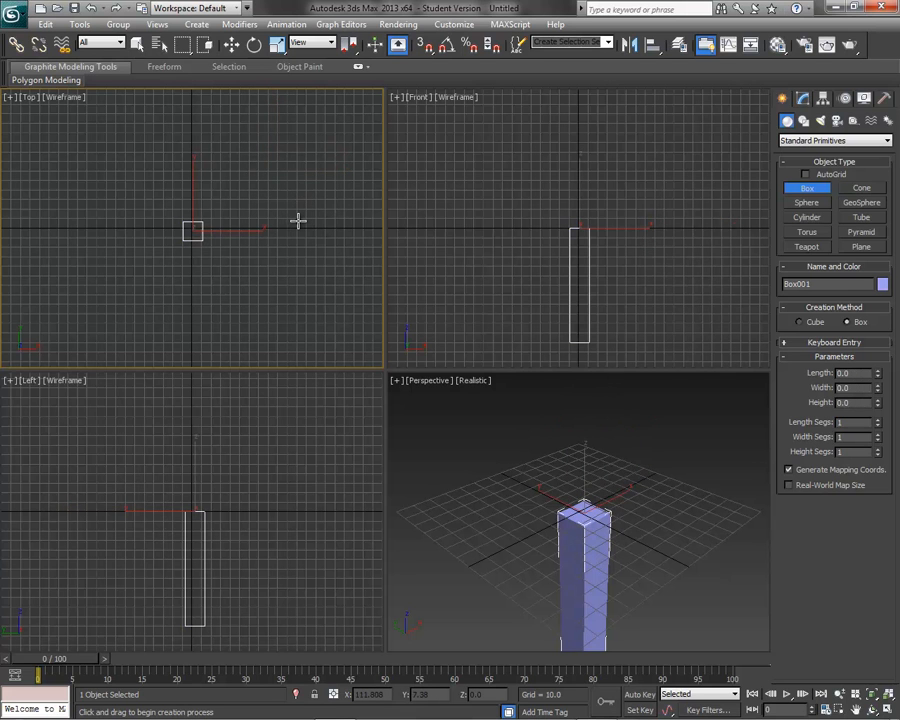
{"action": "mouse_move", "coordinate": [230, 44]}
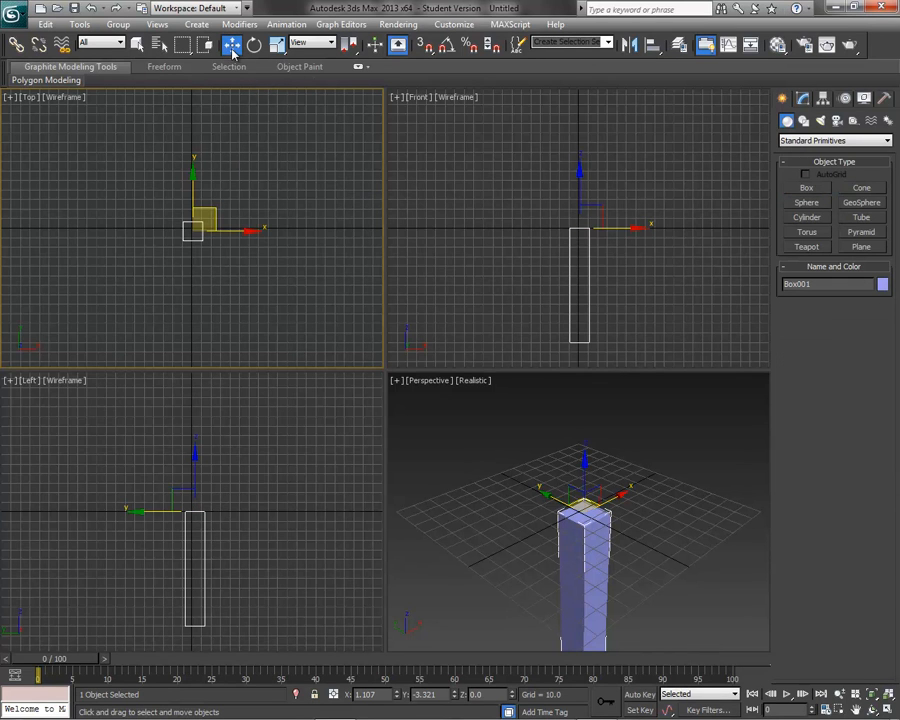
{"action": "mouse_move", "coordinate": [790, 189]}
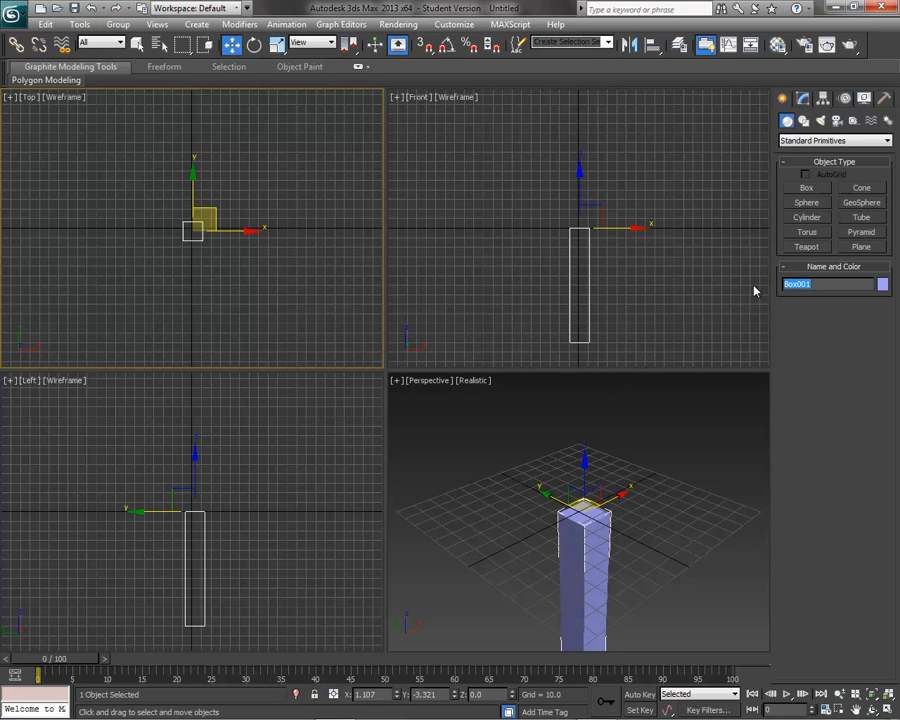
Rename the post Leg_001 and move it away from the origin.
{"action": "type", "text": "Leg_"}
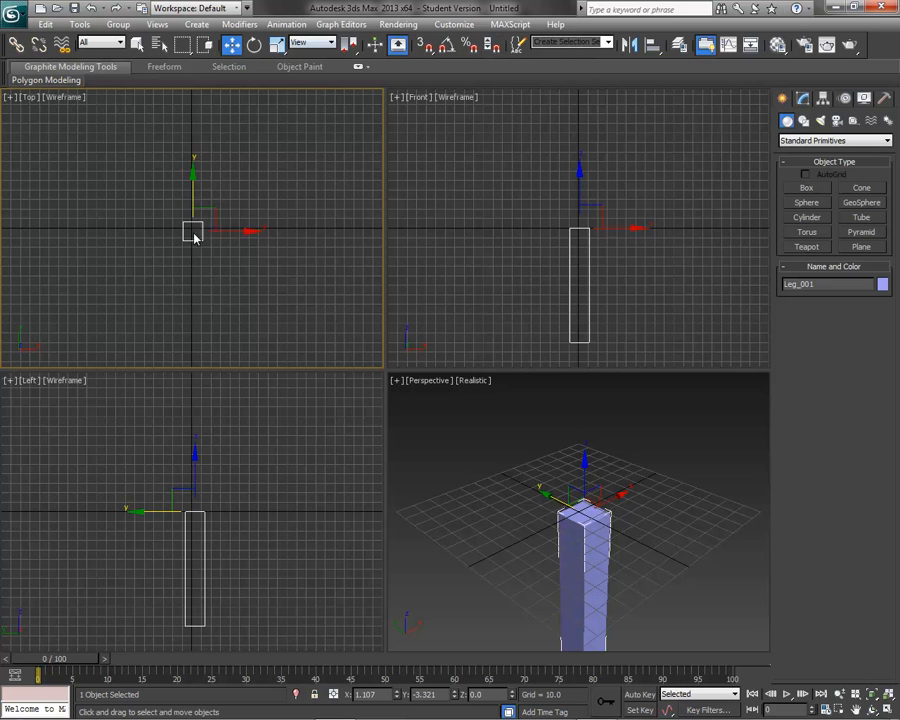
{"action": "left_click_drag", "start_coordinate": [193, 230], "coordinate": [127, 232]}
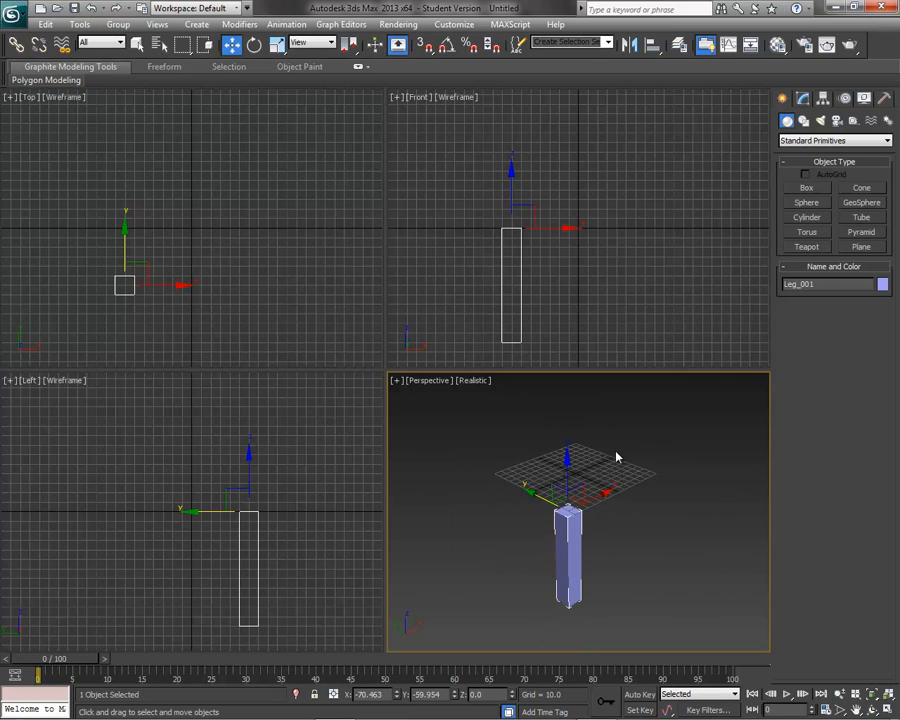
{"action": "mouse_move", "coordinate": [184, 287]}
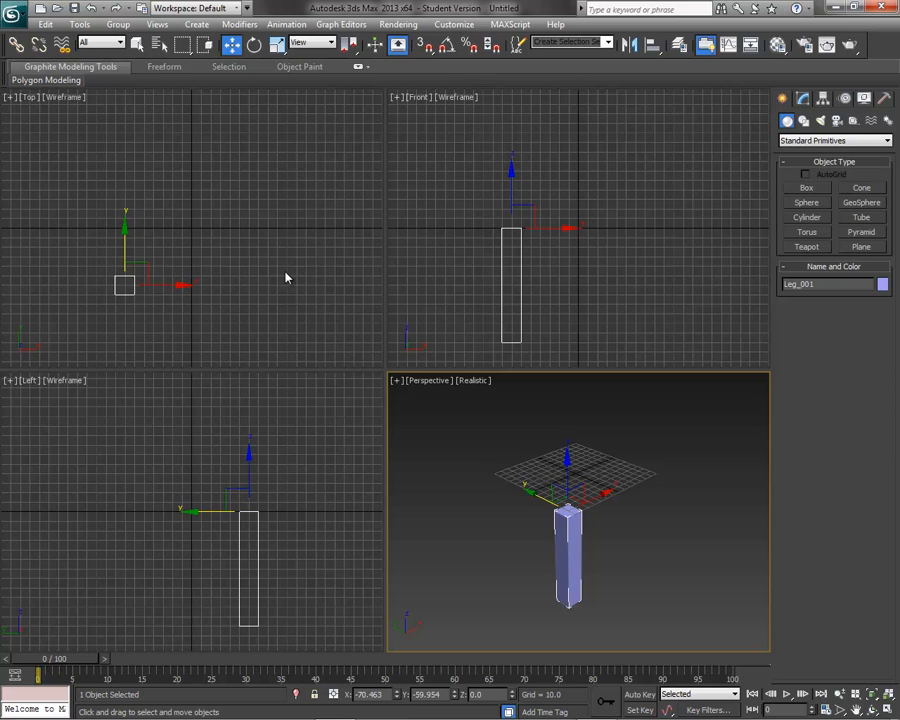
{"action": "mouse_move", "coordinate": [183, 289]}
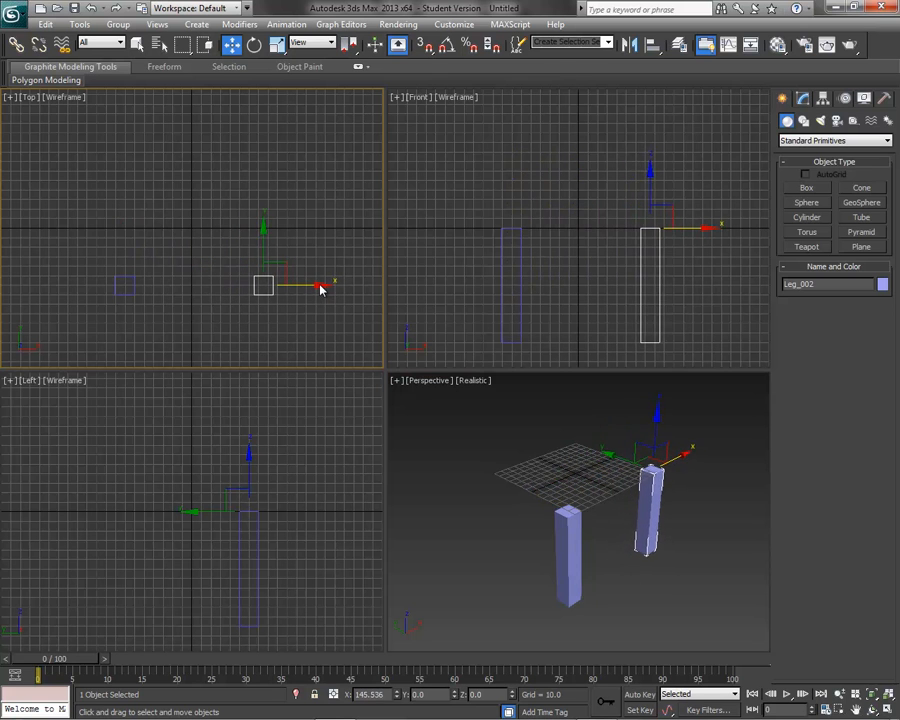
Confirm the Leg_002 copy and make it green.
{"action": "left_click_drag", "start_coordinate": [320, 288], "coordinate": [314, 289]}
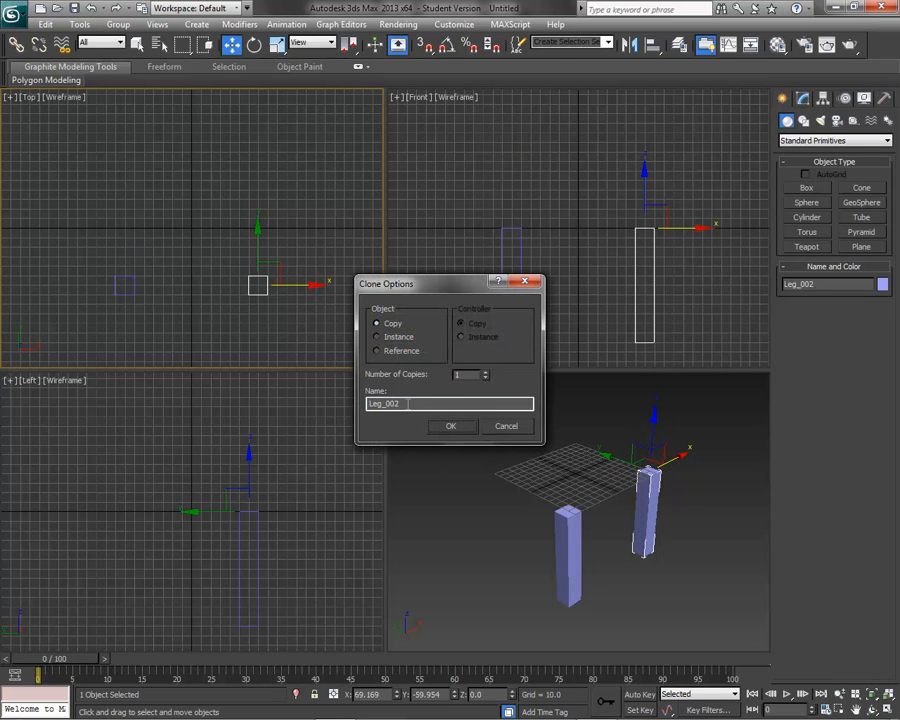
{"action": "left_click", "coordinate": [451, 426]}
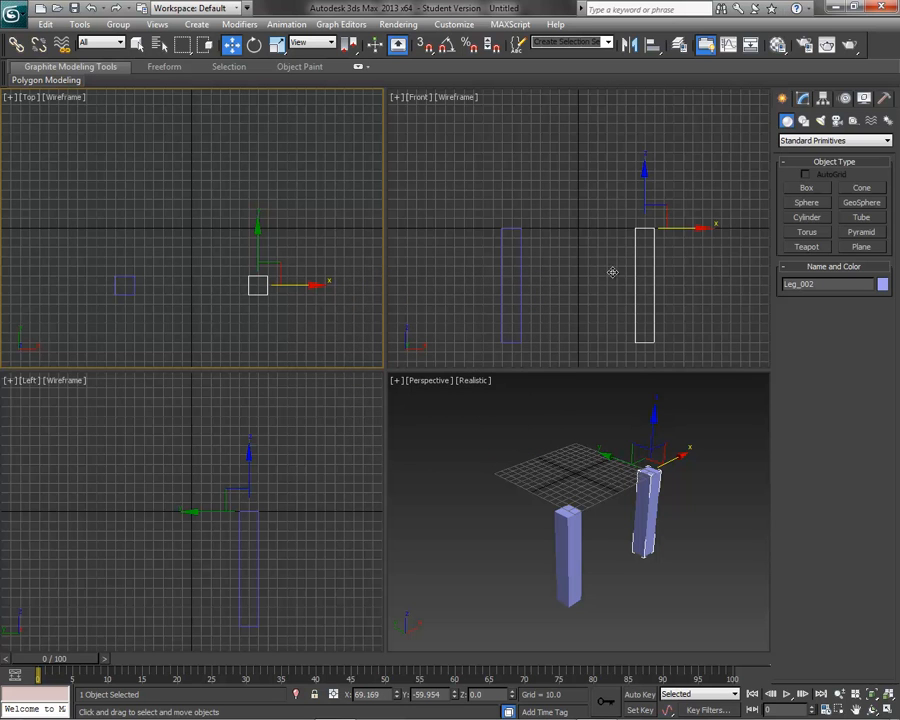
{"action": "left_click", "coordinate": [257, 295]}
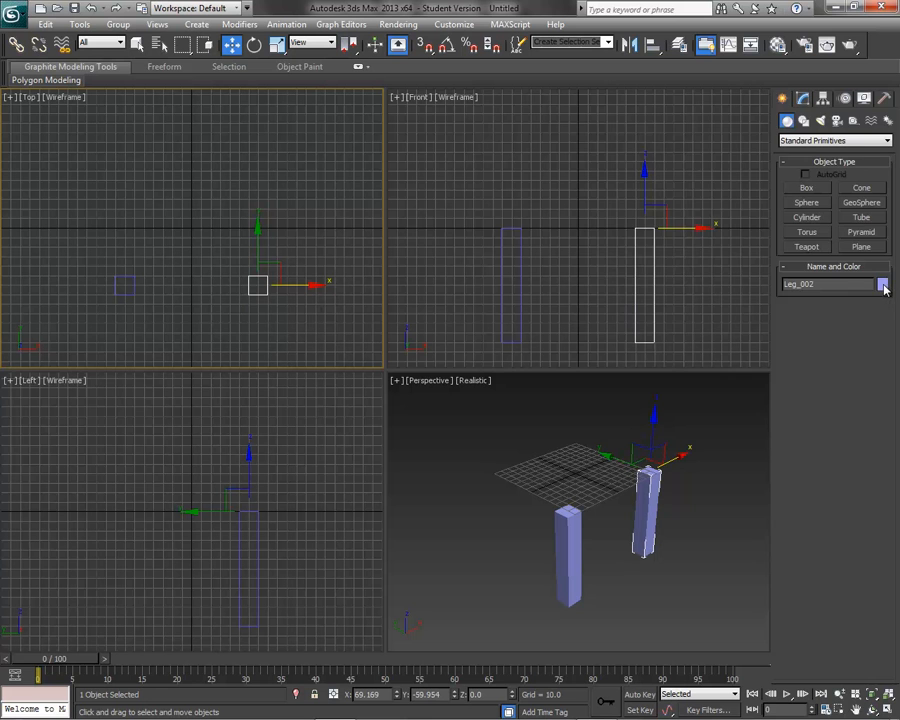
{"action": "left_click", "coordinate": [883, 286]}
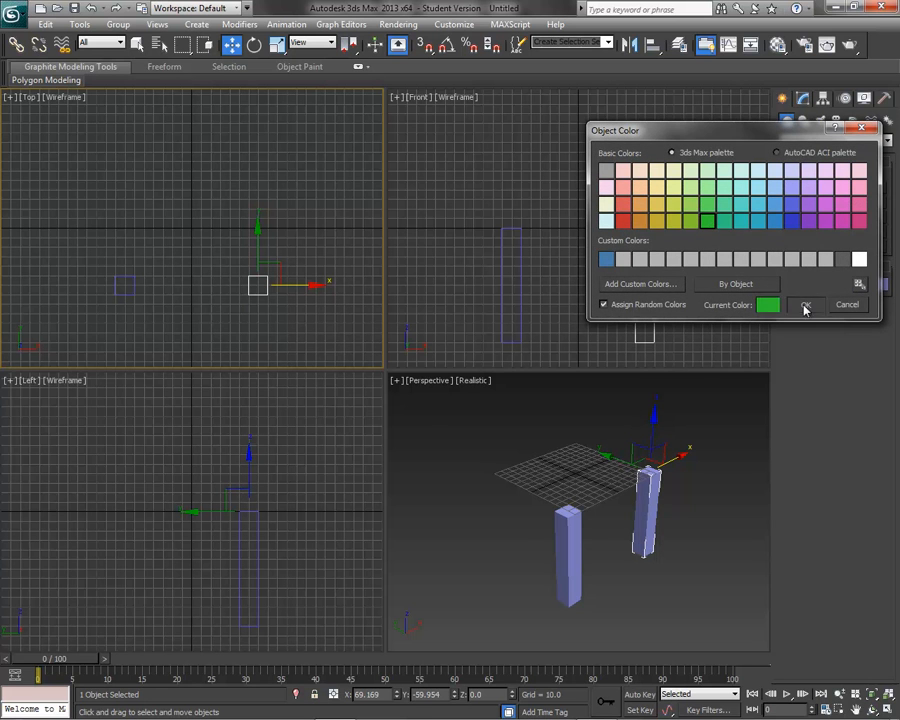
{"action": "left_click", "coordinate": [813, 304]}
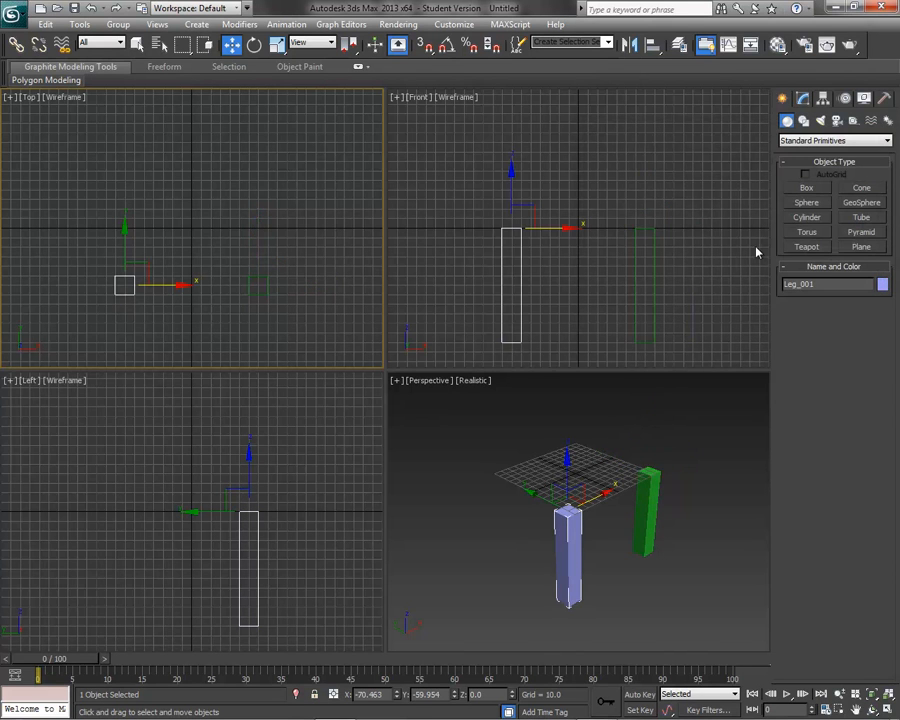
Make Leg_001 green and clone both legs toward the back, creating Leg_003.
{"action": "left_click", "coordinate": [882, 288]}
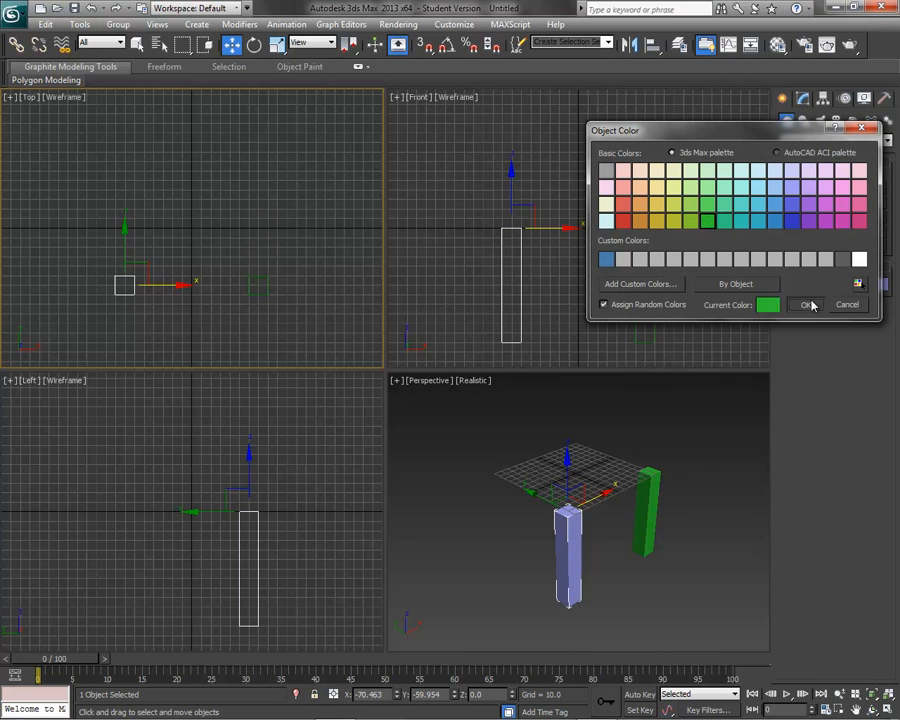
{"action": "left_click", "coordinate": [806, 304]}
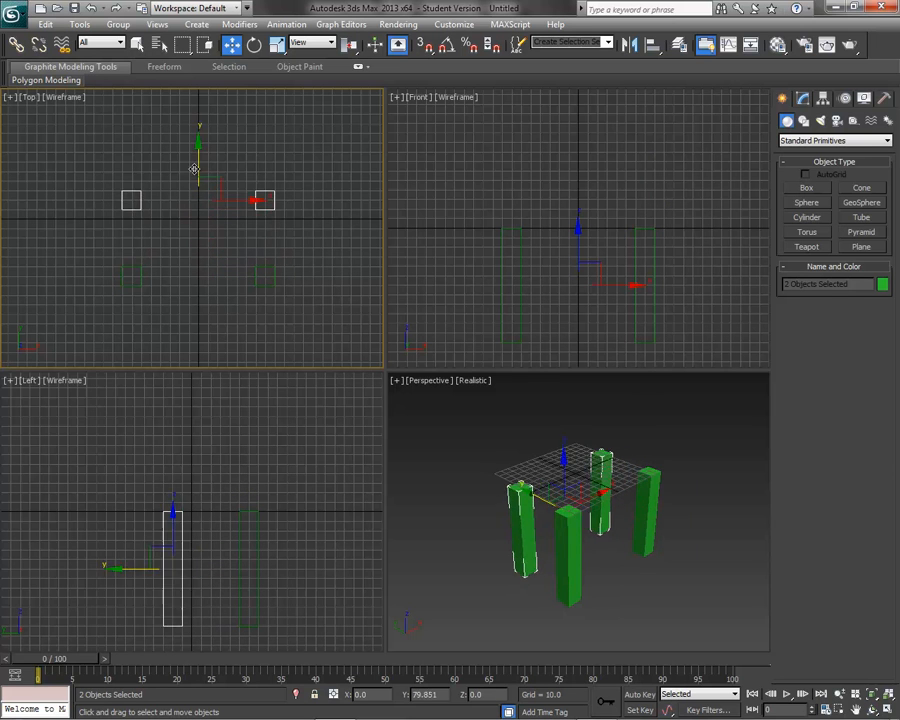
{"action": "left_click_drag", "start_coordinate": [196, 168], "coordinate": [197, 135]}
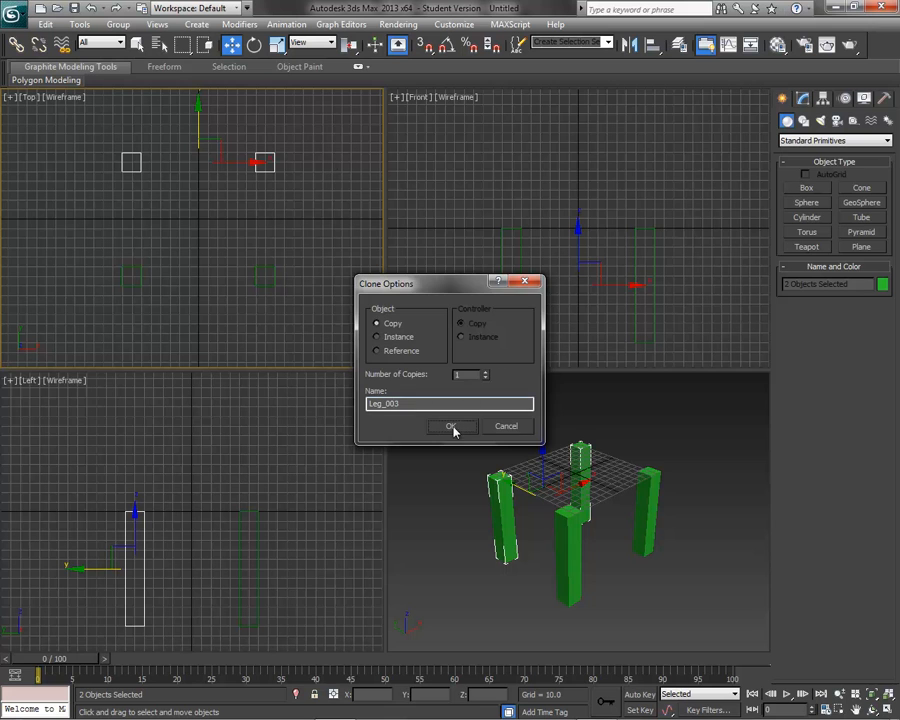
{"action": "left_click", "coordinate": [451, 426]}
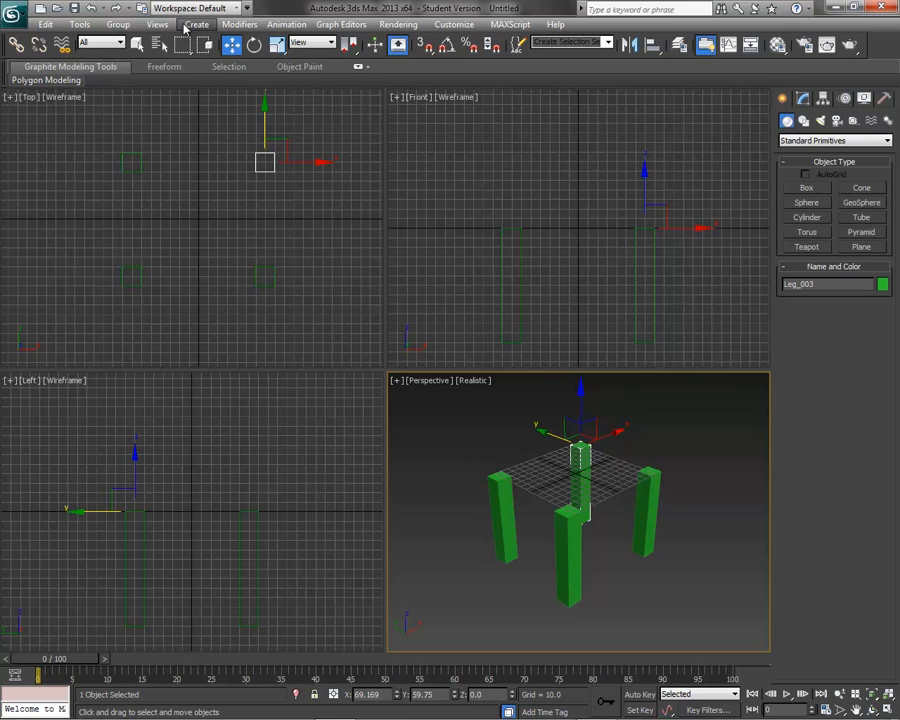
Draw a box slab over the legs, enter 150.0 in Parameters, and name it Seat.
{"action": "left_click", "coordinate": [806, 188]}
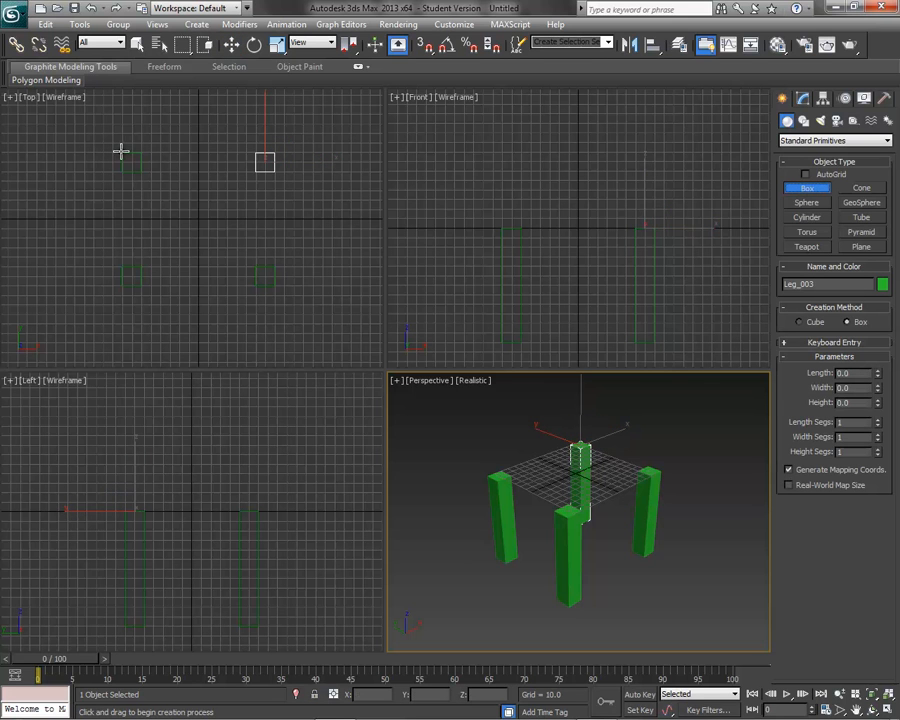
{"action": "left_click_drag", "start_coordinate": [120, 150], "coordinate": [143, 195]}
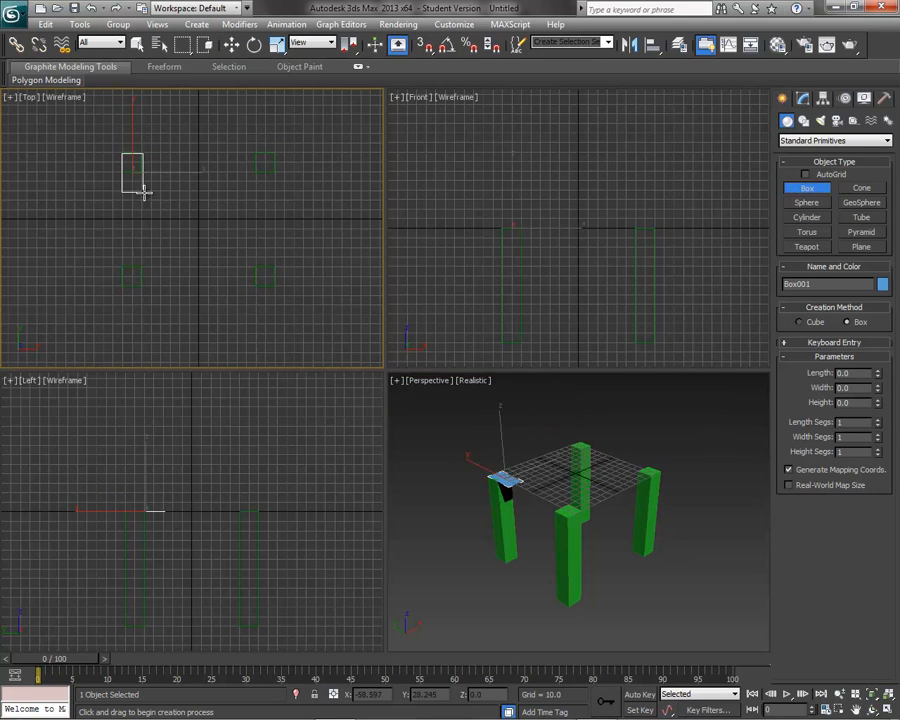
{"action": "left_click_drag", "start_coordinate": [132, 165], "coordinate": [273, 287]}
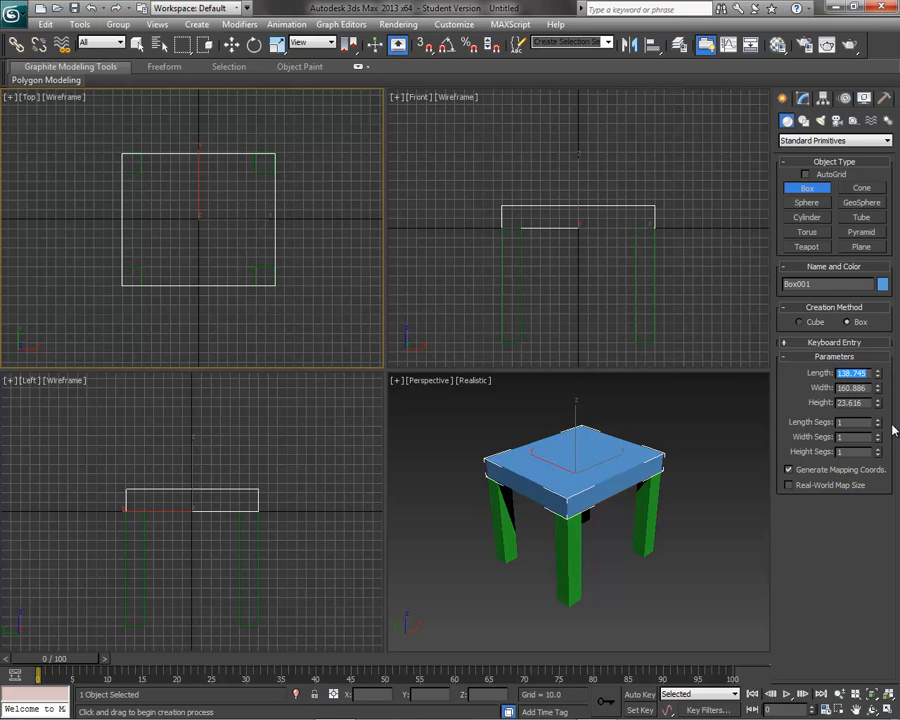
{"action": "mouse_move", "coordinate": [877, 431]}
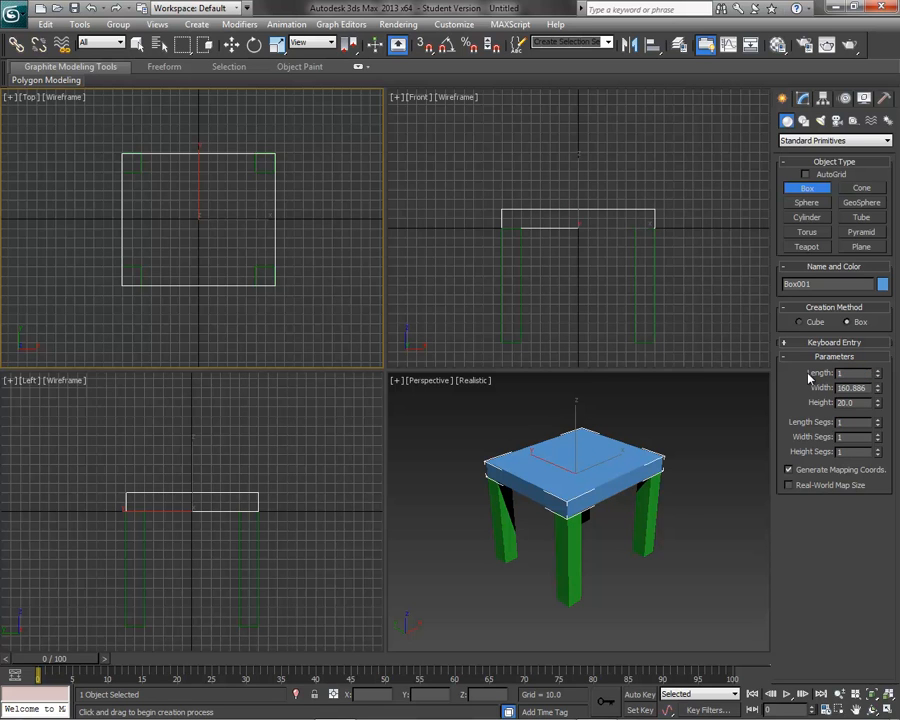
{"action": "type", "text": "150.0"}
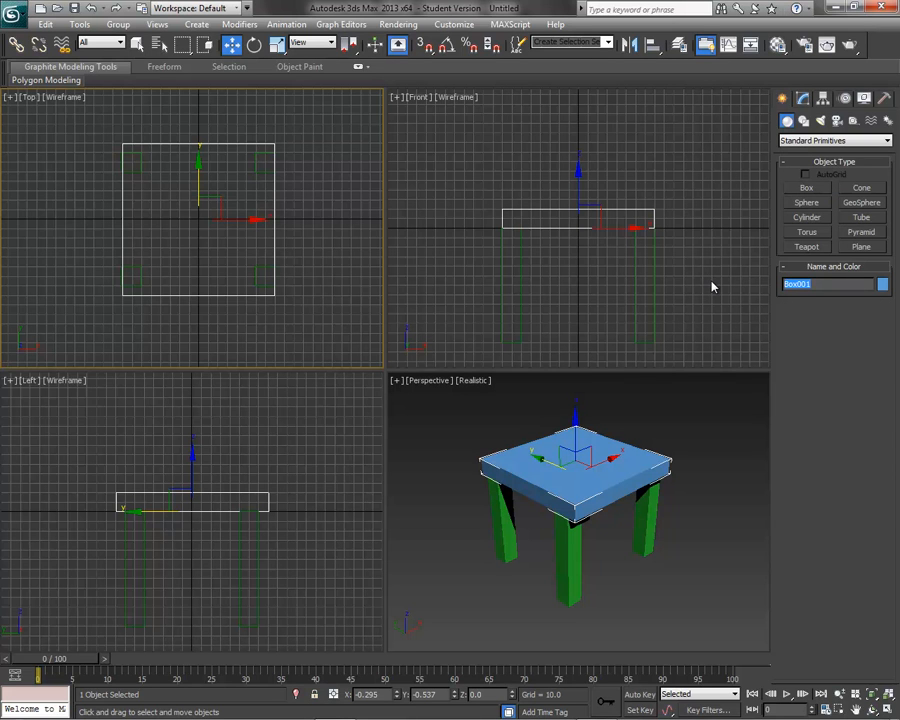
{"action": "type", "text": "Seat"}
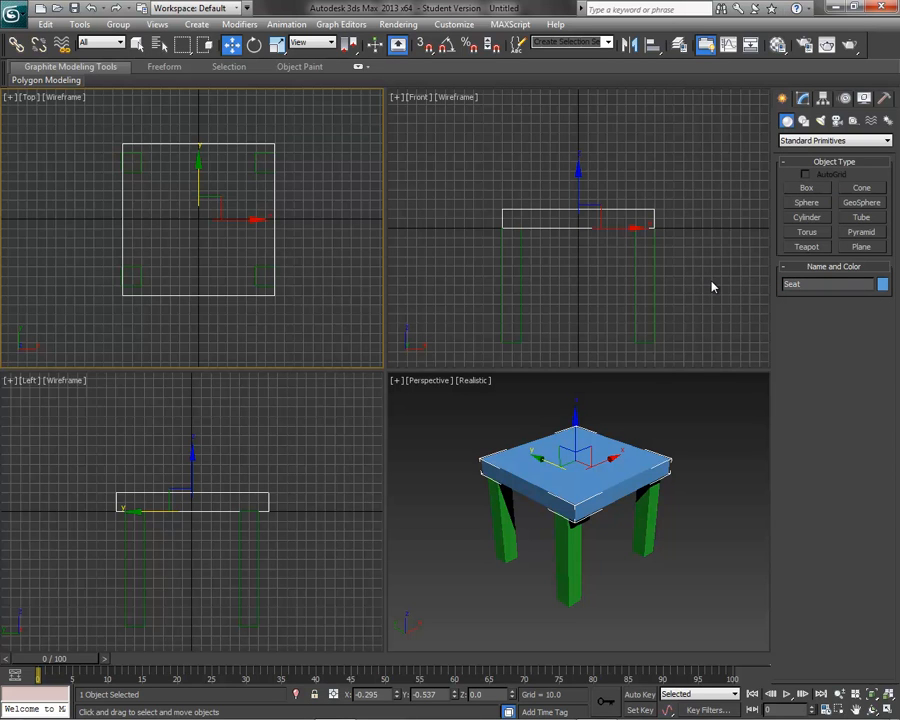
Make the seat yellow in the Modify panel and orbit Perspective to the front.
{"action": "left_click", "coordinate": [827, 283]}
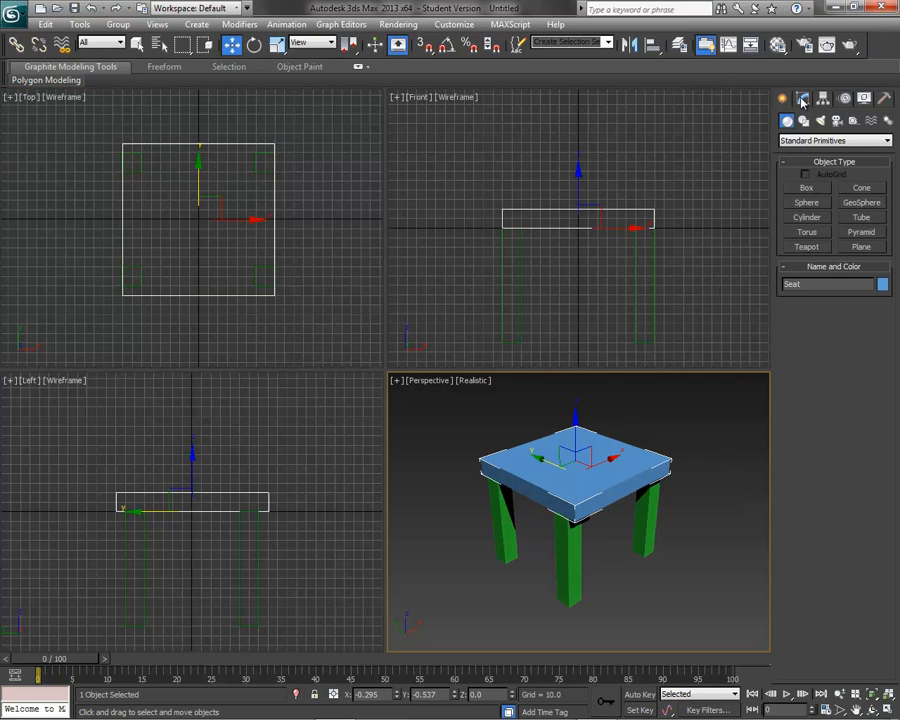
{"action": "left_click", "coordinate": [803, 96]}
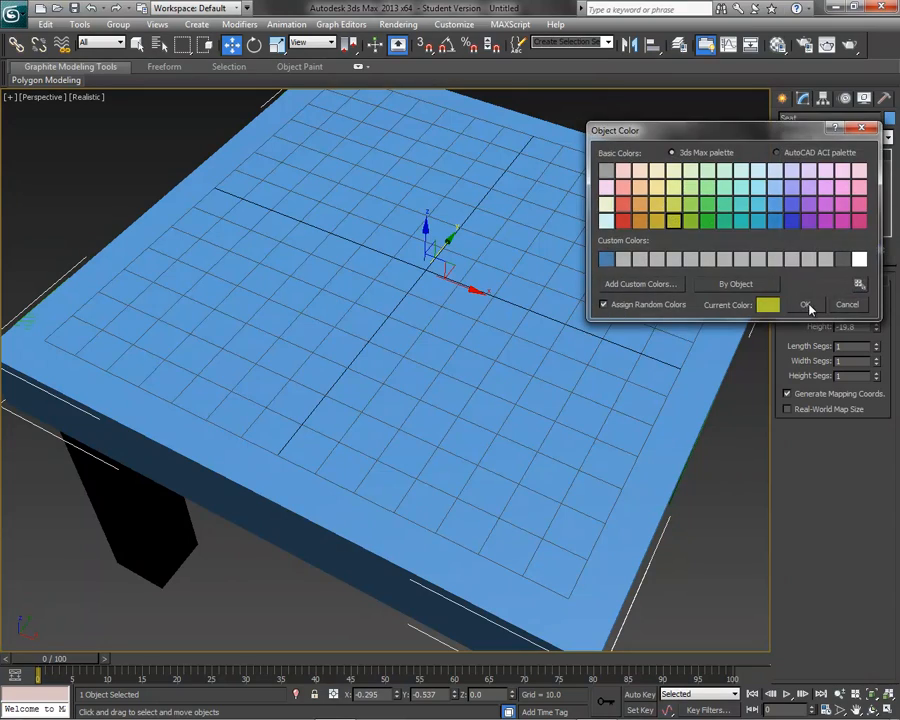
{"action": "left_click", "coordinate": [808, 304]}
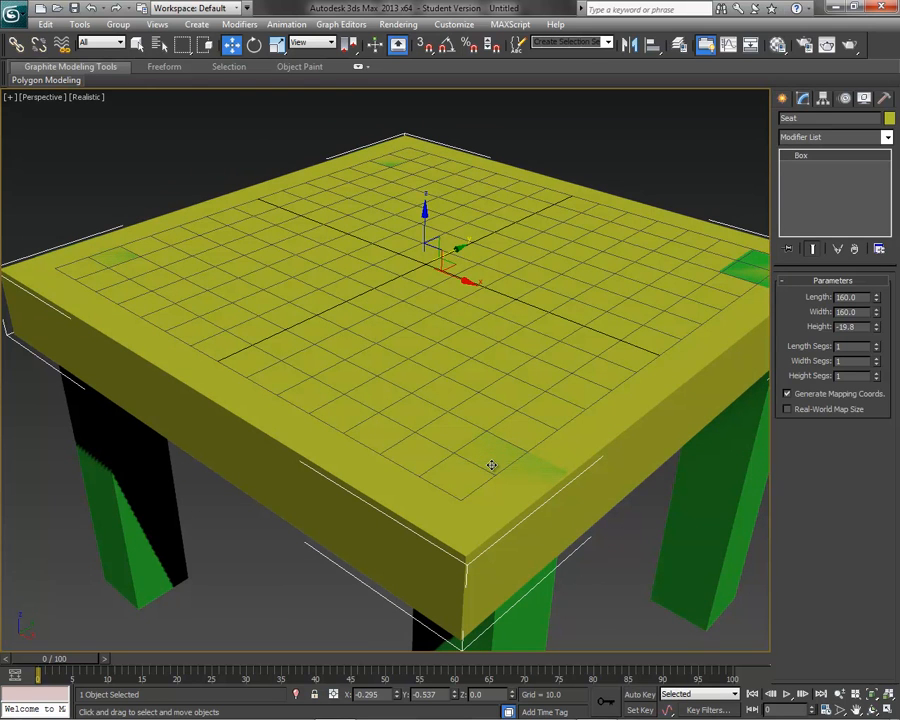
{"action": "mouse_move", "coordinate": [804, 214]}
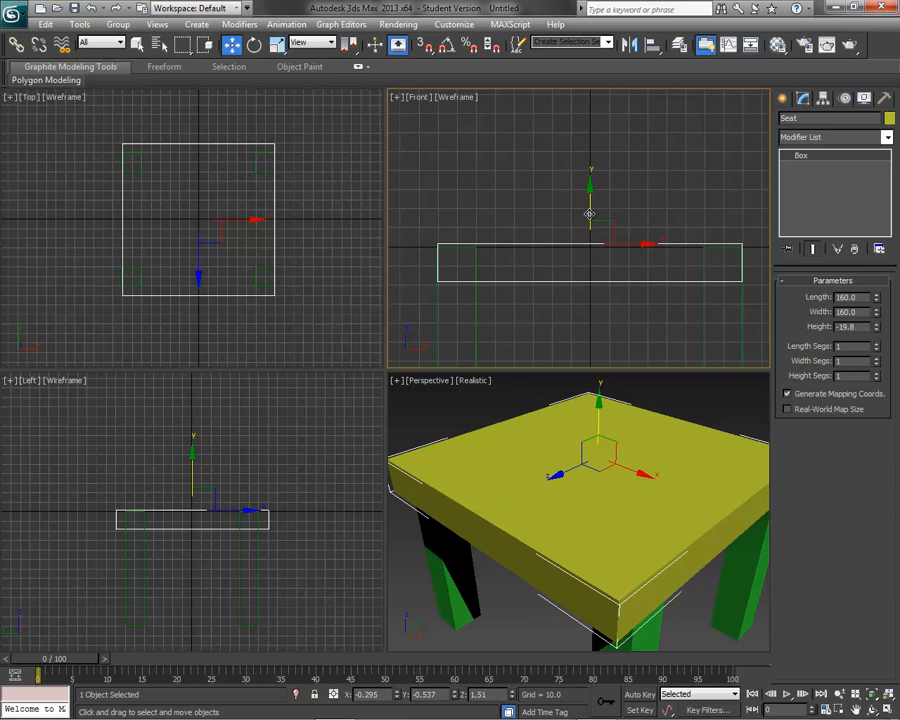
{"action": "mouse_move", "coordinate": [278, 43]}
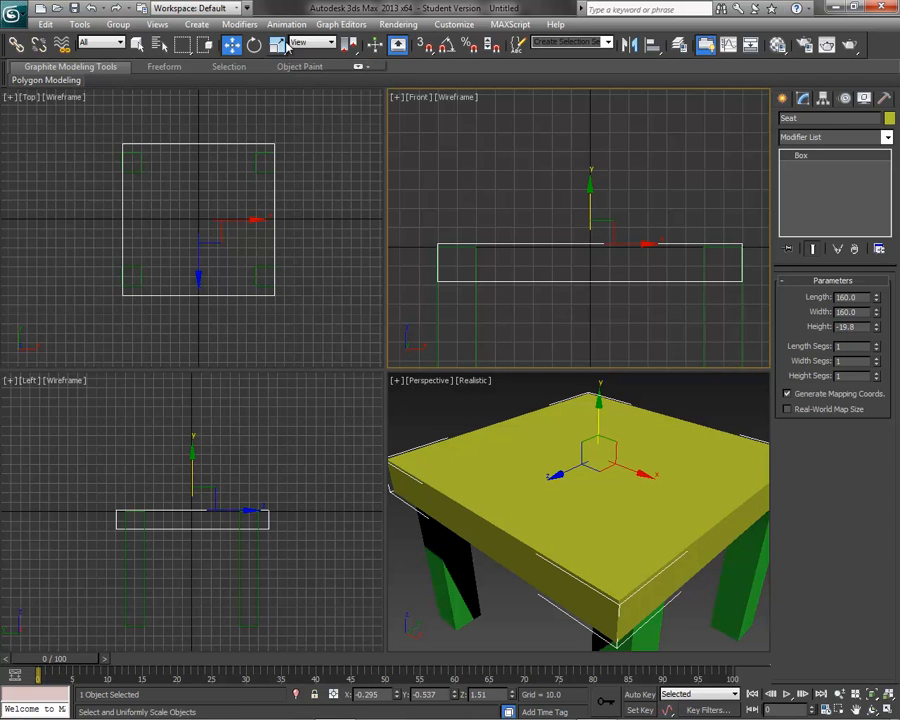
{"action": "mouse_move", "coordinate": [254, 42]}
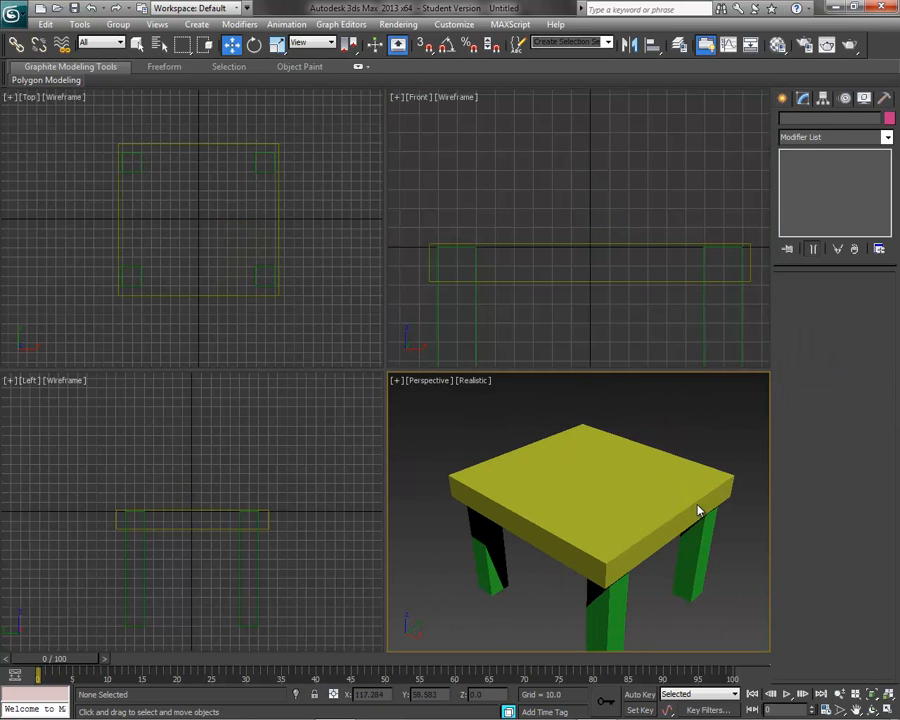
{"action": "left_click_drag", "start_coordinate": [700, 510], "coordinate": [672, 598]}
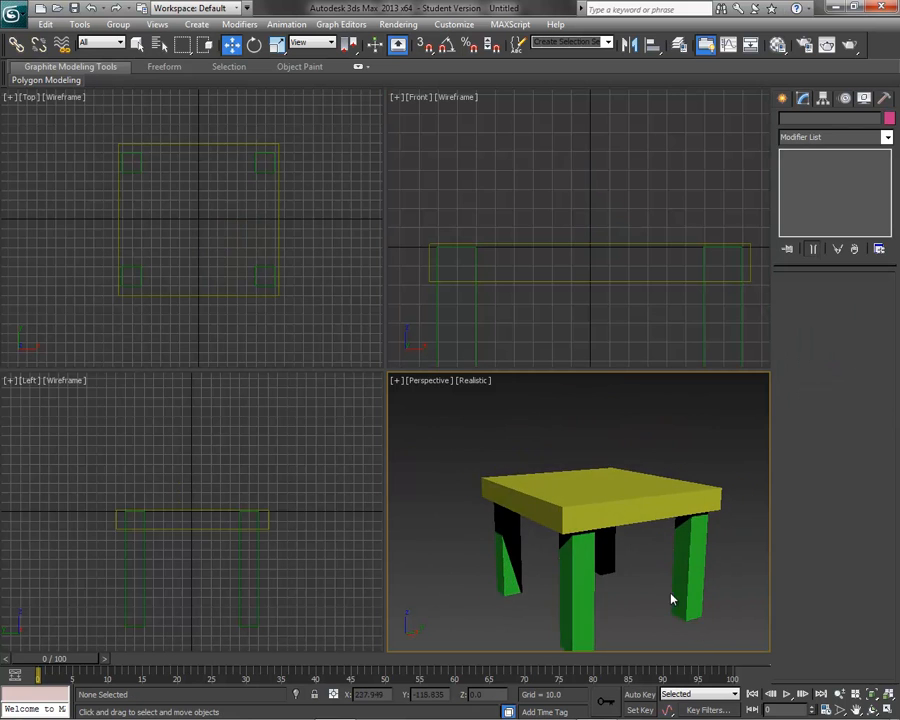
{"action": "left_click_drag", "start_coordinate": [670, 599], "coordinate": [565, 490]}
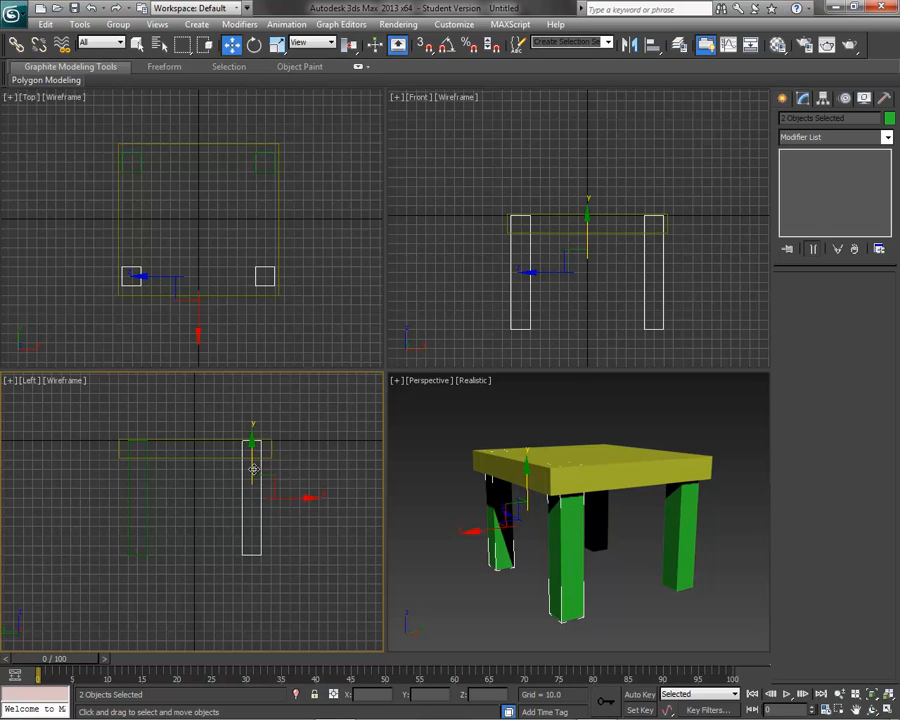
{"action": "mouse_move", "coordinate": [185, 533]}
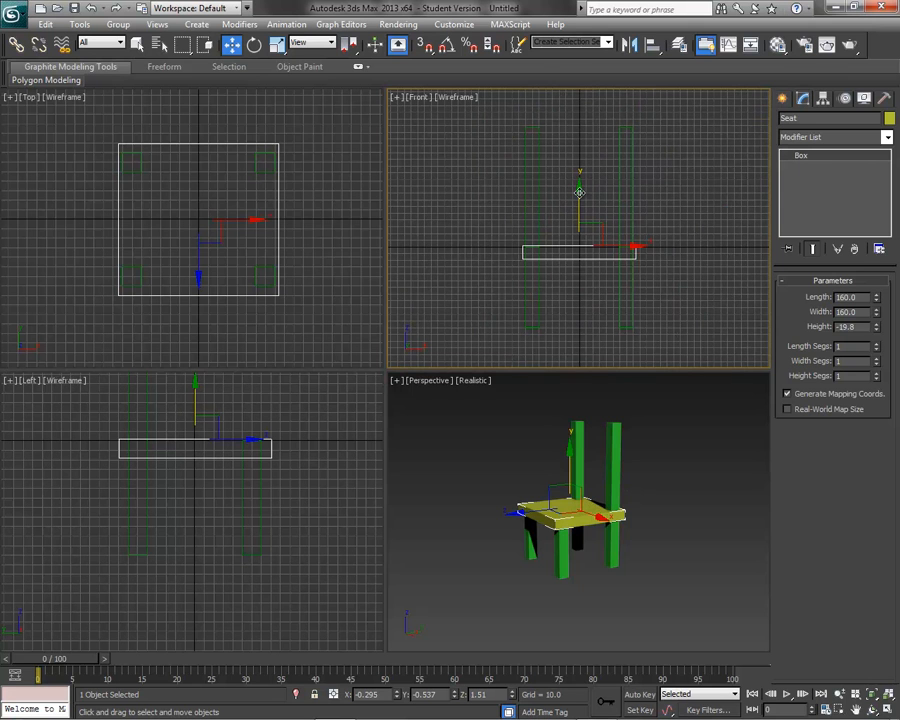
Copy the seat up to the top of the back posts as crossbar Seat001.
{"action": "left_click_drag", "start_coordinate": [580, 250], "coordinate": [580, 175]}
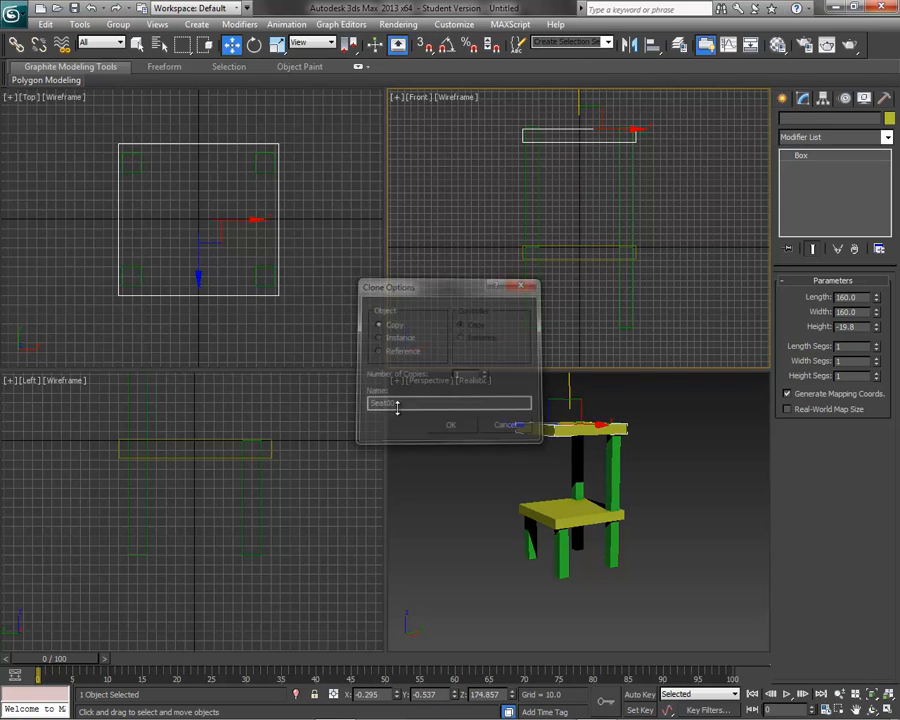
{"action": "left_click", "coordinate": [450, 424]}
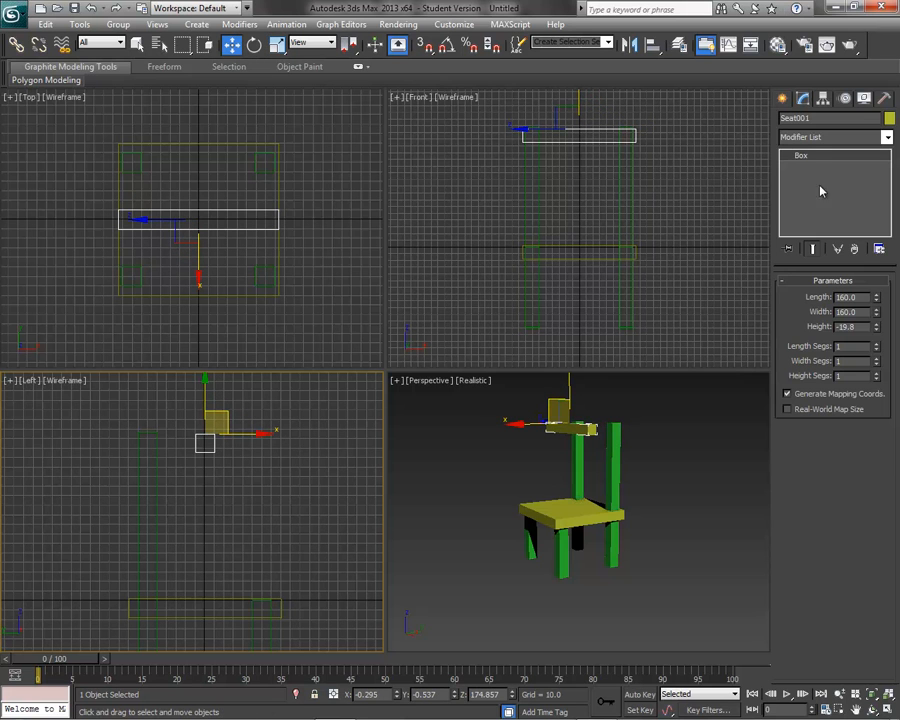
{"action": "left_click", "coordinate": [783, 97]}
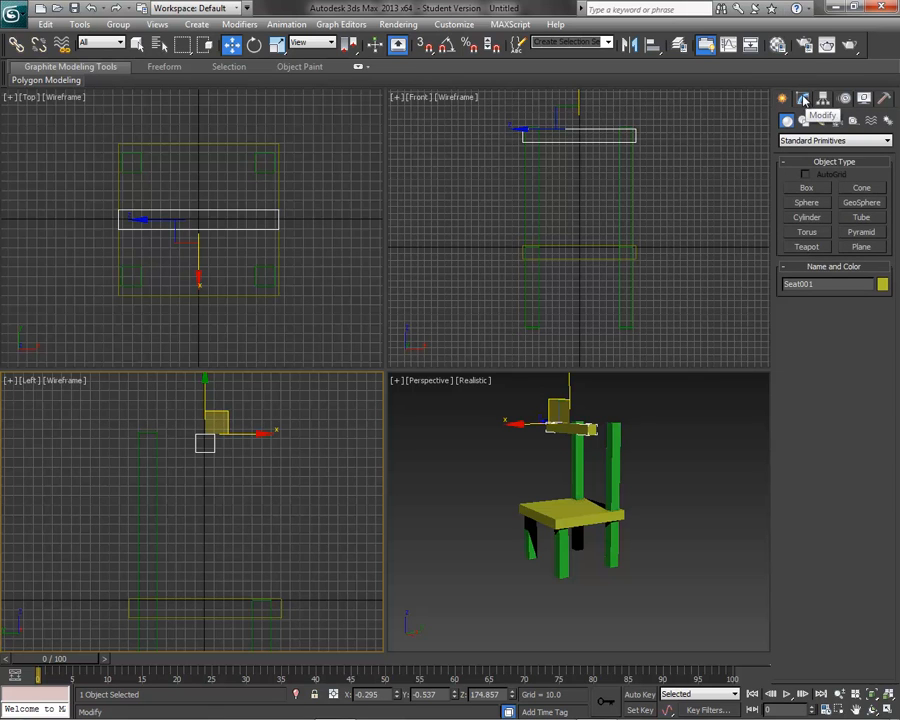
{"action": "left_click", "coordinate": [801, 97]}
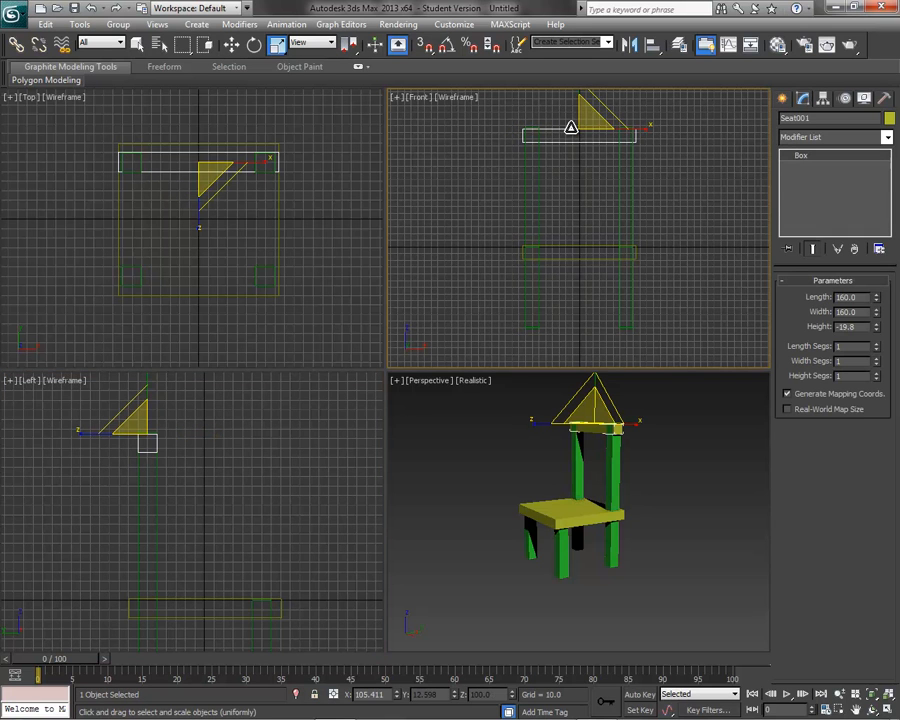
{"action": "mouse_move", "coordinate": [273, 42]}
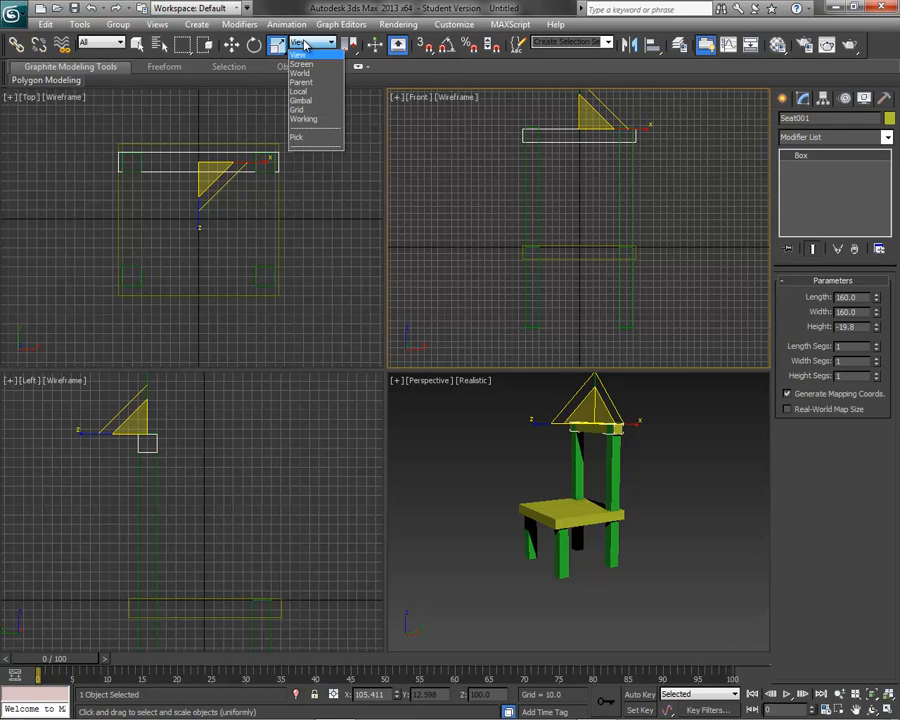
{"action": "left_click", "coordinate": [302, 73]}
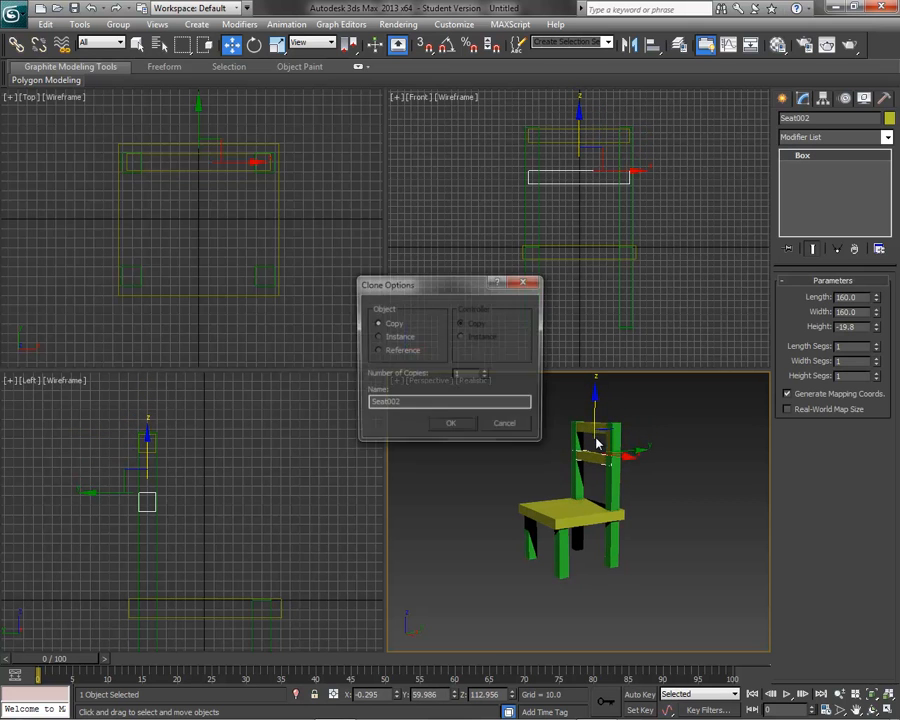
Confirm the lower crossbar copy Seat002, deselect, and orbit the Perspective view.
{"action": "left_click", "coordinate": [452, 423]}
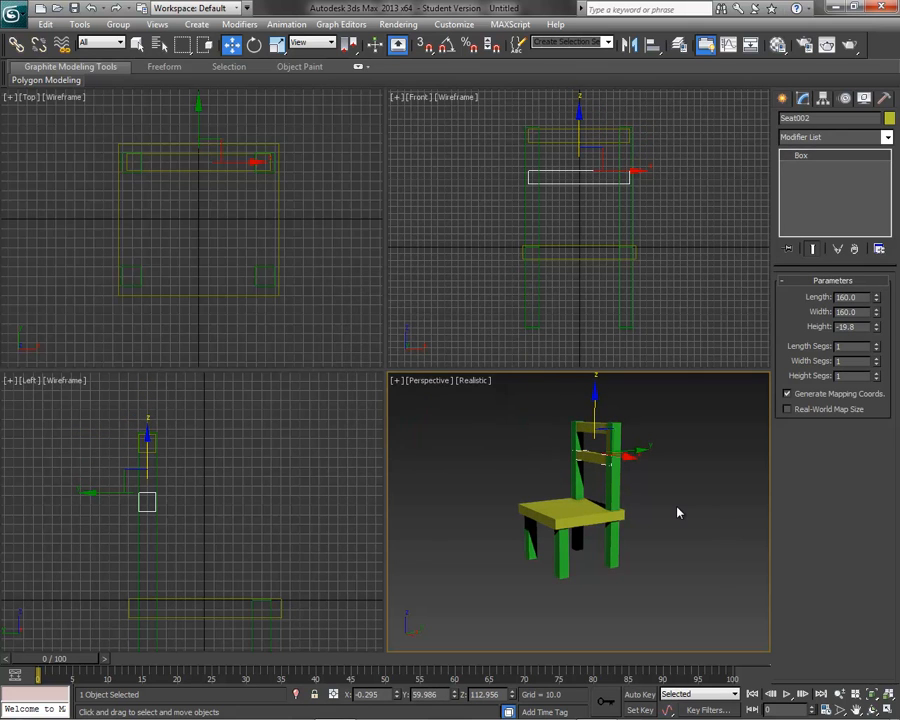
{"action": "mouse_move", "coordinate": [594, 398]}
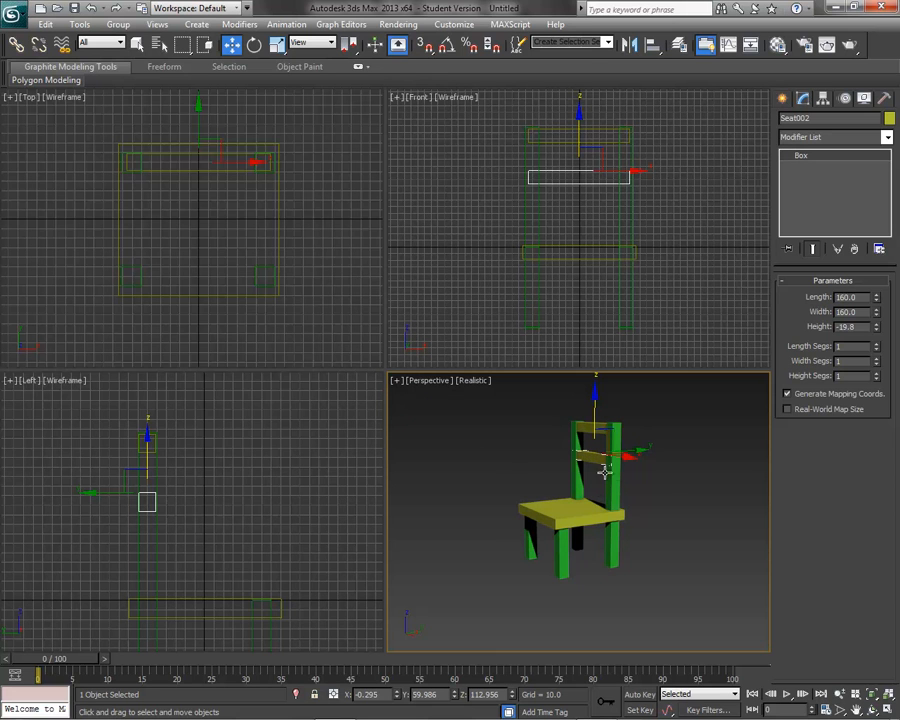
{"action": "left_click", "coordinate": [717, 557]}
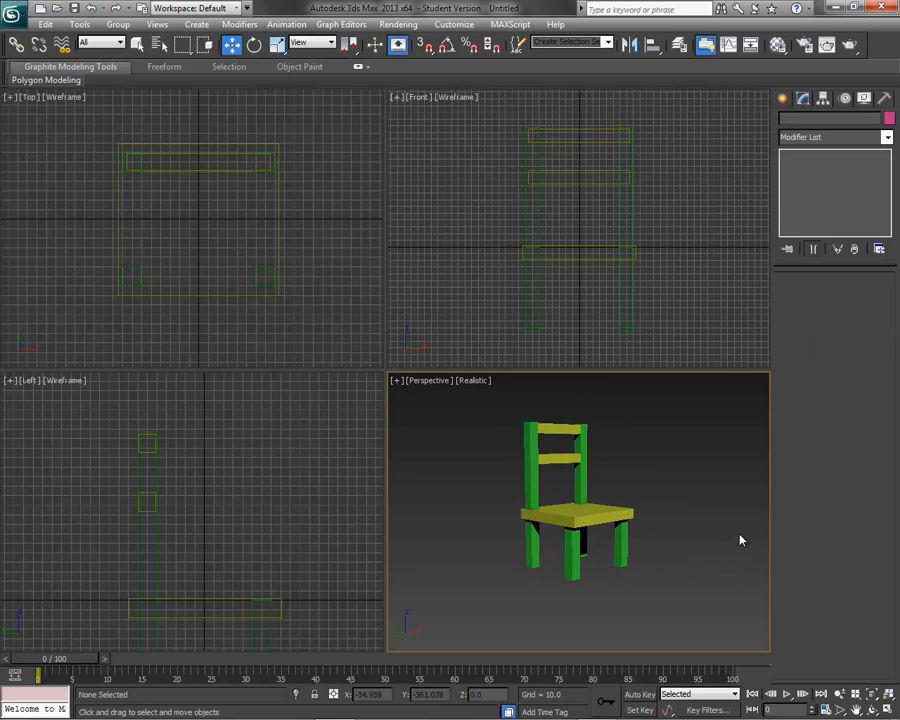
{"action": "left_click_drag", "start_coordinate": [740, 540], "coordinate": [707, 522]}
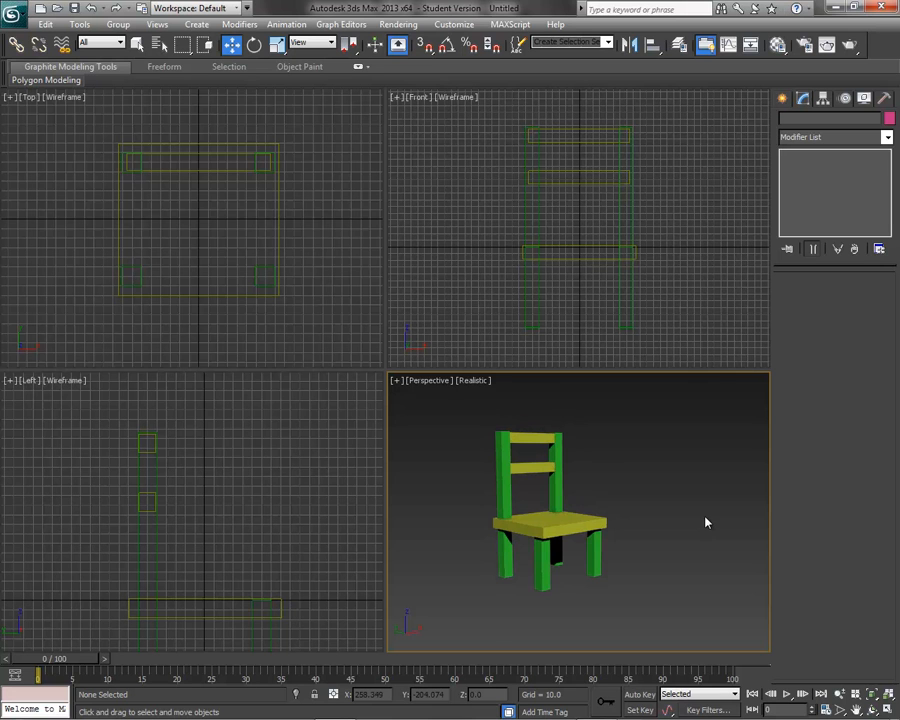
{"action": "mouse_move", "coordinate": [475, 417]}
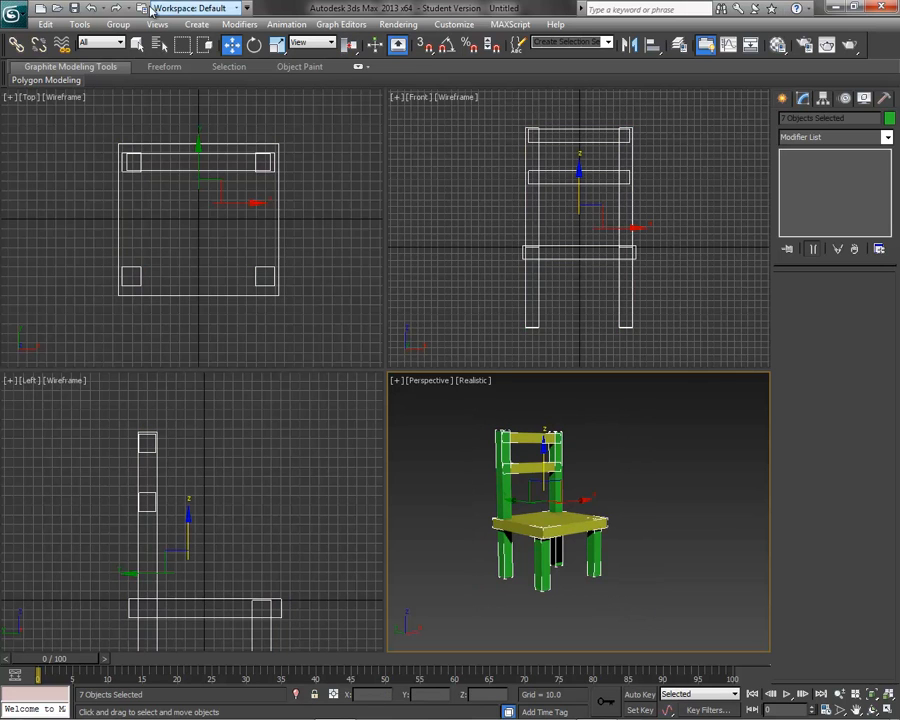
Group the selected chair parts under the name Chair_001.
{"action": "left_click", "coordinate": [118, 24]}
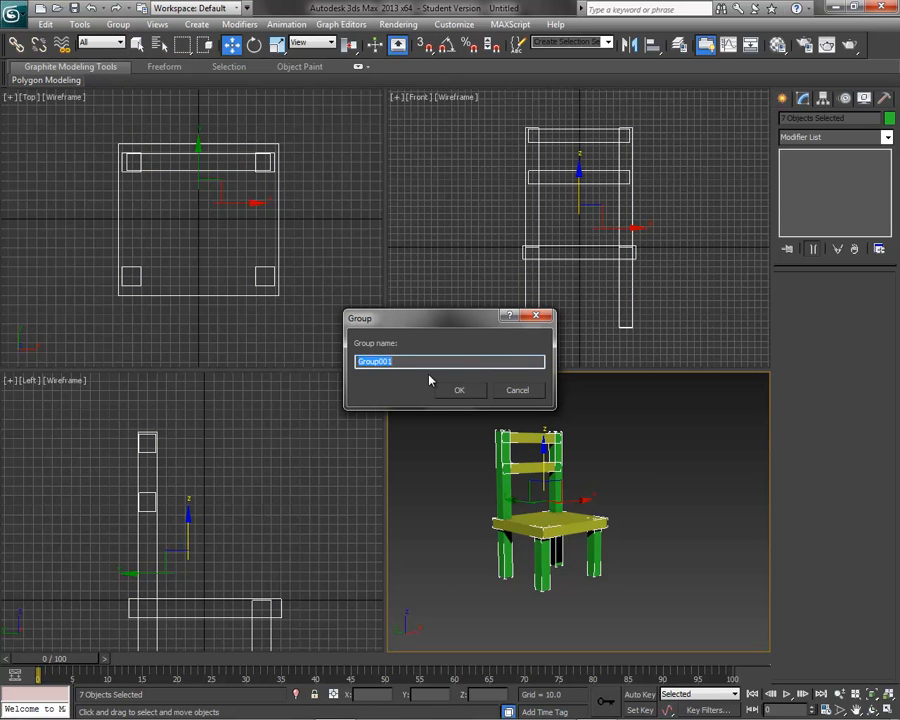
{"action": "type", "text": "Chair_0"}
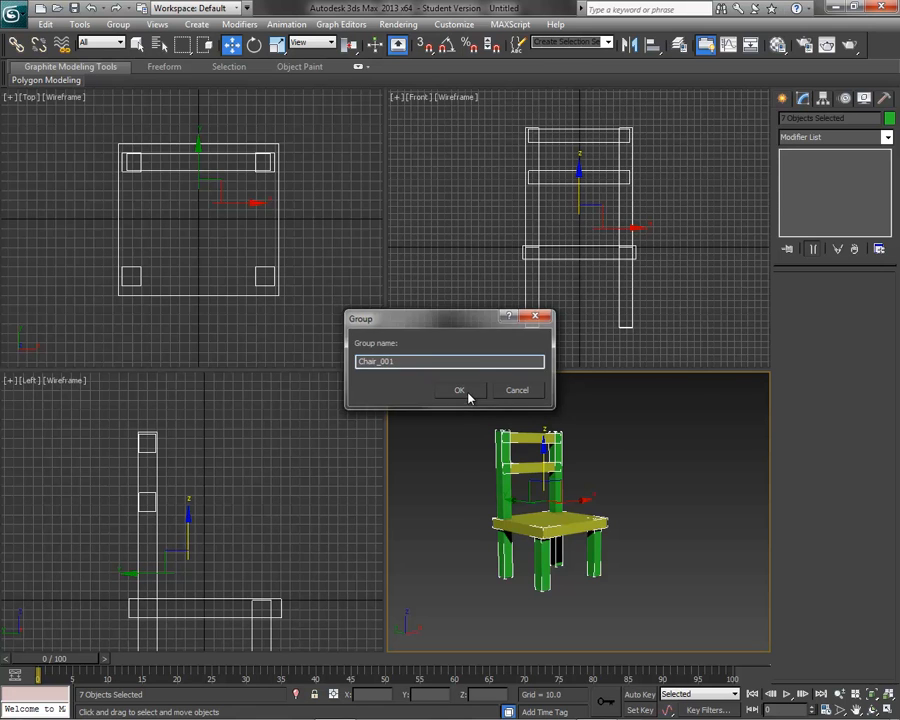
{"action": "left_click", "coordinate": [459, 390]}
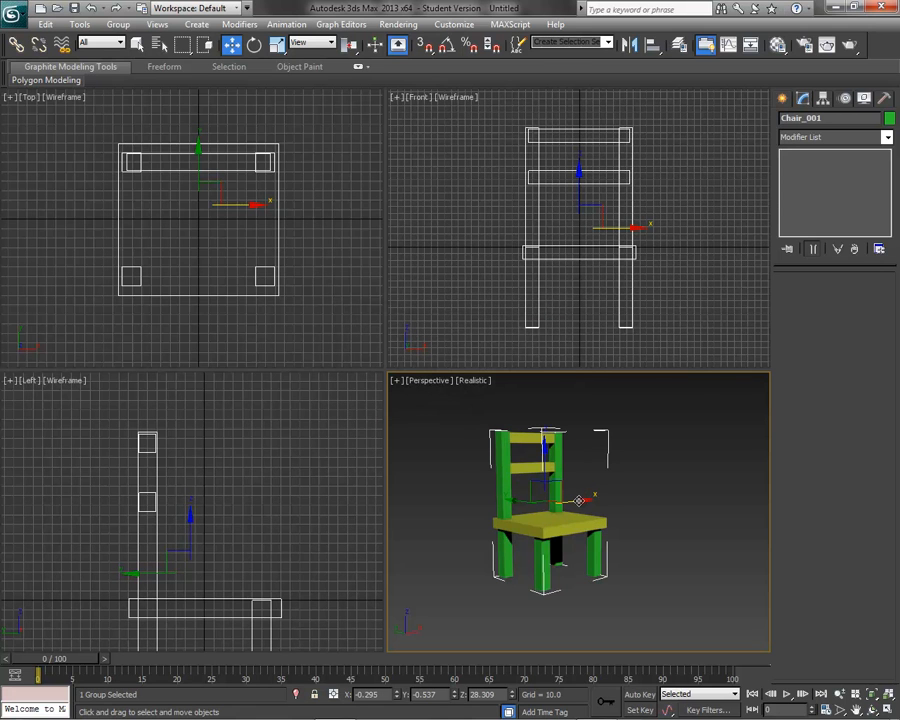
Copy the chair group to the right, then remove the copy.
{"action": "left_click_drag", "start_coordinate": [577, 500], "coordinate": [665, 495]}
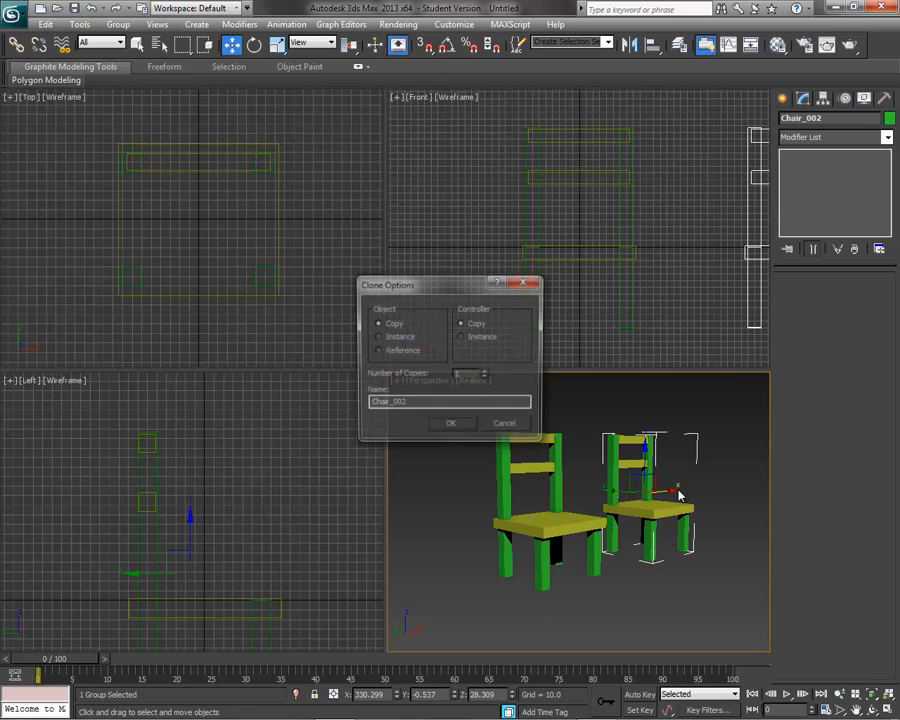
{"action": "left_click", "coordinate": [453, 422]}
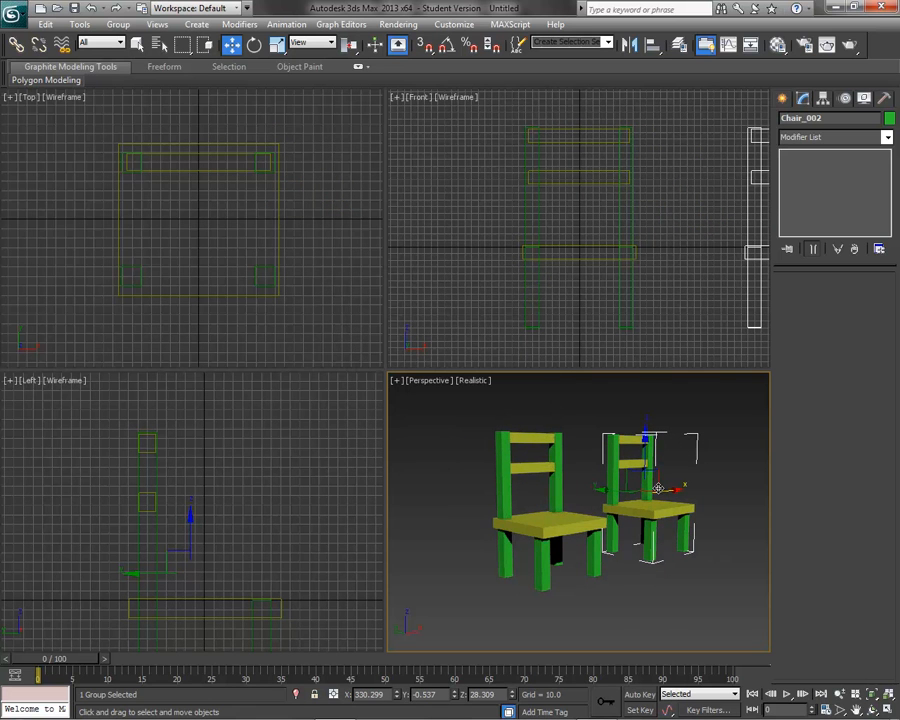
{"action": "key", "text": "Delete"}
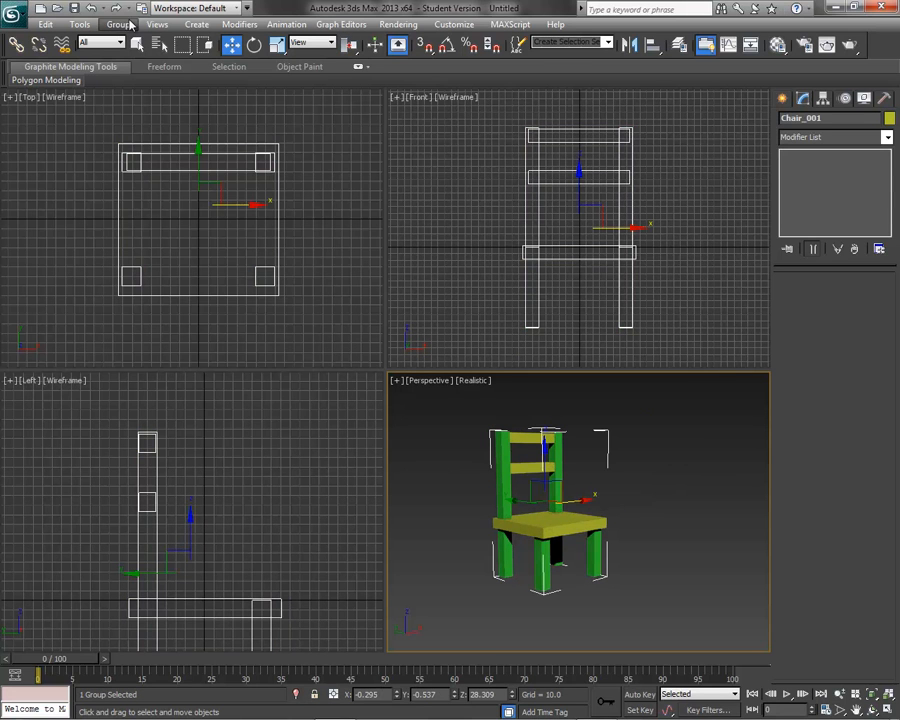
Ungroup the chair and Shift-drag copies of the two back legs up above the seat.
{"action": "left_click", "coordinate": [122, 25]}
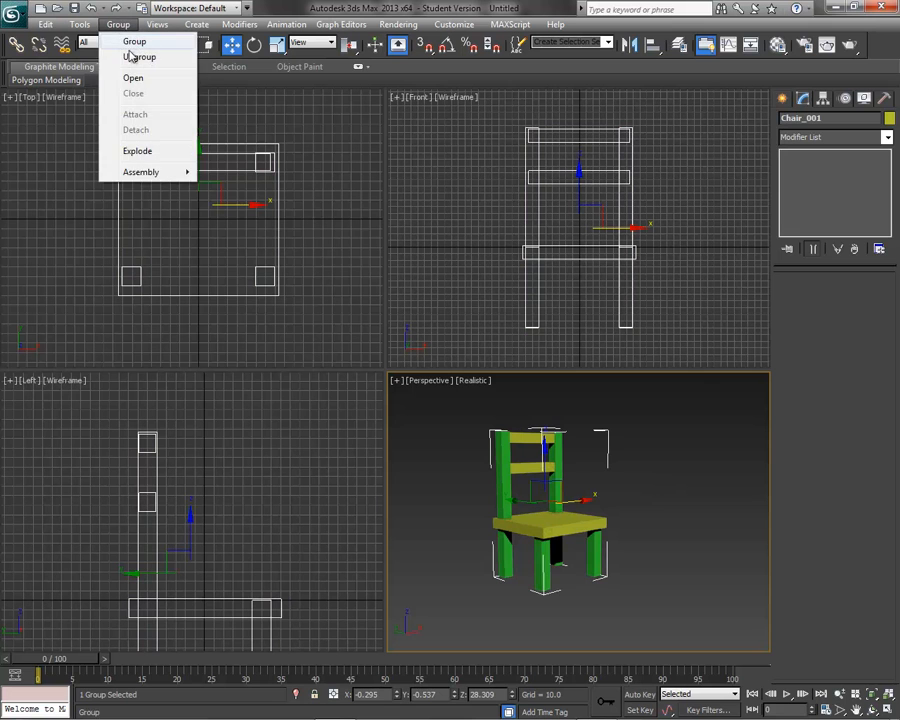
{"action": "left_click", "coordinate": [139, 57]}
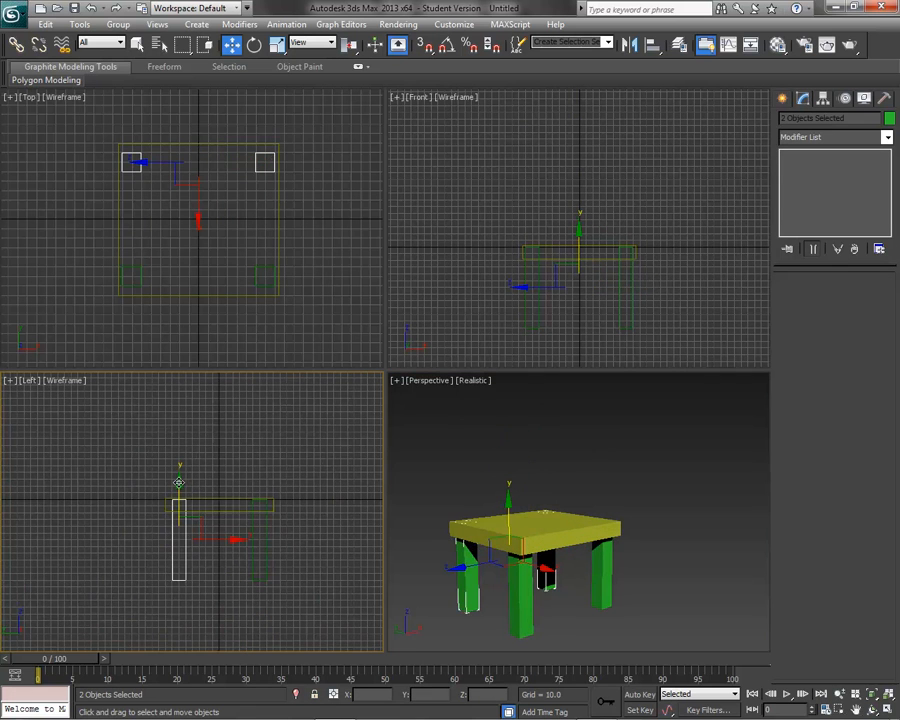
{"action": "left_click_drag", "start_coordinate": [510, 555], "coordinate": [508, 450]}
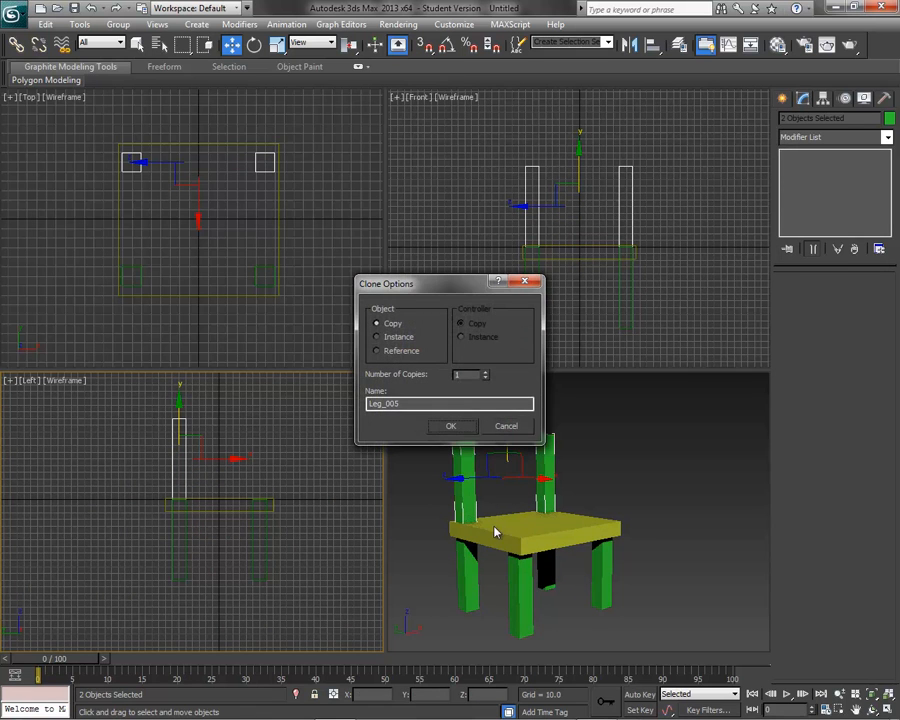
{"action": "left_click", "coordinate": [452, 426]}
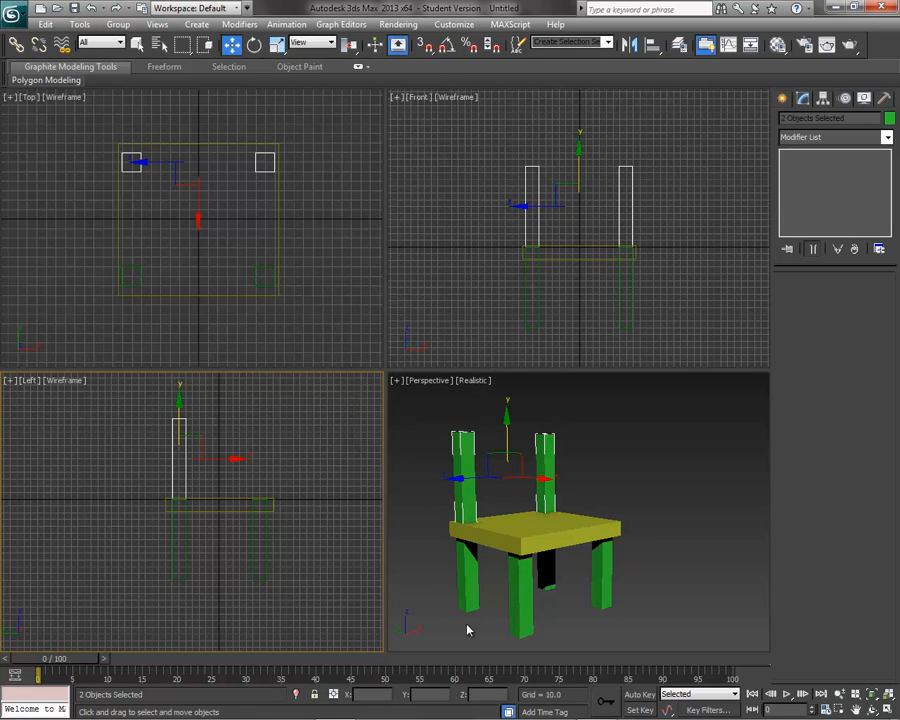
{"action": "mouse_move", "coordinate": [466, 449]}
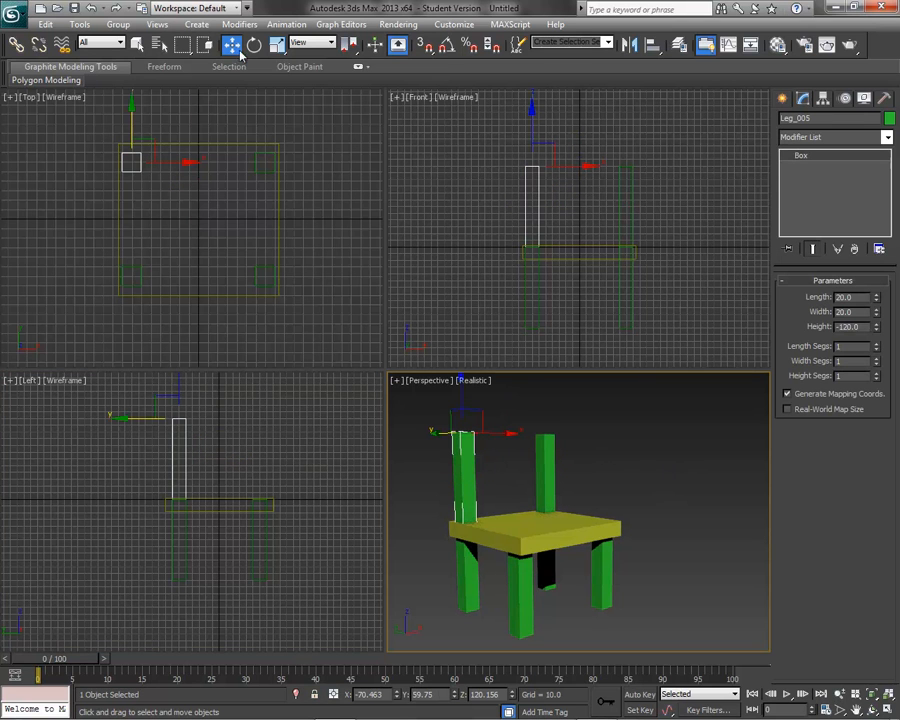
Rotate-clone back post Leg_005 by 90° into crossbar Leg_007 across the post tops.
{"action": "left_click", "coordinate": [259, 41]}
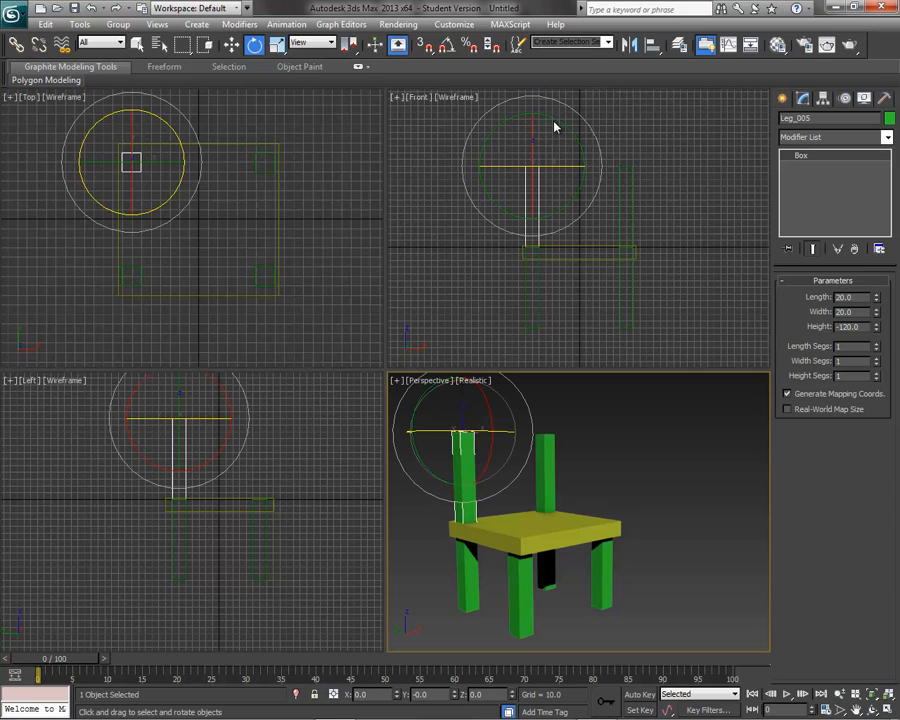
{"action": "mouse_move", "coordinate": [441, 43]}
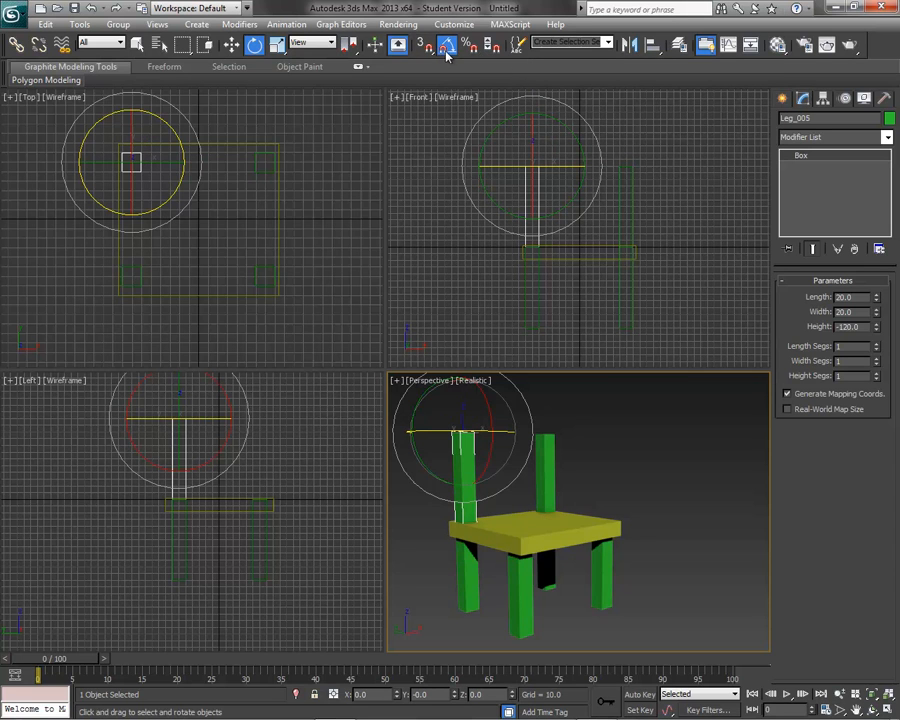
{"action": "mouse_move", "coordinate": [442, 41]}
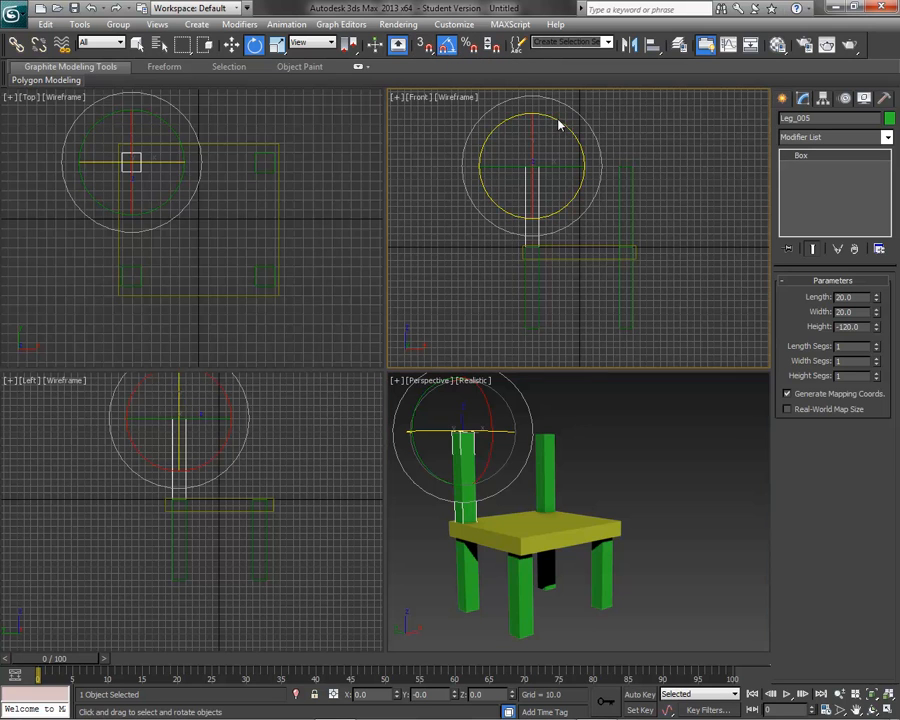
{"action": "left_click_drag", "start_coordinate": [560, 120], "coordinate": [490, 115]}
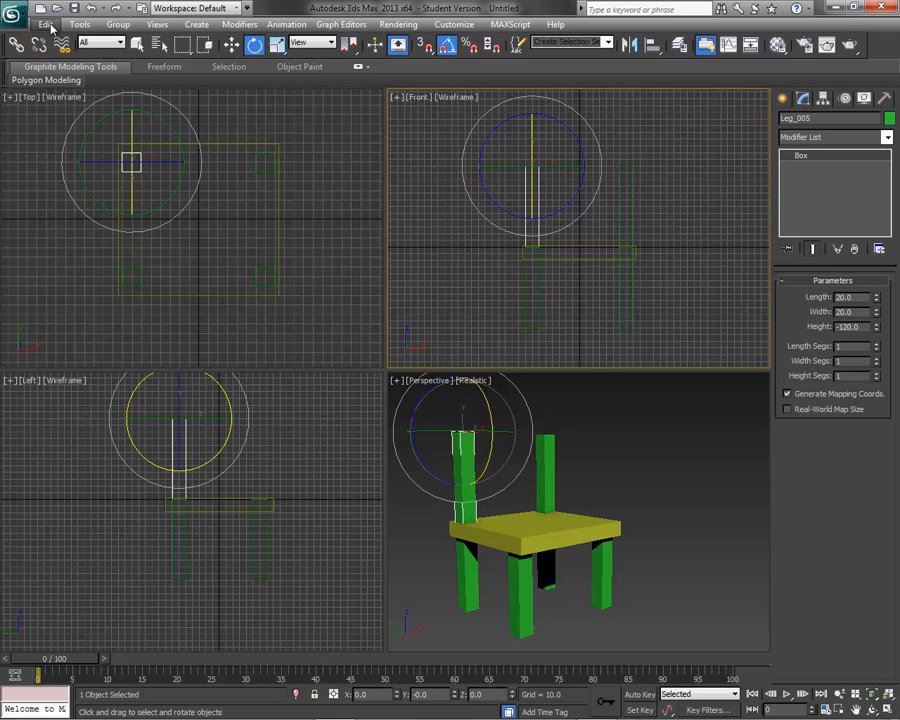
{"action": "left_click", "coordinate": [44, 23]}
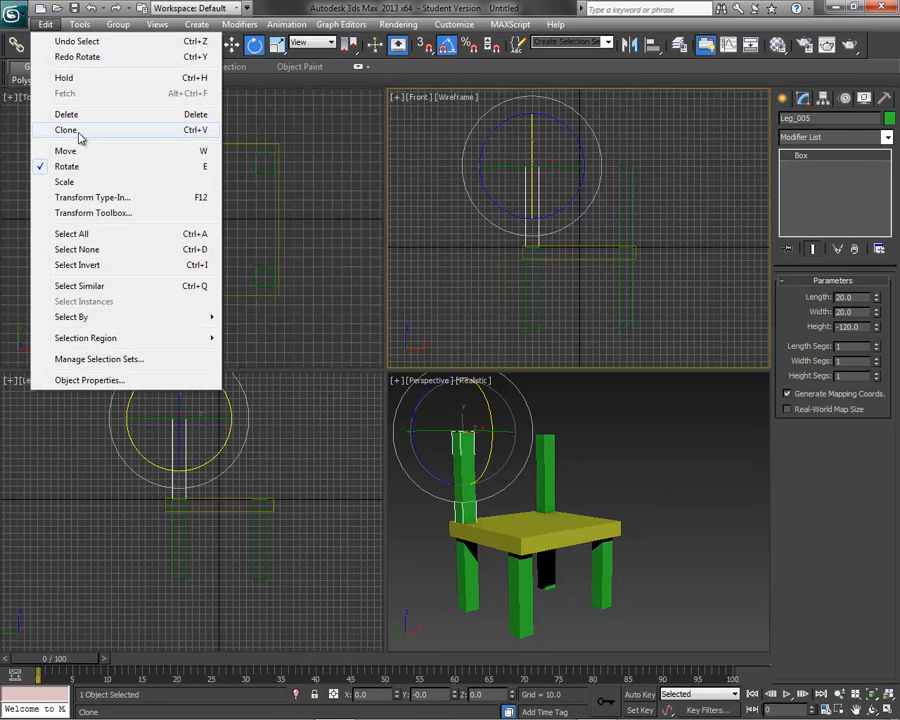
{"action": "left_click", "coordinate": [447, 26]}
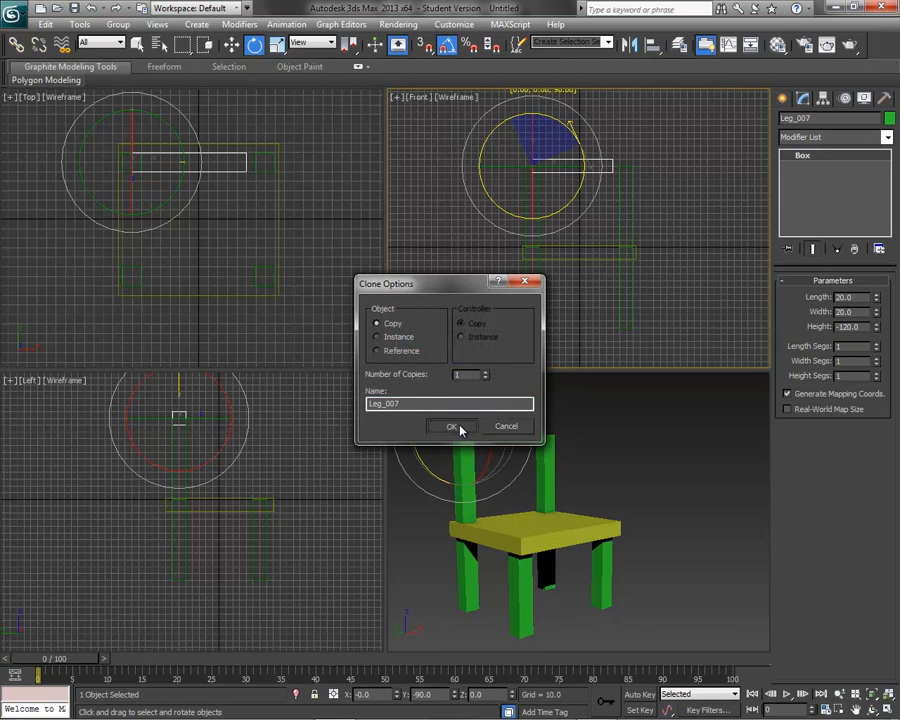
{"action": "left_click", "coordinate": [452, 426]}
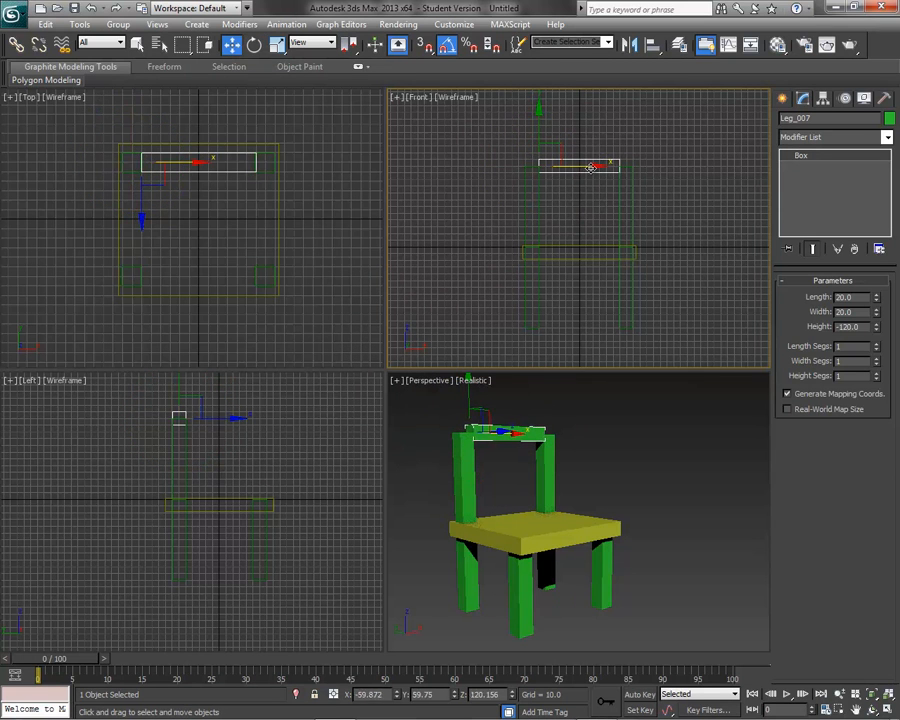
Shift-drag a copy of the top crossbar down between the two back posts.
{"action": "left_click_drag", "start_coordinate": [590, 167], "coordinate": [538, 131]}
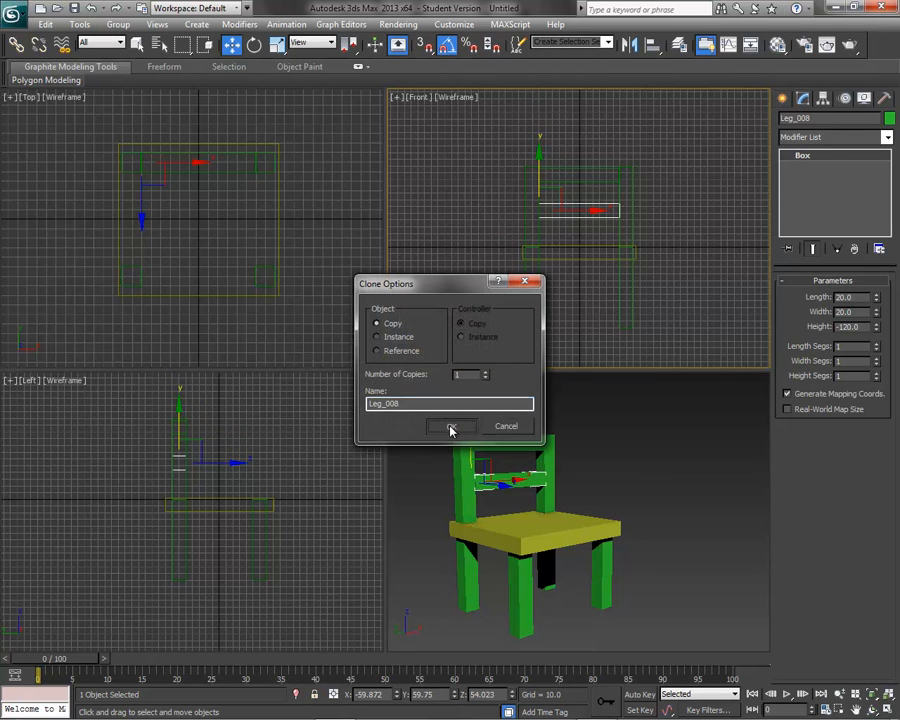
{"action": "left_click", "coordinate": [450, 426]}
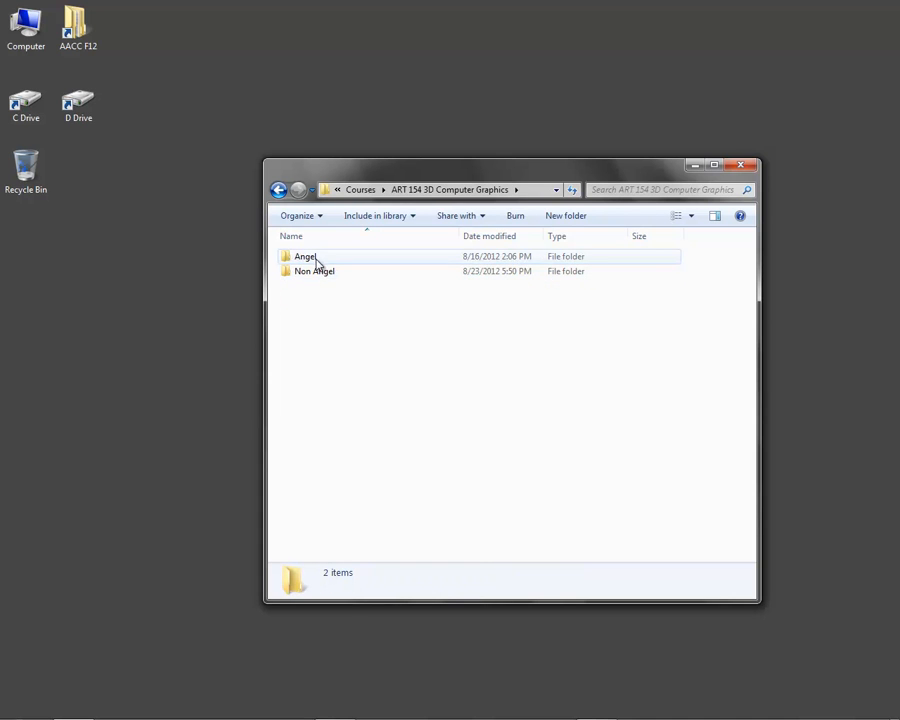
Open f_89-0912B_SpinBed_o_s_.jpg from ART154_A02_Resources > Stickley Furniture.
{"action": "double_click", "coordinate": [305, 256]}
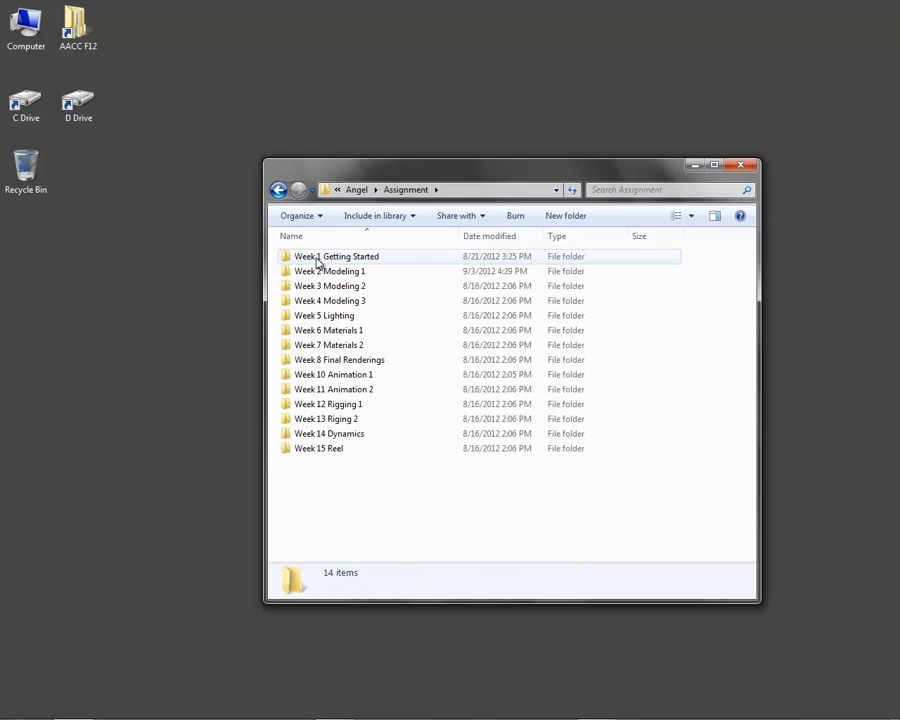
{"action": "double_click", "coordinate": [328, 270]}
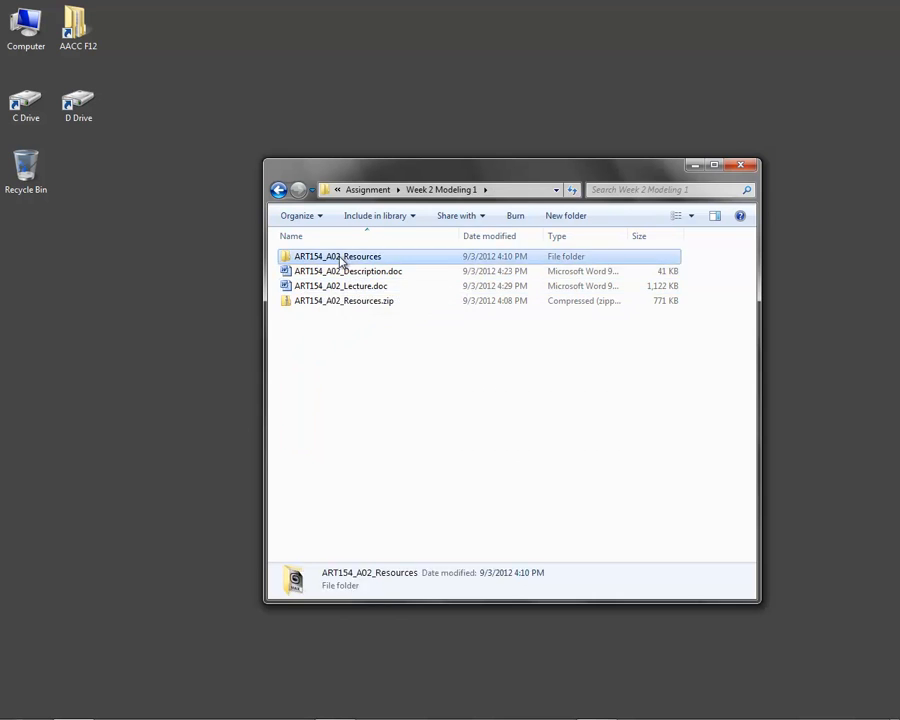
{"action": "double_click", "coordinate": [335, 256]}
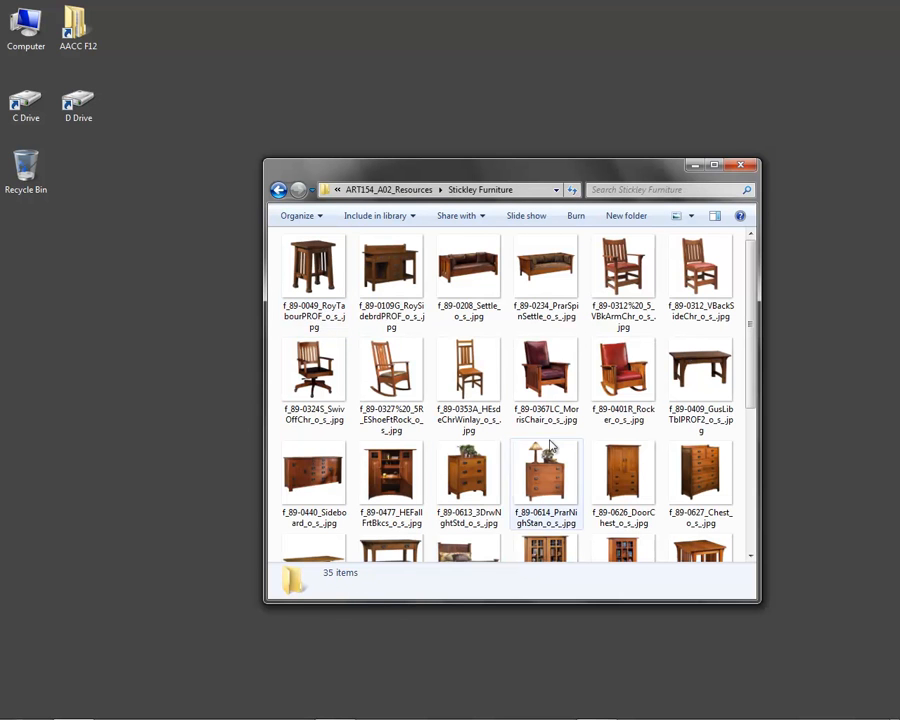
{"action": "scroll", "scroll_direction": "down", "scroll_amount": 3}
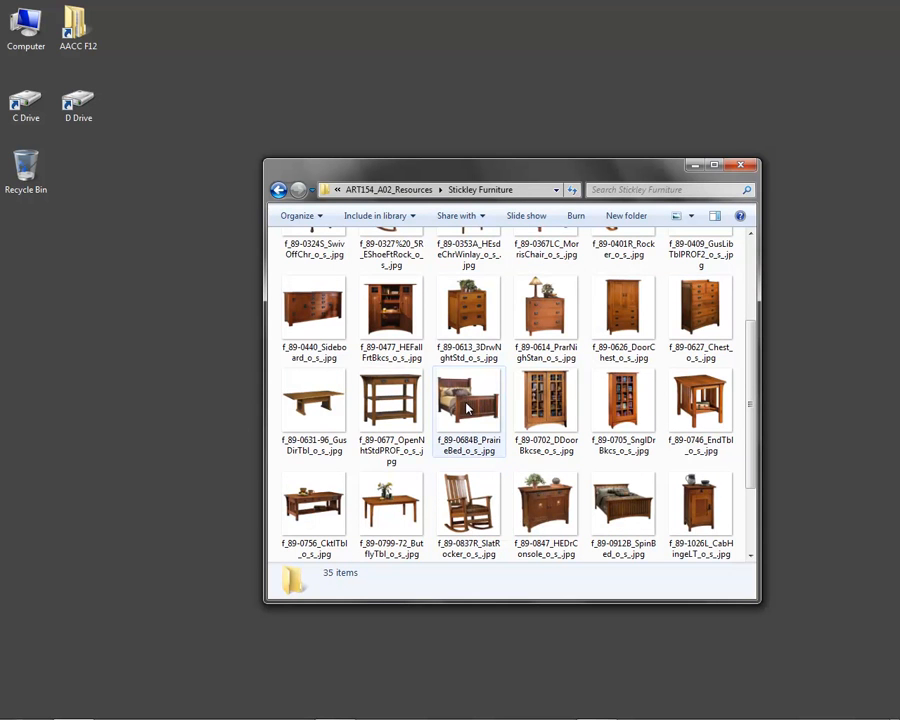
{"action": "left_click", "coordinate": [623, 400]}
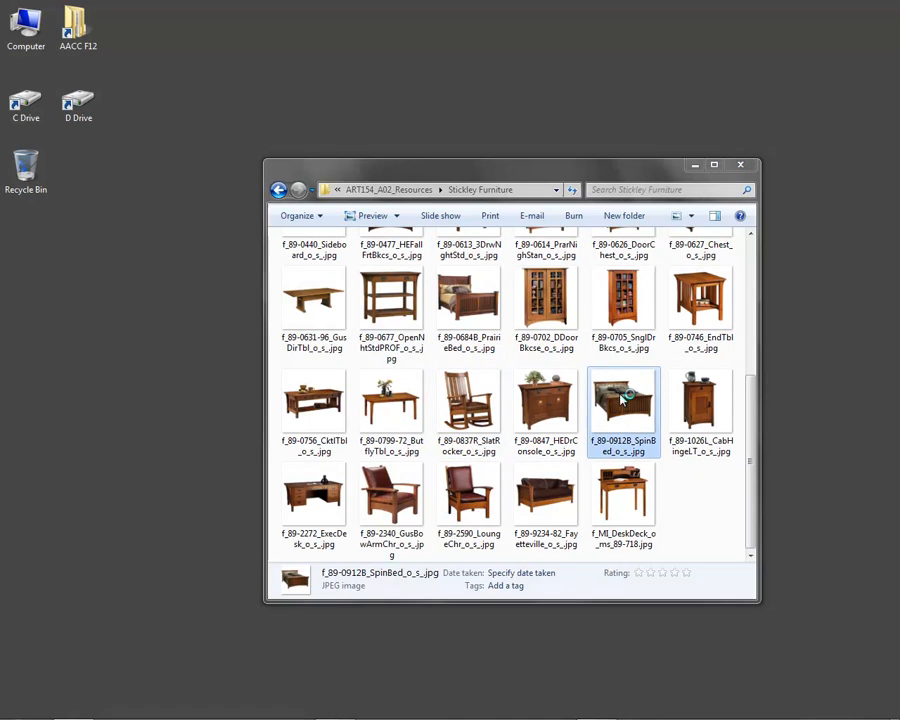
{"action": "double_click", "coordinate": [623, 405]}
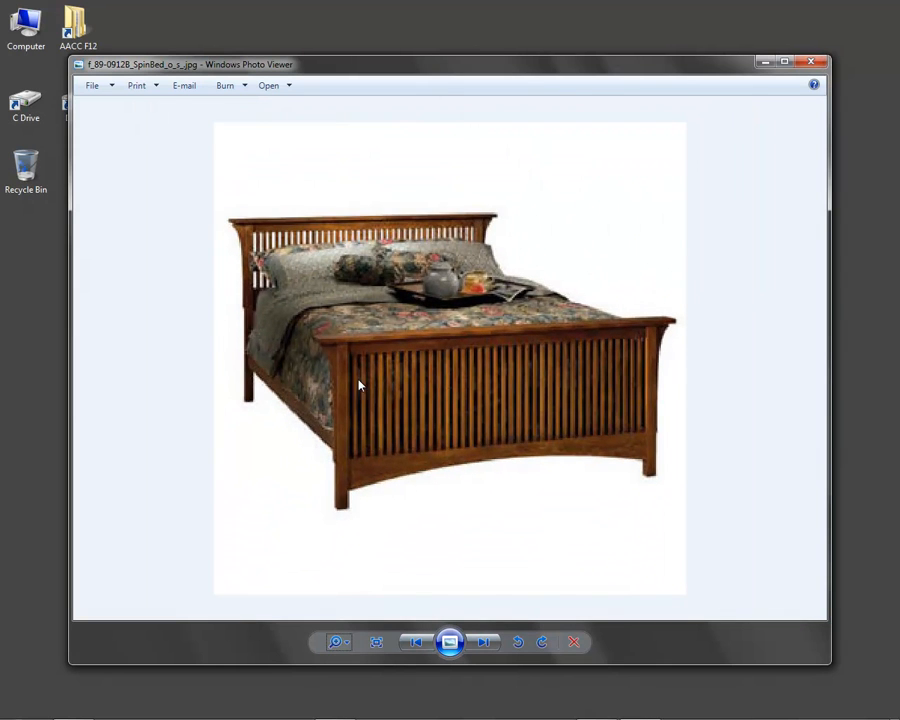
{"action": "mouse_move", "coordinate": [620, 364]}
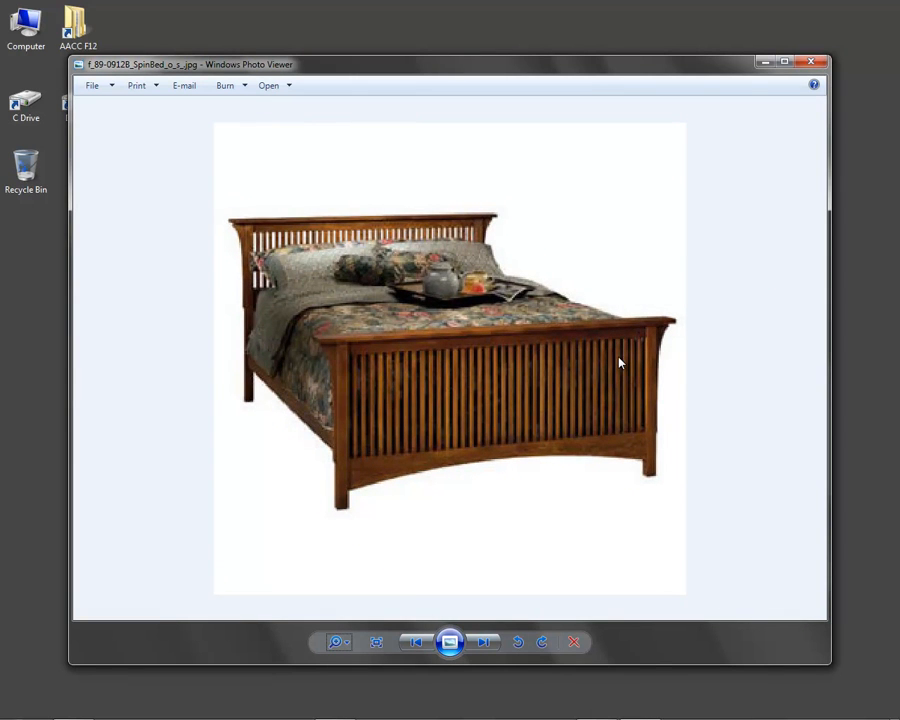
{"action": "mouse_move", "coordinate": [522, 347]}
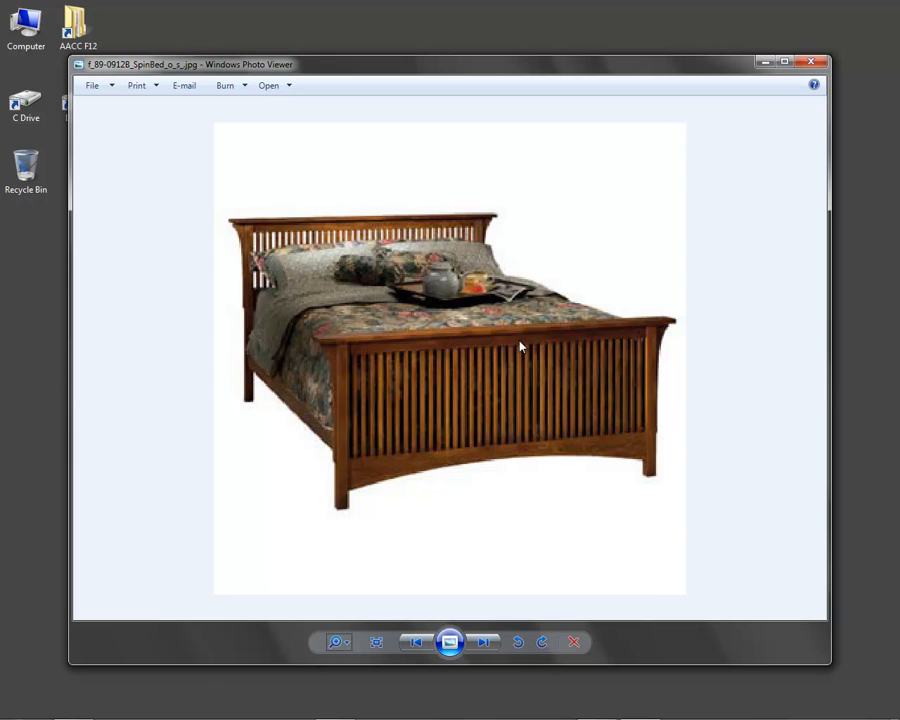
{"action": "mouse_move", "coordinate": [363, 338]}
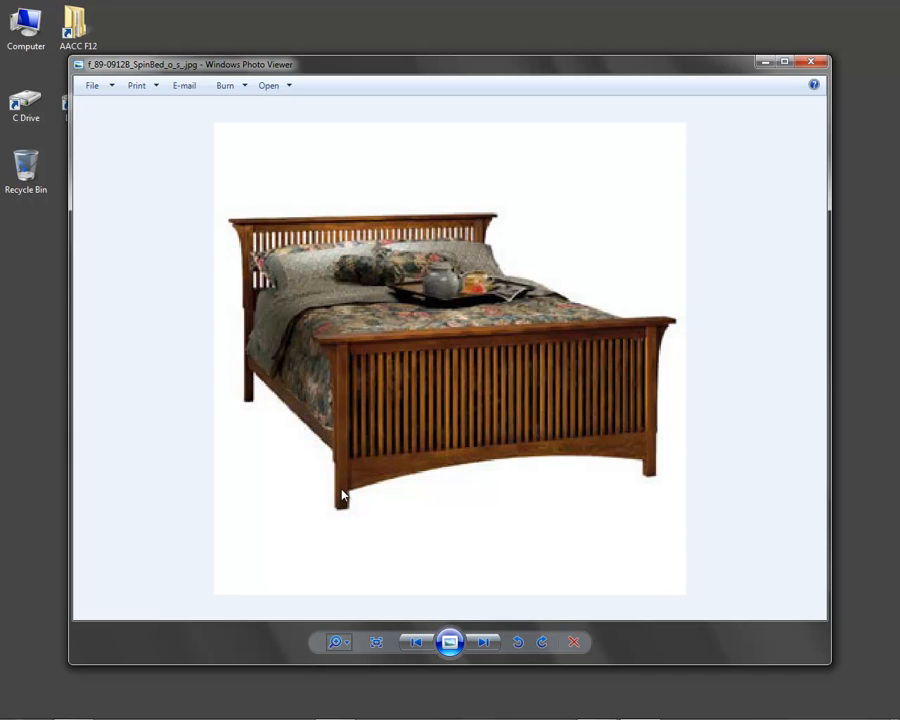
{"action": "mouse_move", "coordinate": [268, 435]}
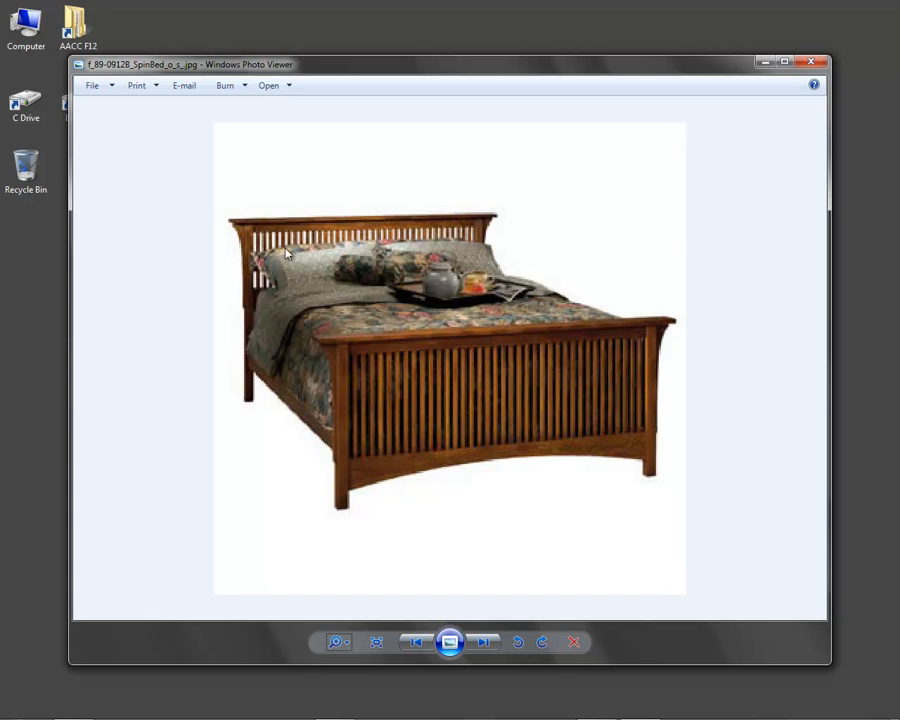
{"action": "mouse_move", "coordinate": [435, 245]}
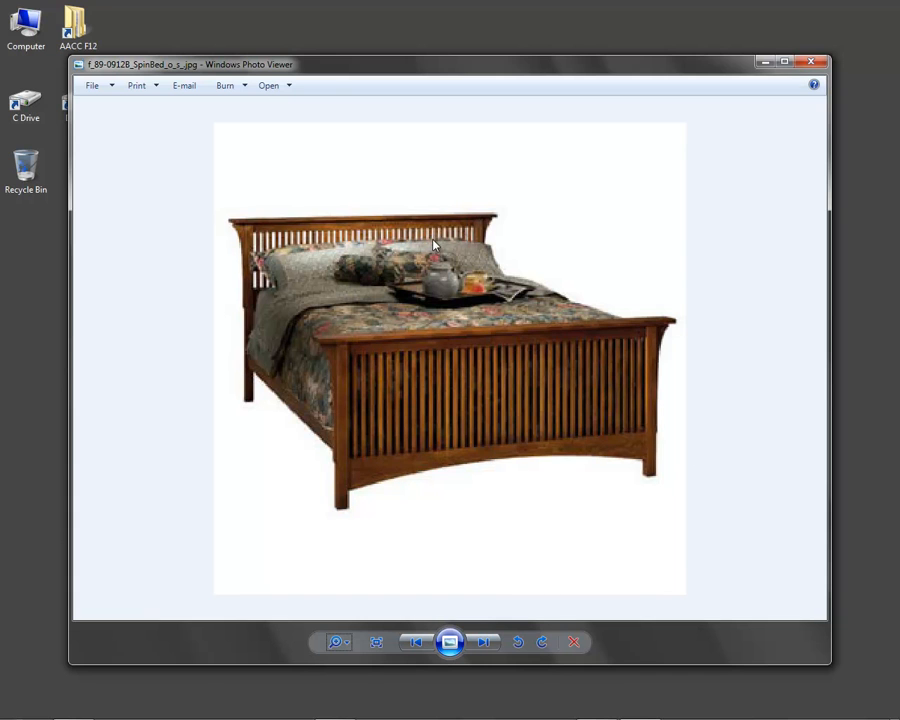
{"action": "mouse_move", "coordinate": [495, 334]}
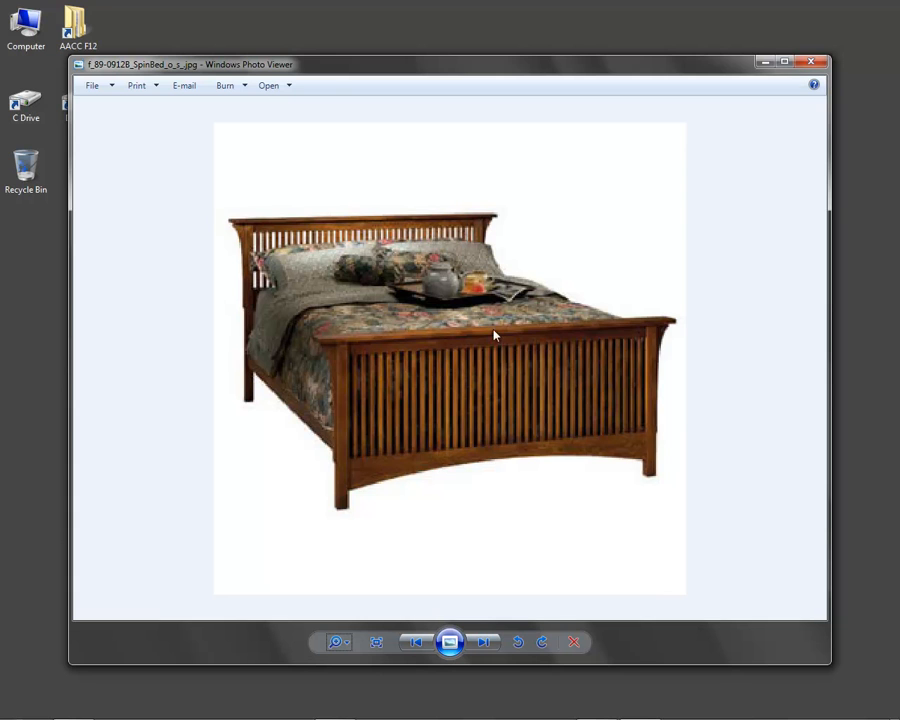
{"action": "mouse_move", "coordinate": [764, 62]}
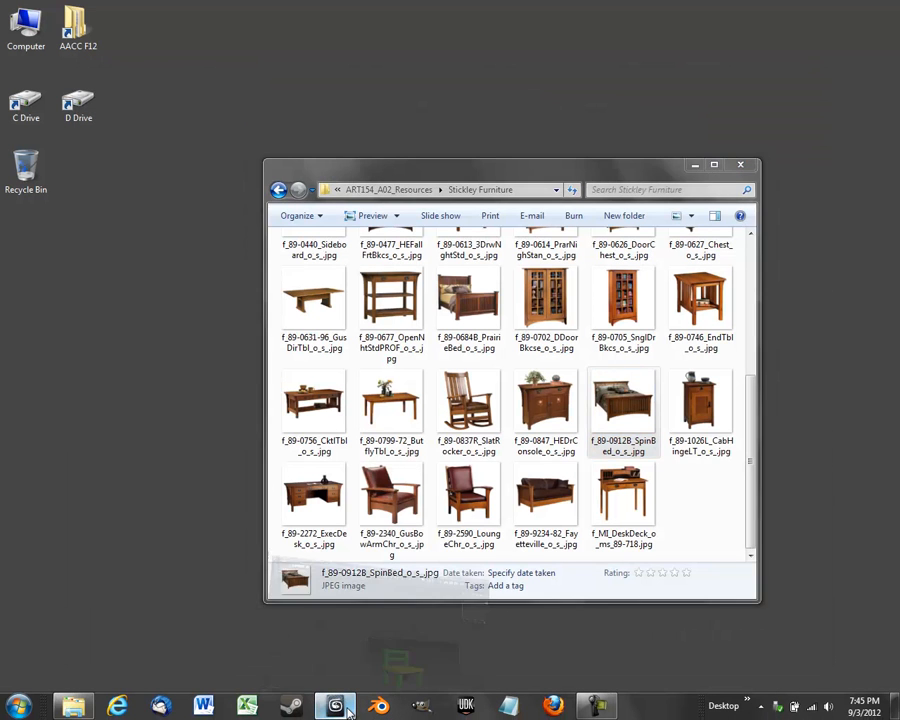
Return to the empty 3ds Max scene and bring up the Create menu.
{"action": "left_click", "coordinate": [335, 703]}
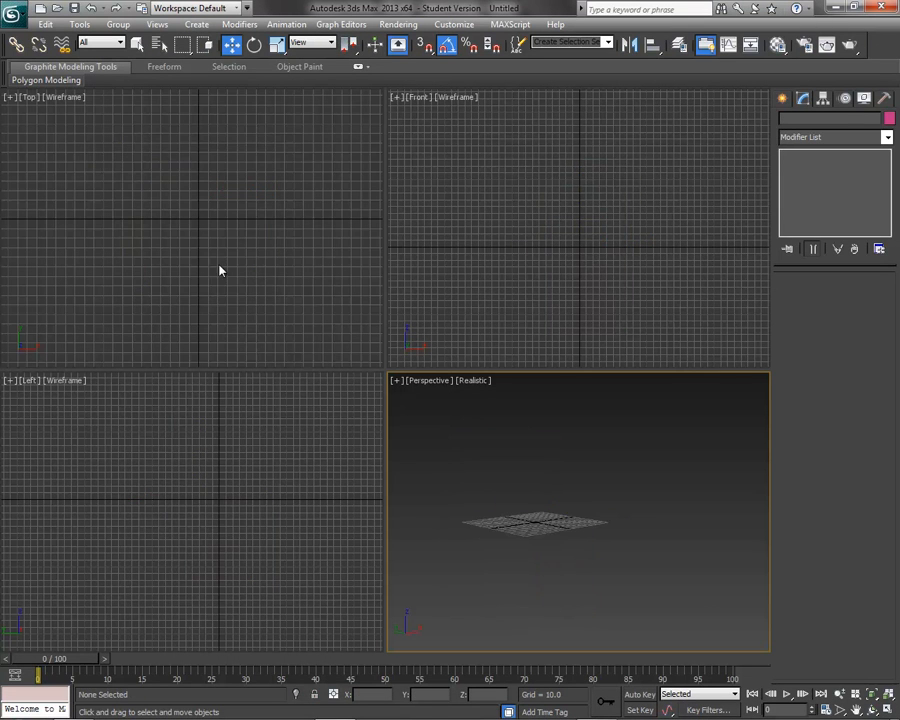
{"action": "mouse_move", "coordinate": [95, 45]}
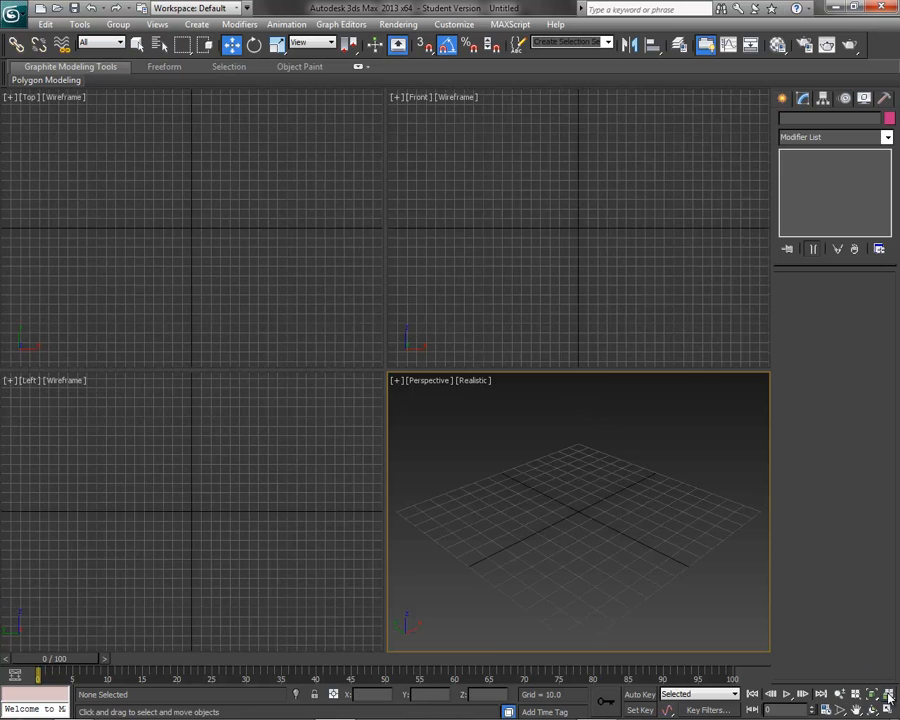
{"action": "mouse_move", "coordinate": [231, 237]}
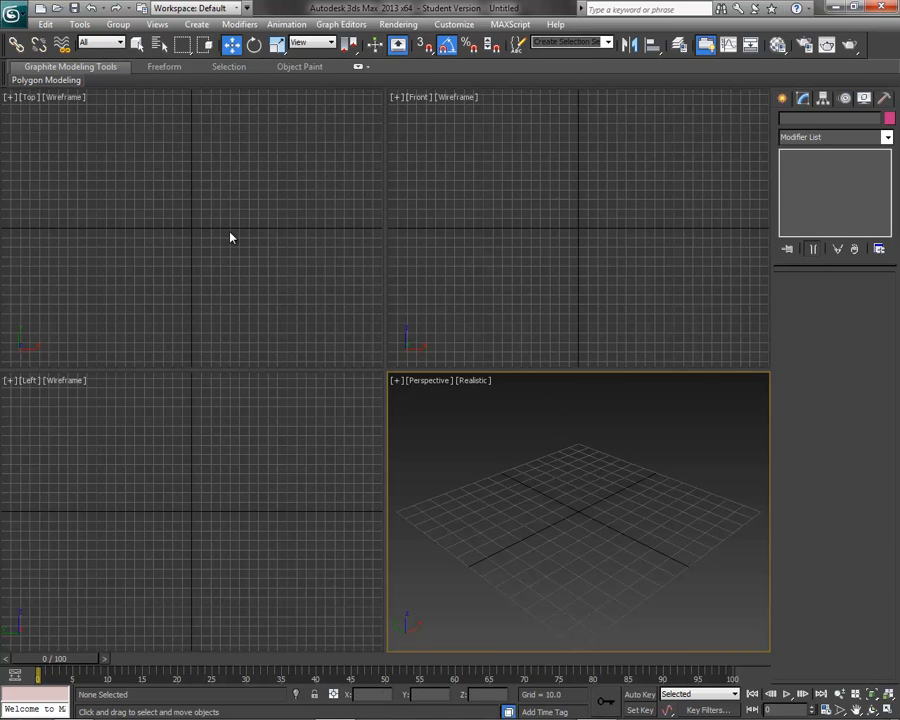
{"action": "mouse_move", "coordinate": [227, 184]}
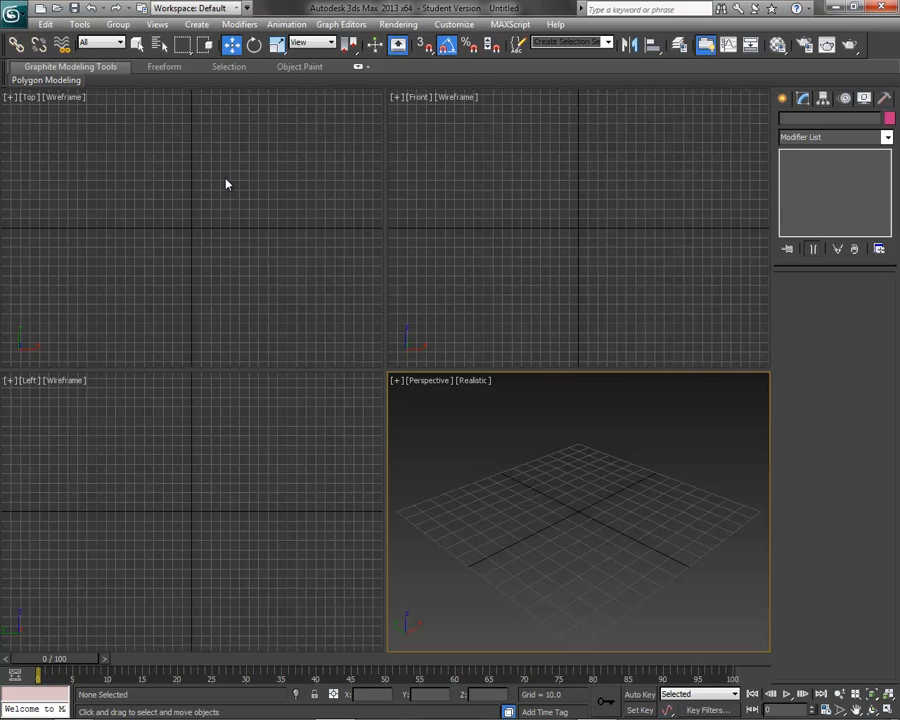
{"action": "left_click", "coordinate": [177, 22]}
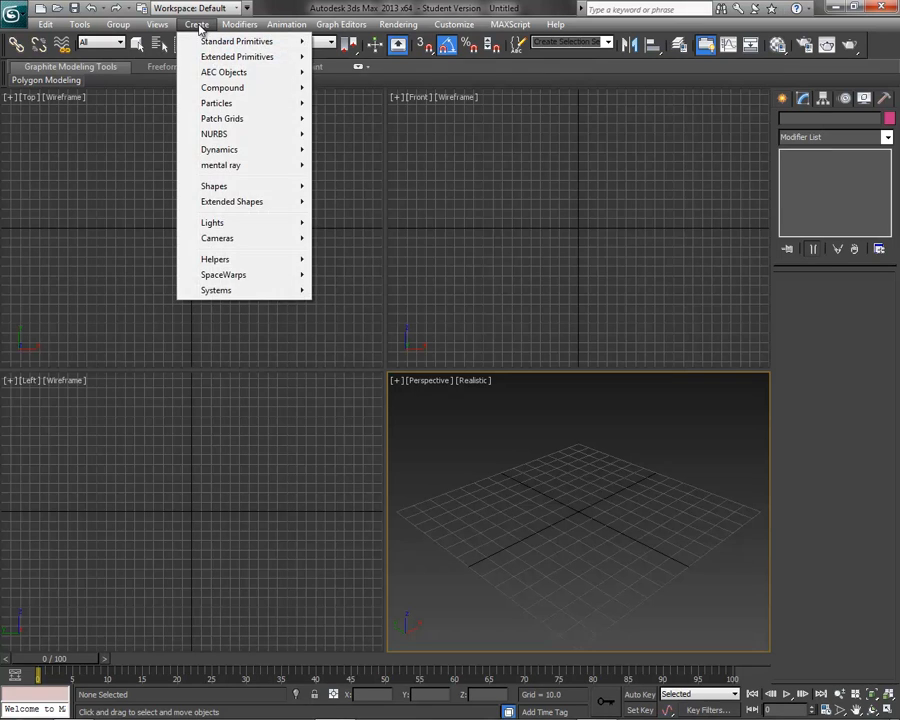
Draw long rail box Box001 and clone copies Box002 and Box003 below it.
{"action": "left_click", "coordinate": [238, 42]}
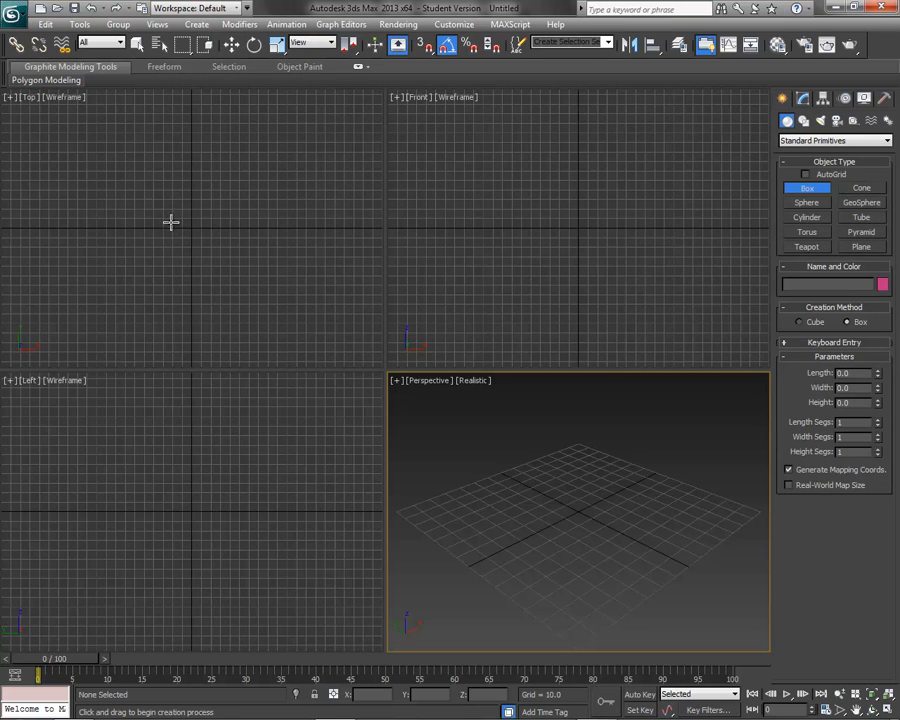
{"action": "left_click_drag", "start_coordinate": [35, 218], "coordinate": [375, 240]}
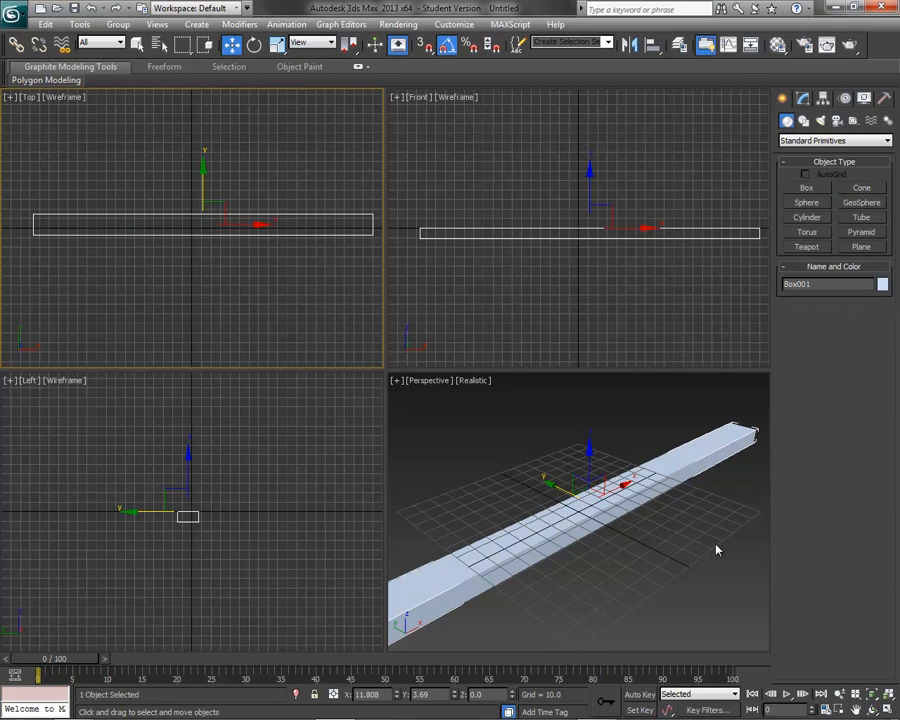
{"action": "left_click_drag", "start_coordinate": [716, 550], "coordinate": [620, 611]}
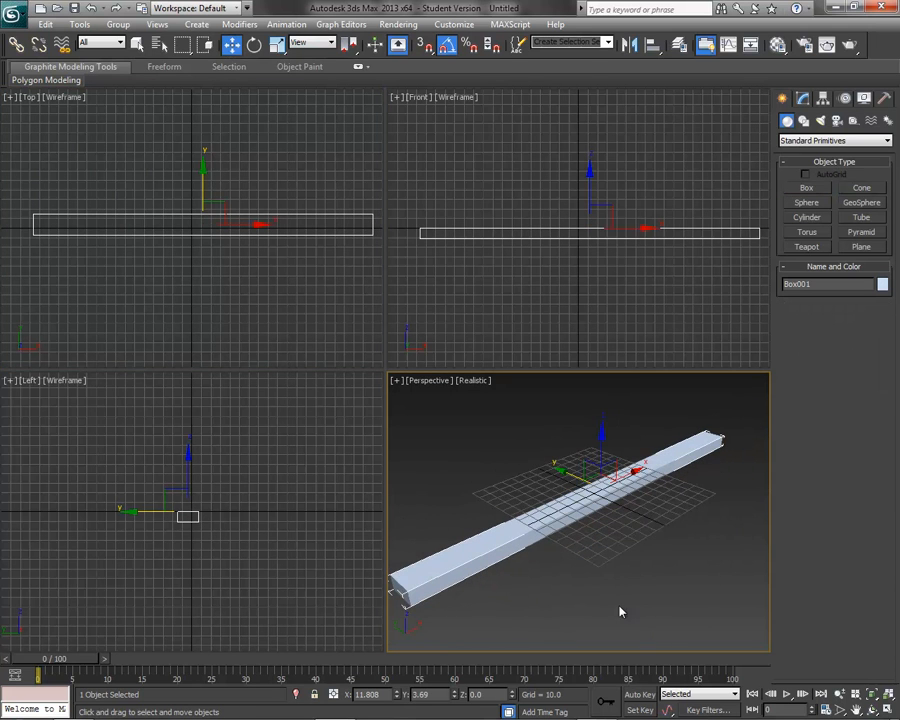
{"action": "mouse_move", "coordinate": [645, 555]}
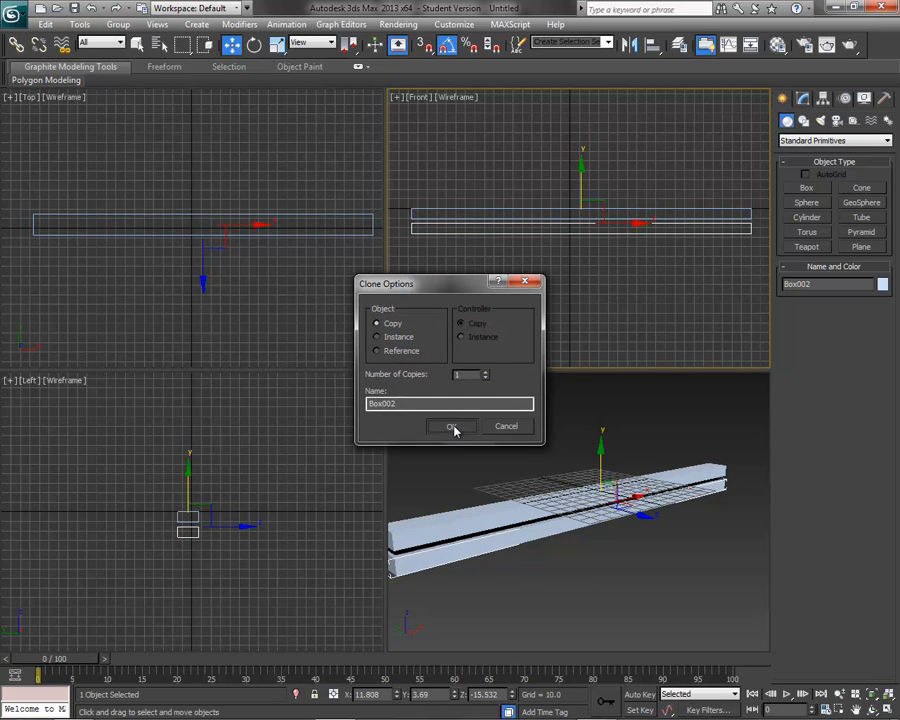
{"action": "left_click", "coordinate": [451, 426]}
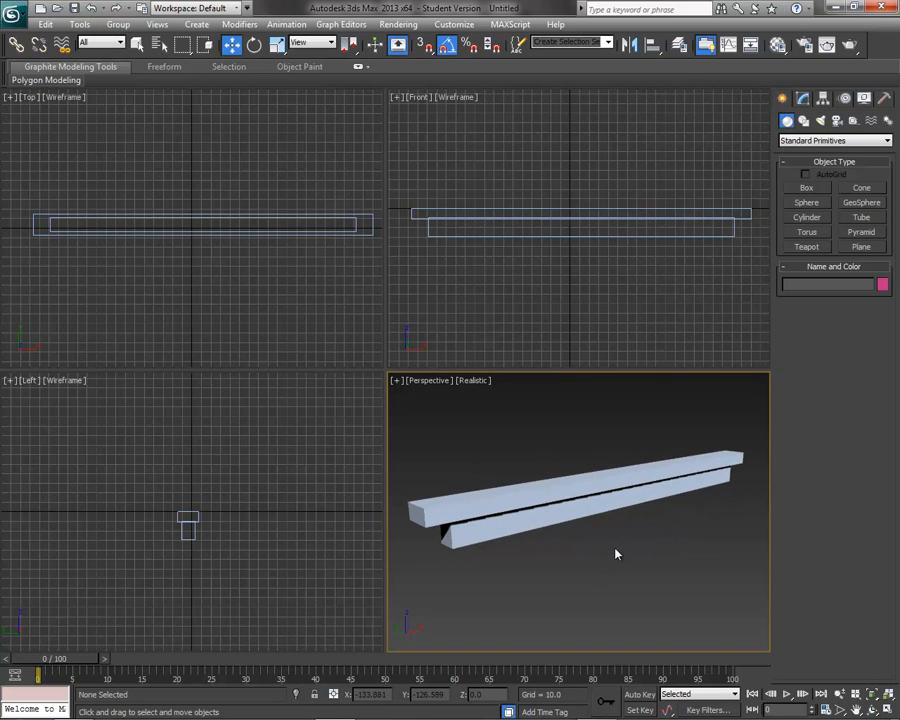
{"action": "mouse_move", "coordinate": [579, 323]}
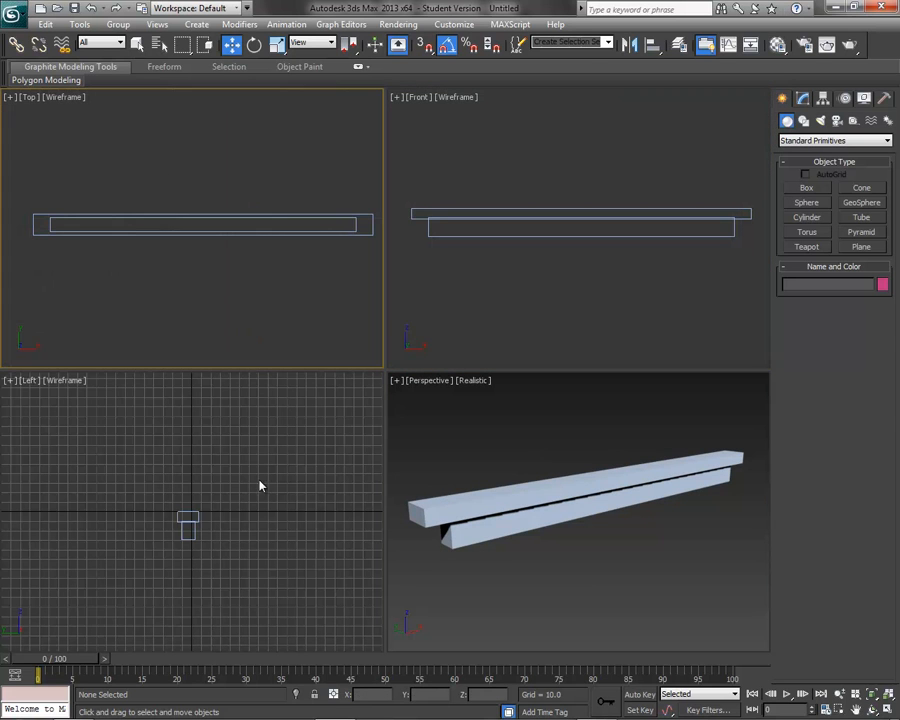
{"action": "mouse_move", "coordinate": [622, 572]}
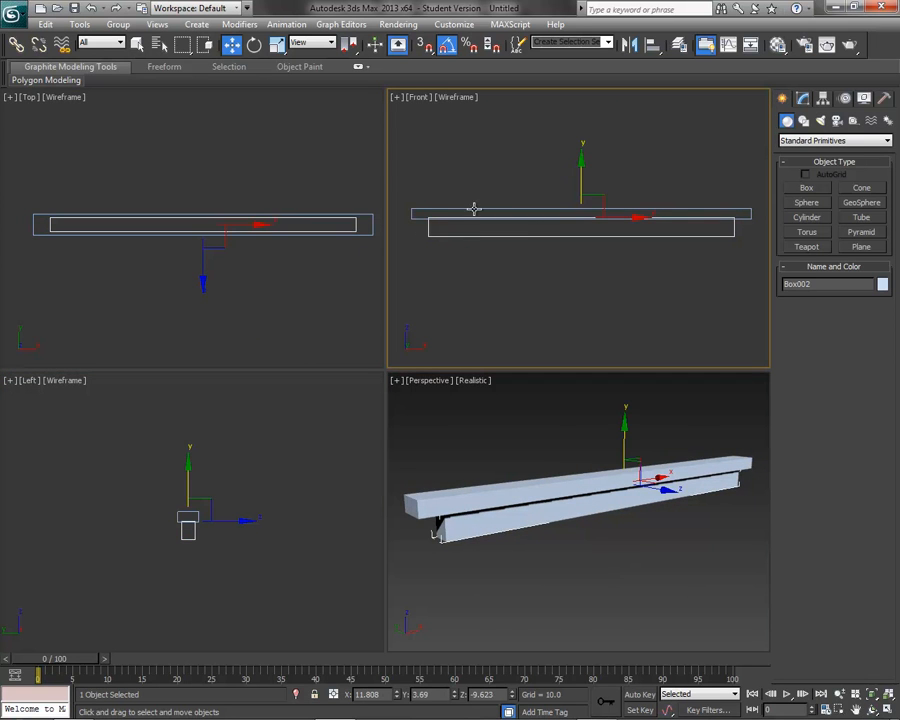
{"action": "mouse_move", "coordinate": [636, 233]}
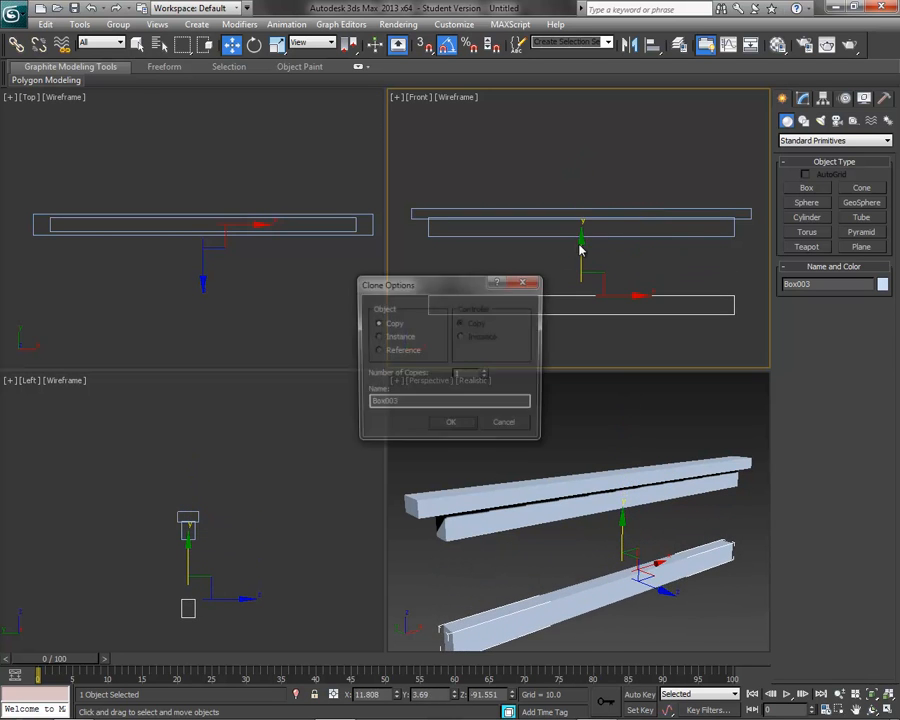
{"action": "left_click", "coordinate": [452, 422]}
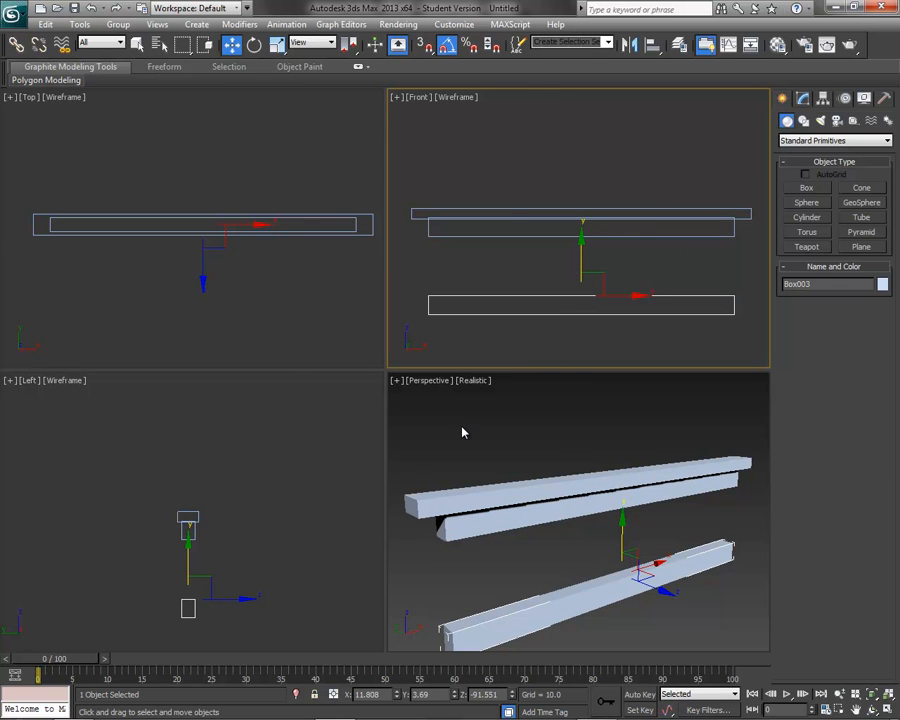
{"action": "mouse_move", "coordinate": [504, 211]}
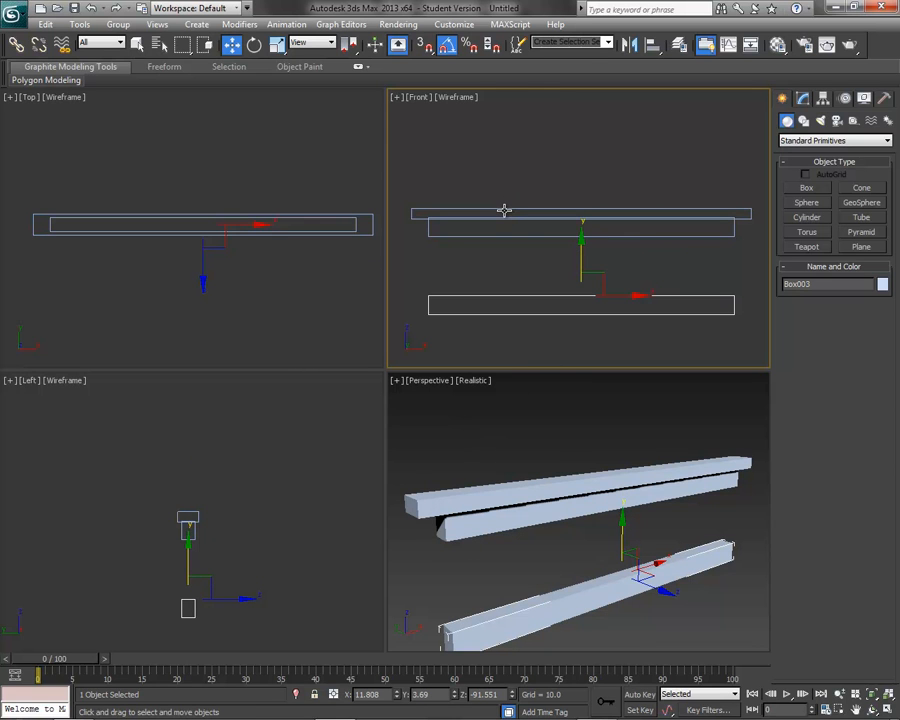
{"action": "mouse_move", "coordinate": [307, 300]}
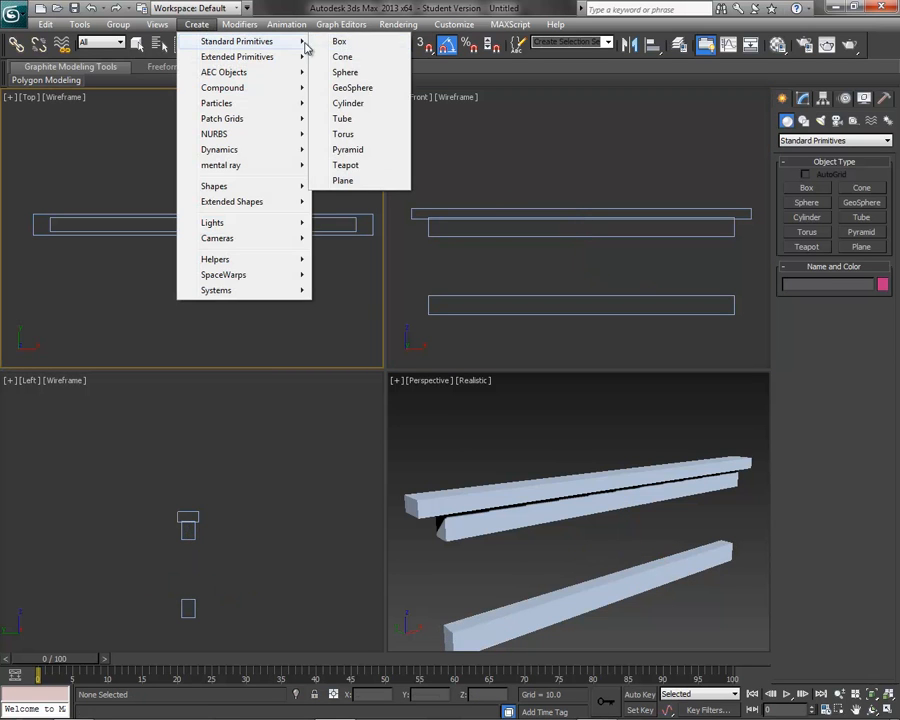
Build leg box Box004 at the rails' left end and copy it as Box005 on the right.
{"action": "left_click", "coordinate": [336, 41]}
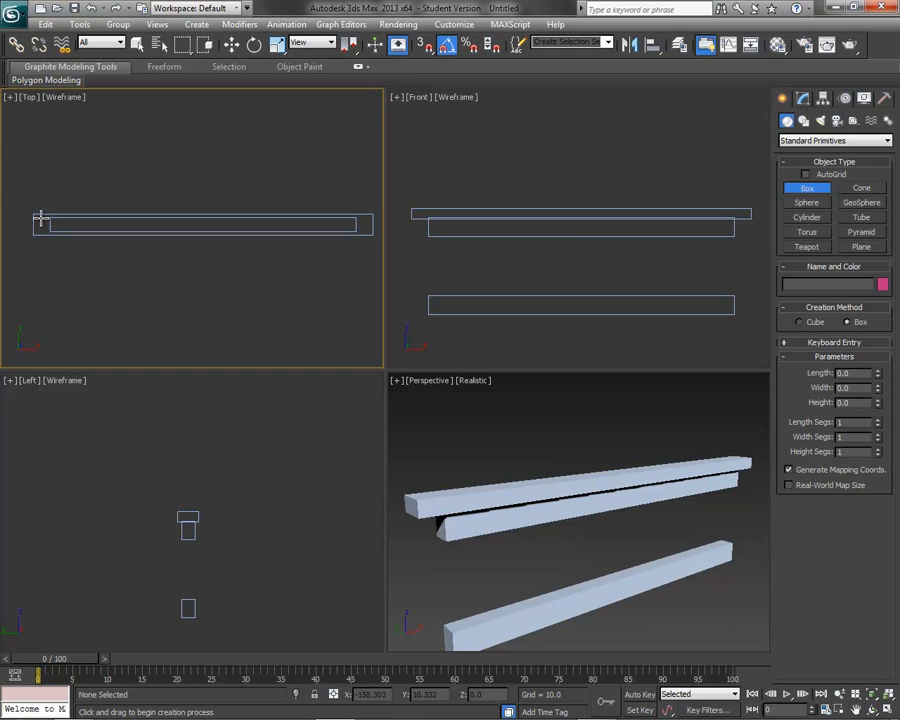
{"action": "left_click_drag", "start_coordinate": [45, 225], "coordinate": [55, 232]}
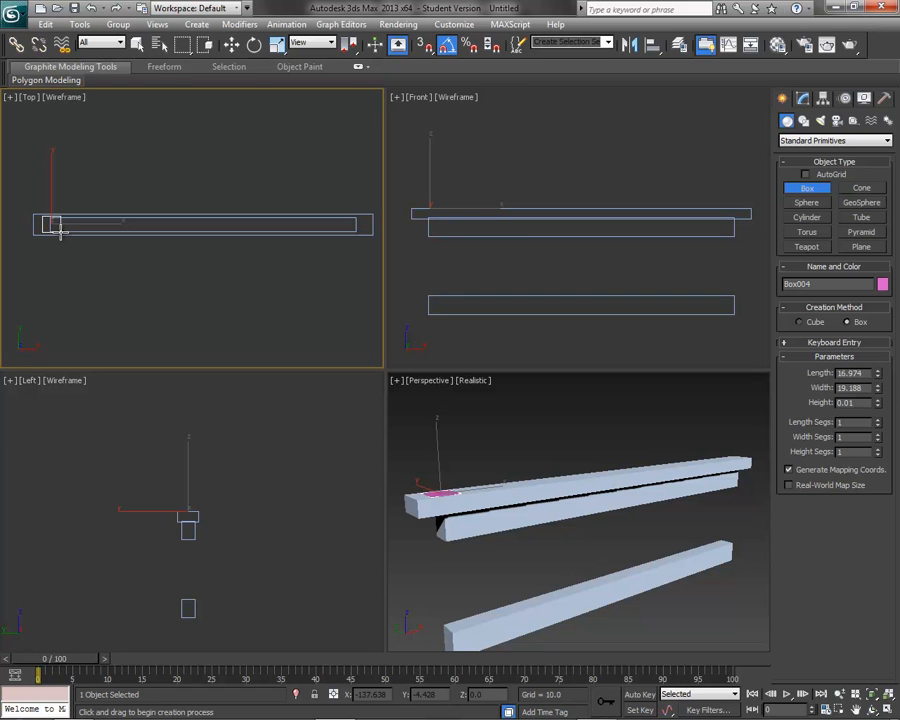
{"action": "left_click_drag", "start_coordinate": [70, 235], "coordinate": [70, 360]}
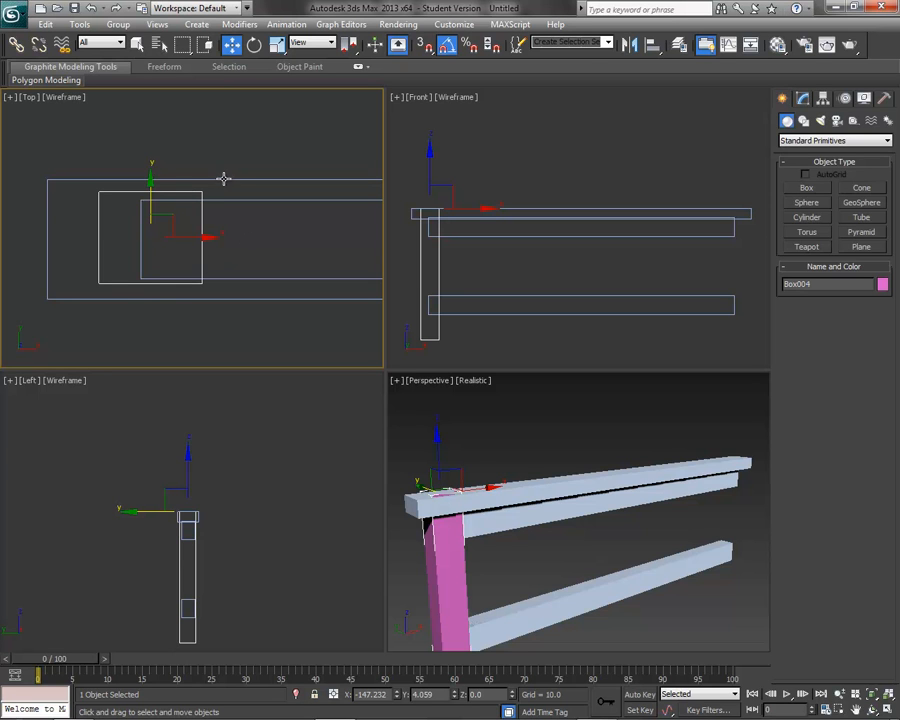
{"action": "mouse_move", "coordinate": [93, 240]}
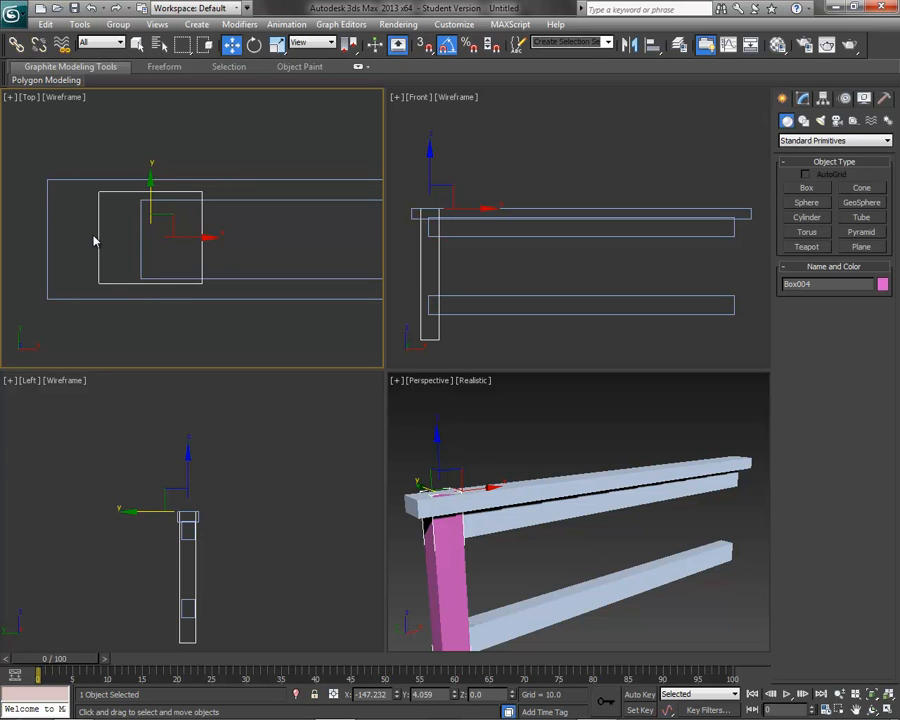
{"action": "mouse_move", "coordinate": [573, 546]}
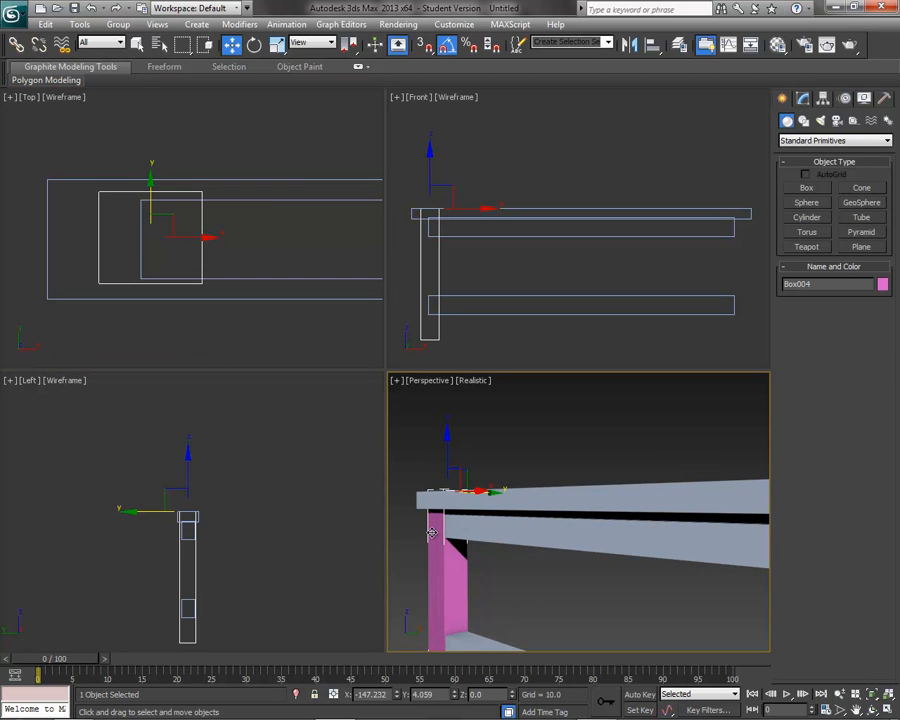
{"action": "mouse_move", "coordinate": [489, 569]}
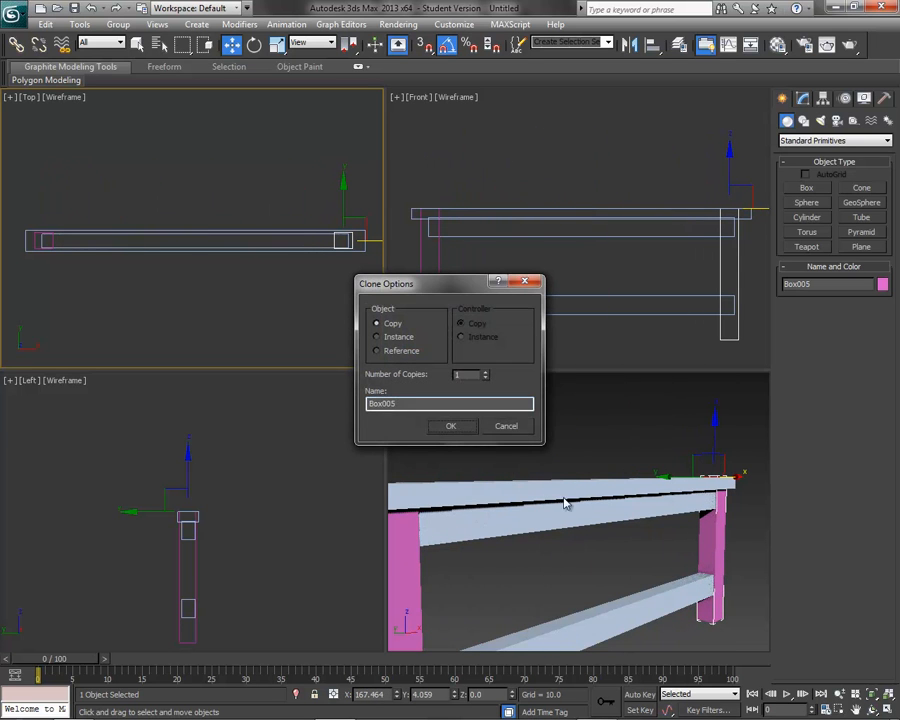
{"action": "left_click", "coordinate": [452, 426]}
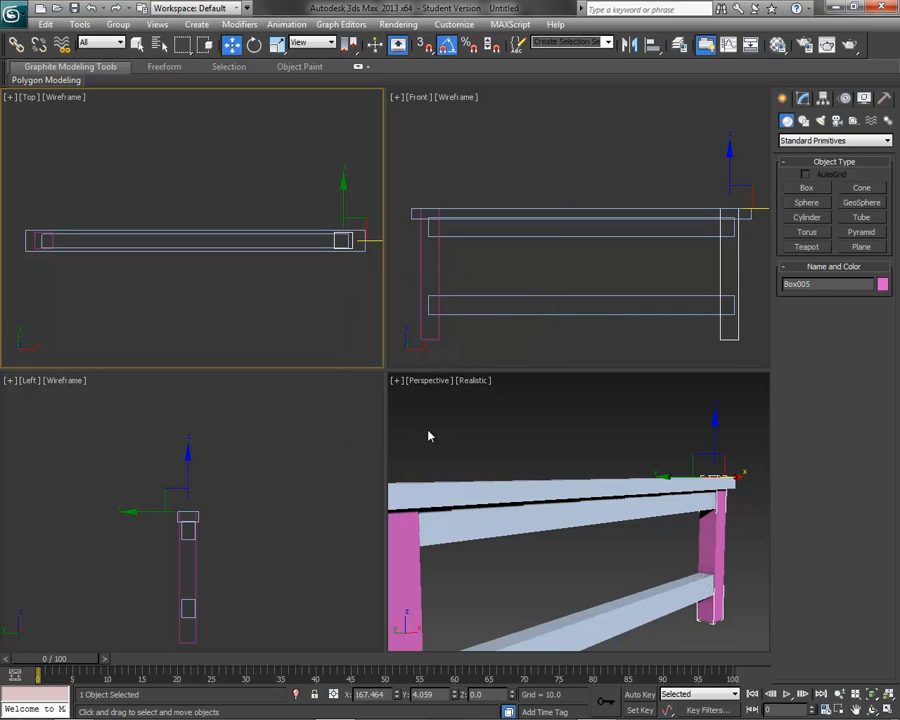
{"action": "mouse_move", "coordinate": [191, 396]}
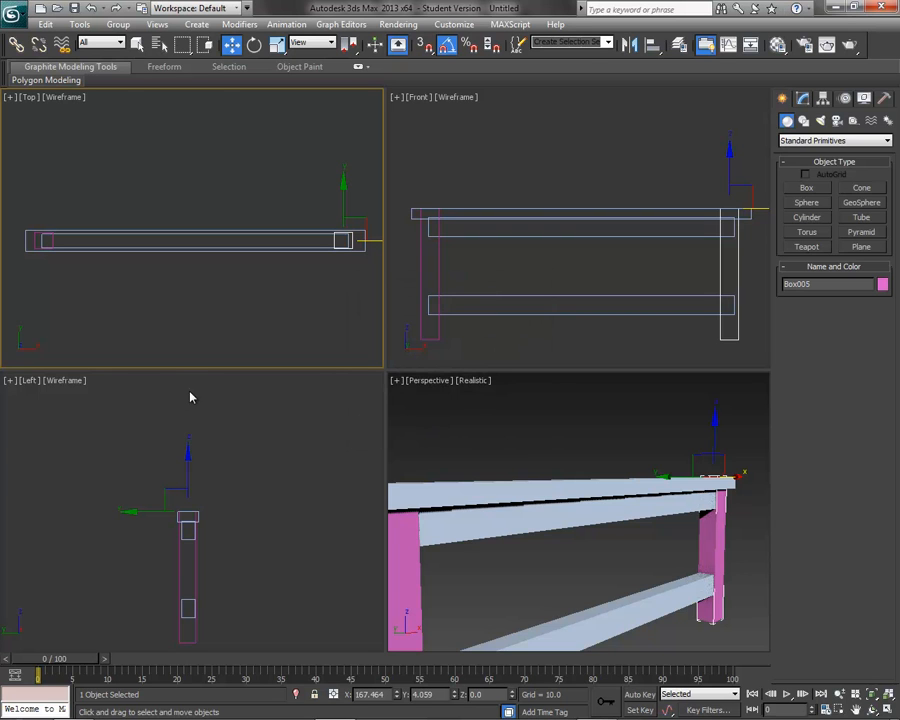
{"action": "mouse_move", "coordinate": [217, 71]}
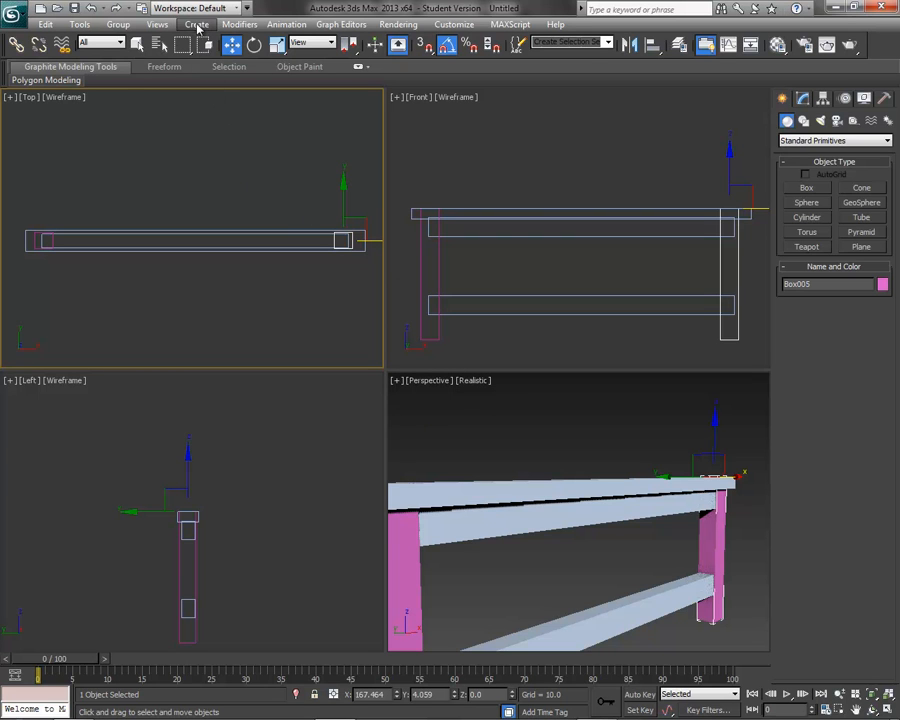
Add a thin blue slat by the left leg and clone copies up to Box008.
{"action": "left_click", "coordinate": [806, 188]}
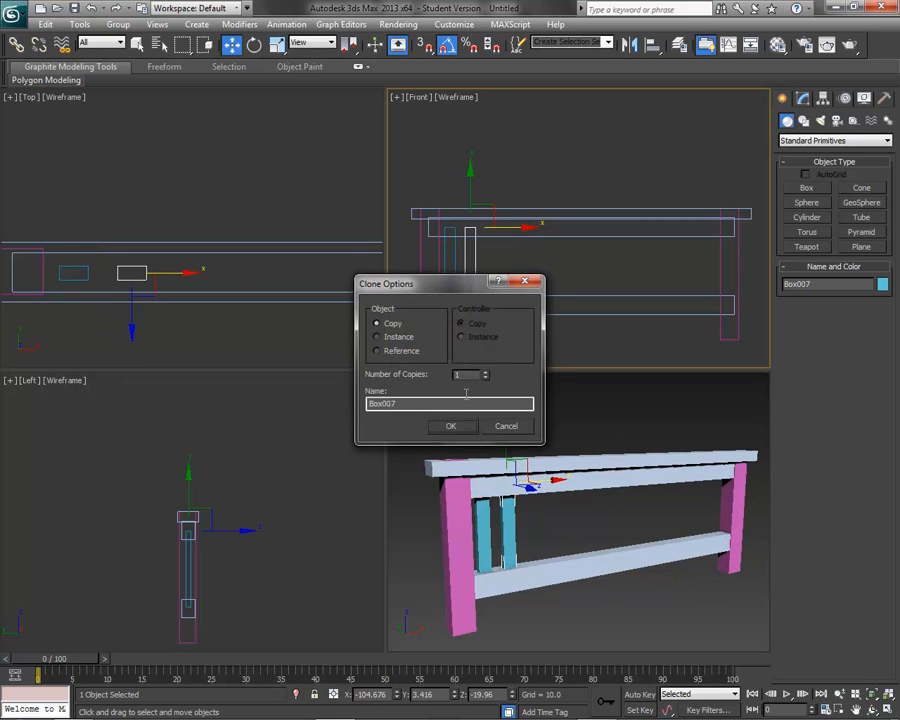
{"action": "left_click", "coordinate": [451, 426]}
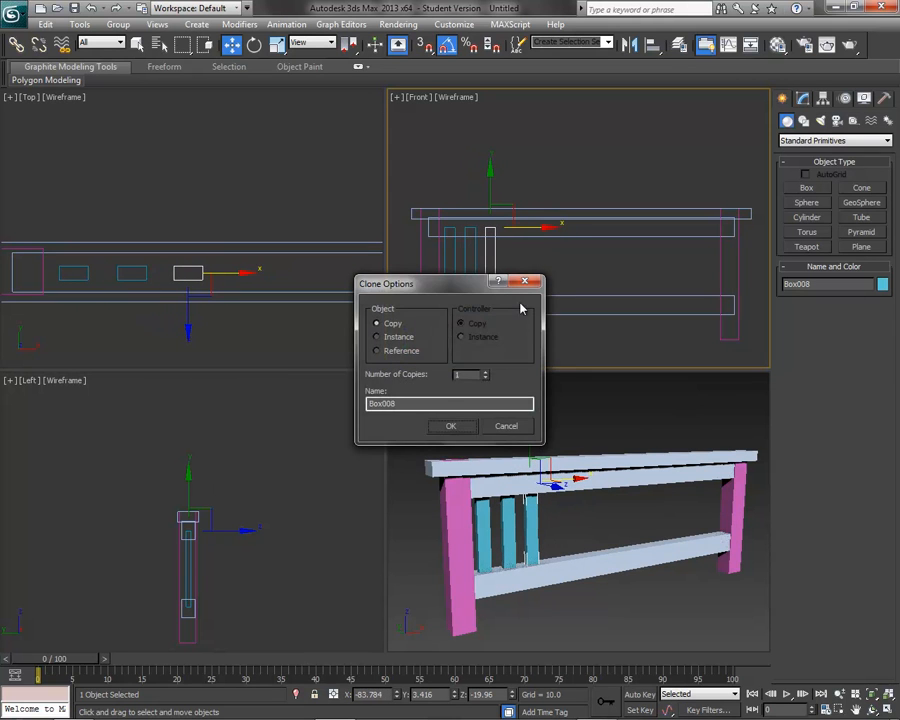
{"action": "left_click", "coordinate": [451, 426]}
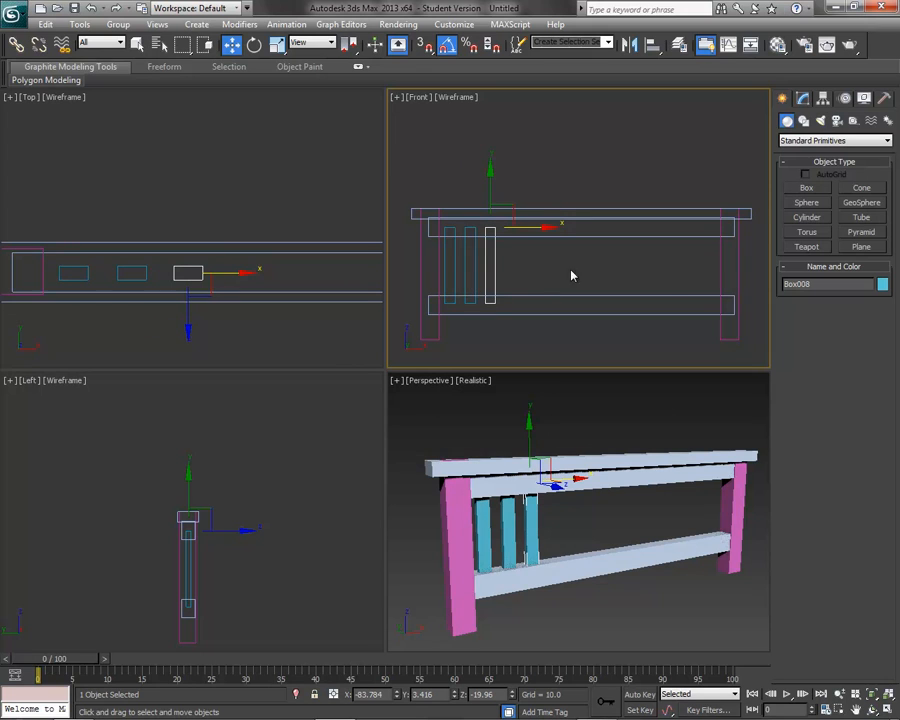
{"action": "mouse_move", "coordinate": [532, 290]}
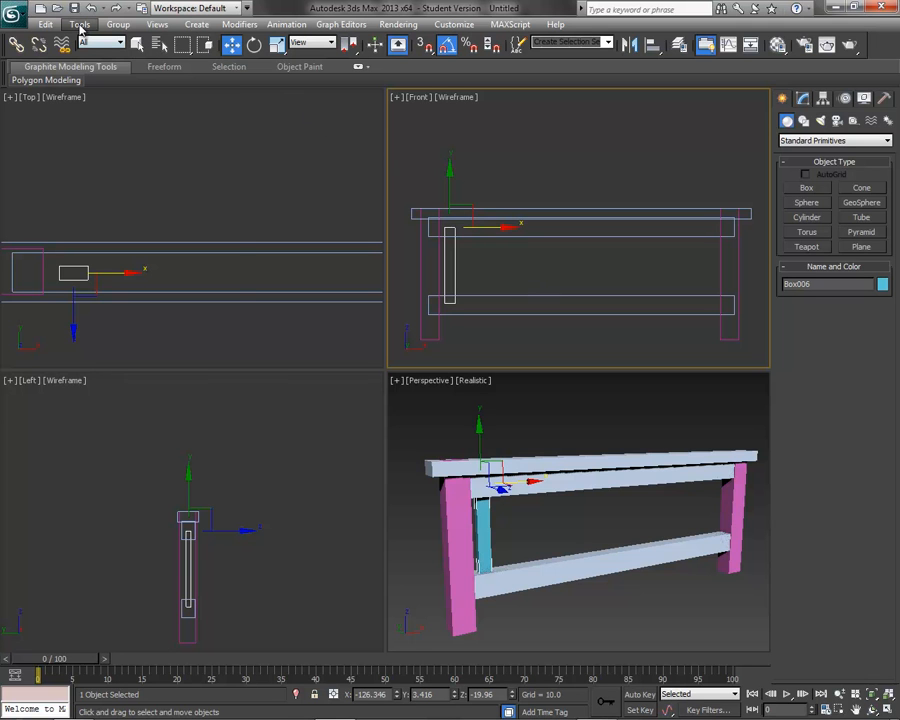
Array the slat as 12 copies with Move X incremental 25, previewing before confirming.
{"action": "left_click", "coordinate": [78, 22]}
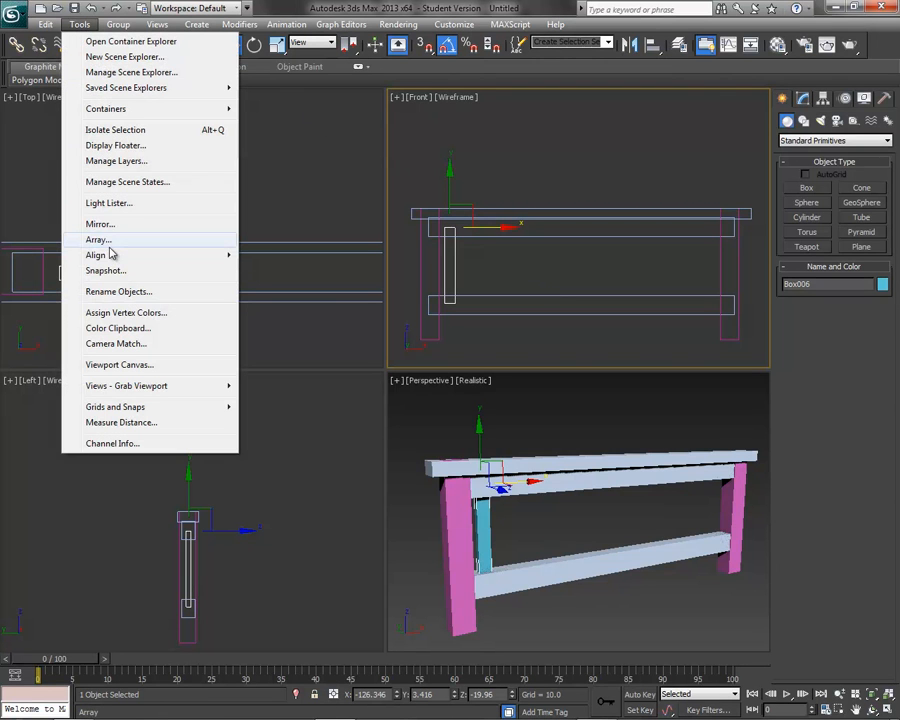
{"action": "left_click", "coordinate": [96, 240]}
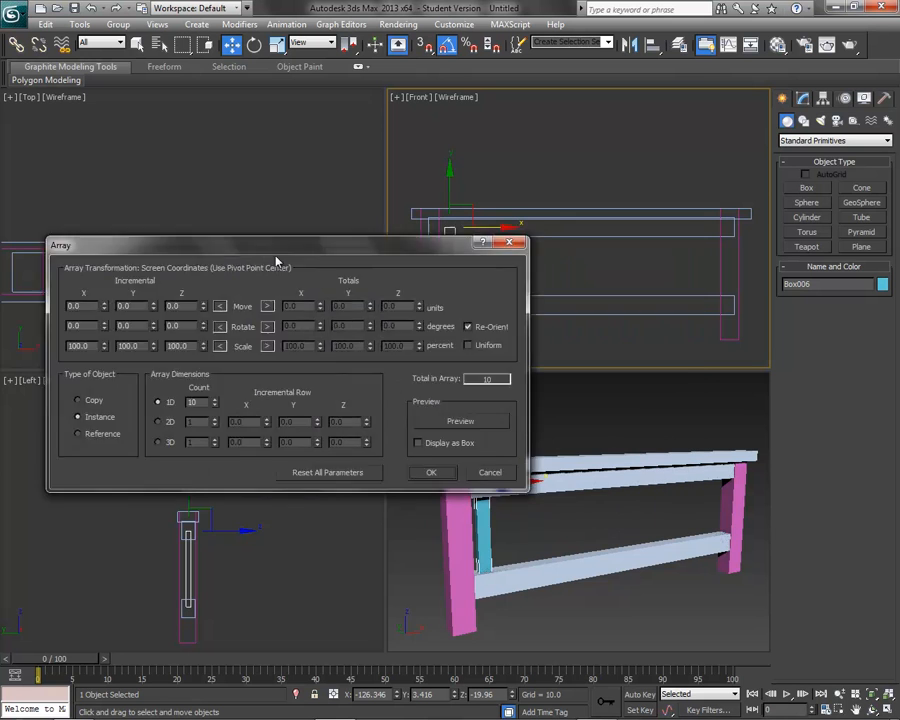
{"action": "left_click_drag", "start_coordinate": [275, 245], "coordinate": [213, 327]}
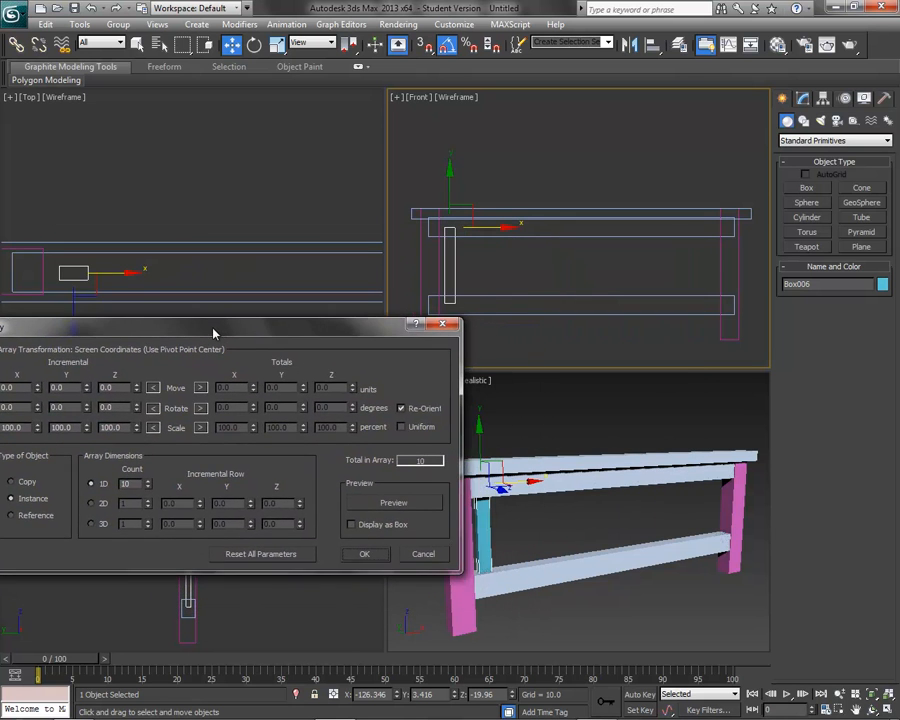
{"action": "left_click_drag", "start_coordinate": [213, 330], "coordinate": [240, 342]}
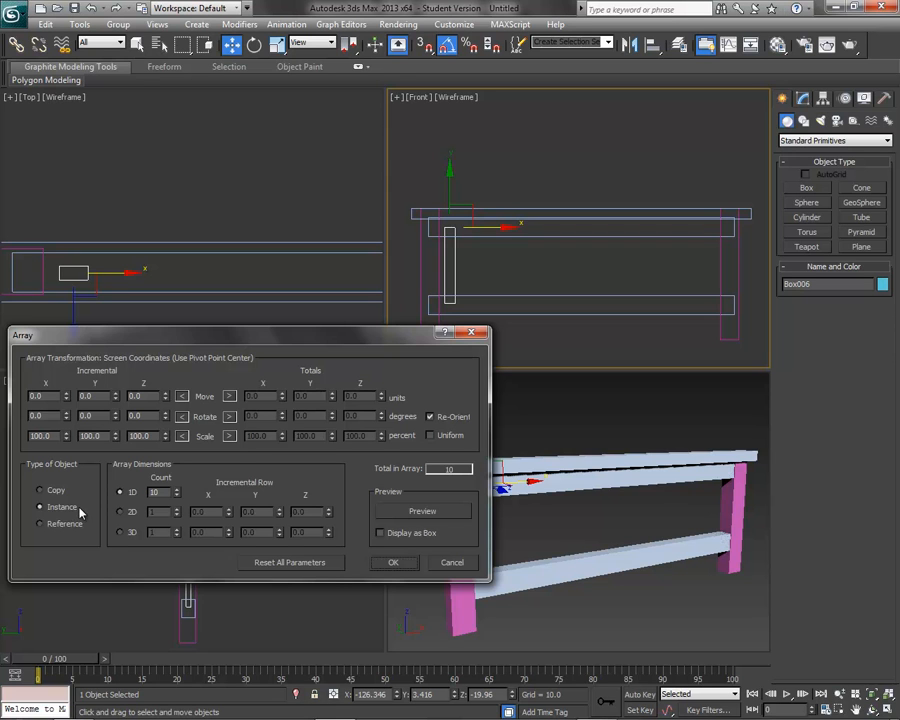
{"action": "left_click", "coordinate": [40, 491]}
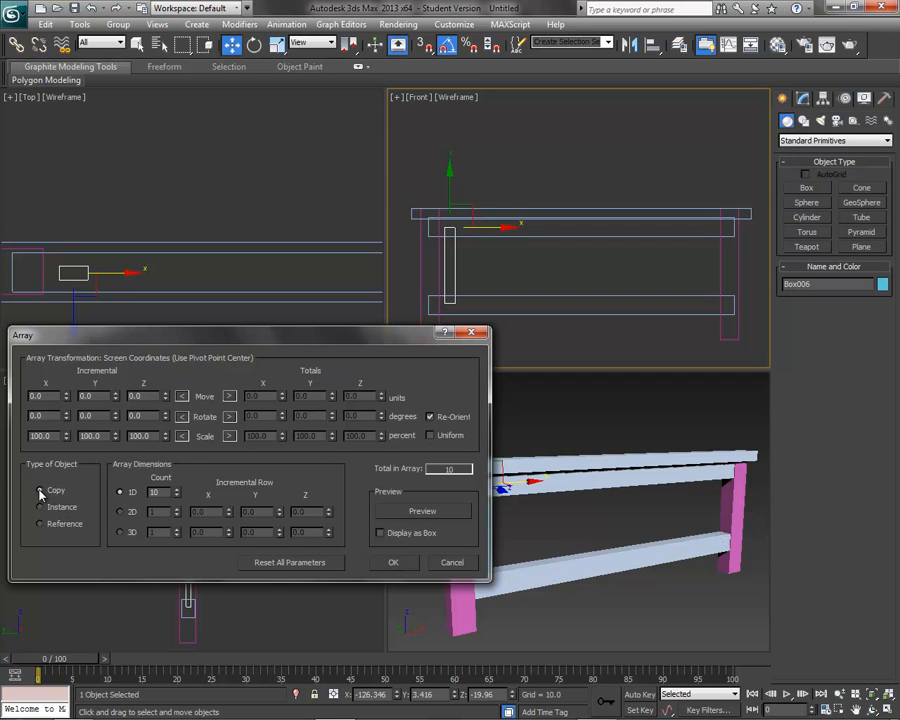
{"action": "mouse_move", "coordinate": [175, 493]}
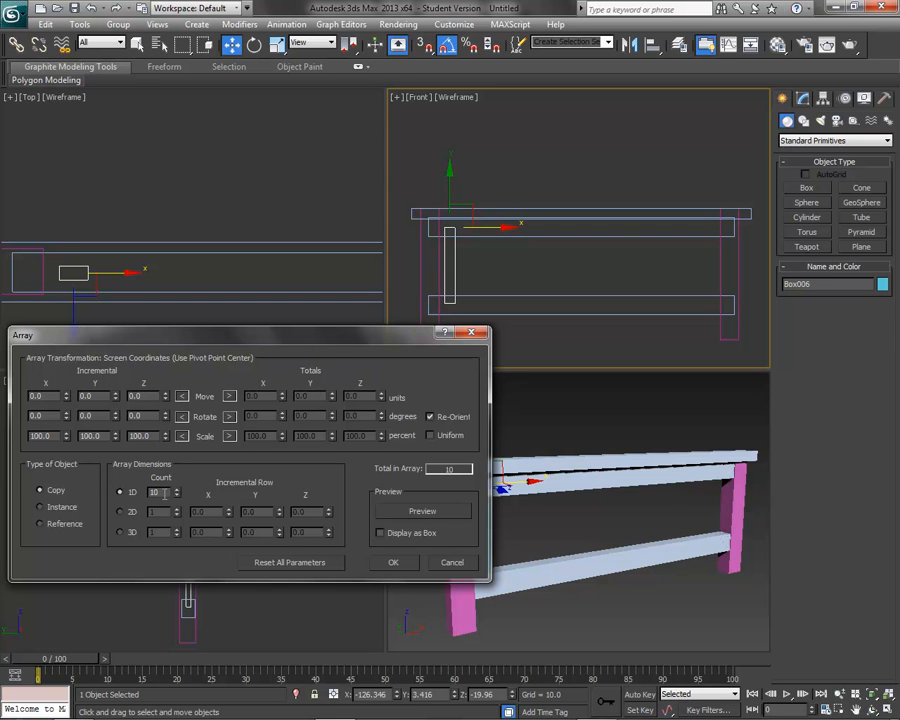
{"action": "left_click", "coordinate": [422, 510]}
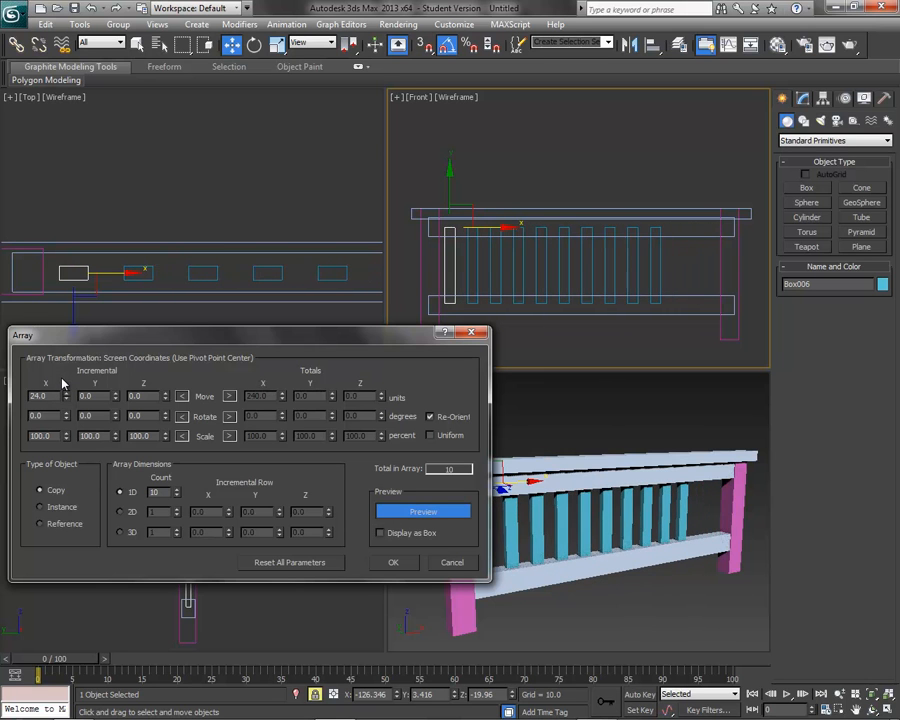
{"action": "left_click", "coordinate": [177, 490]}
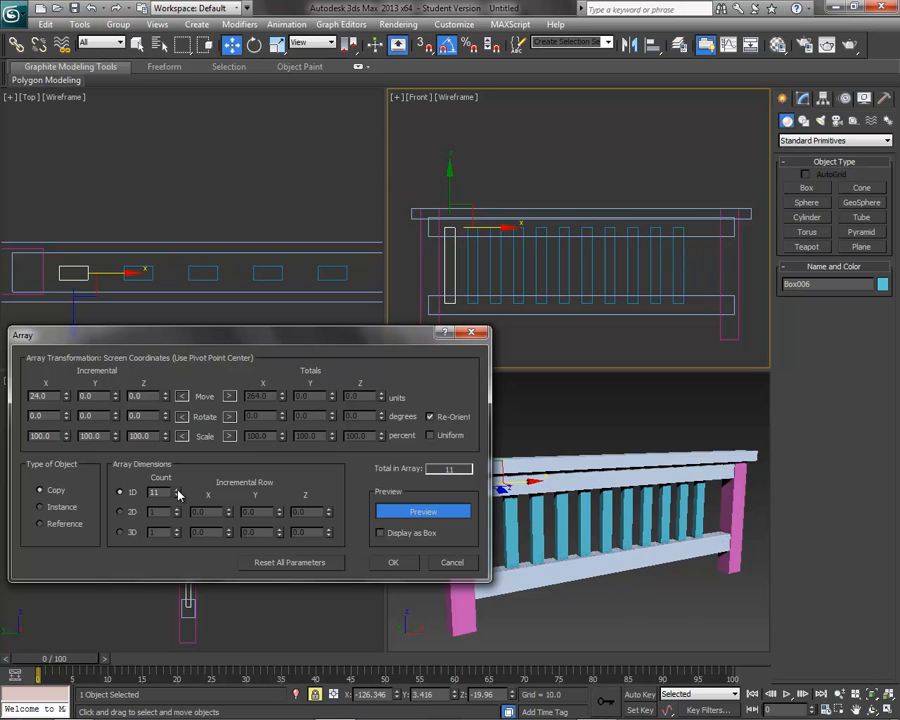
{"action": "left_click", "coordinate": [177, 491]}
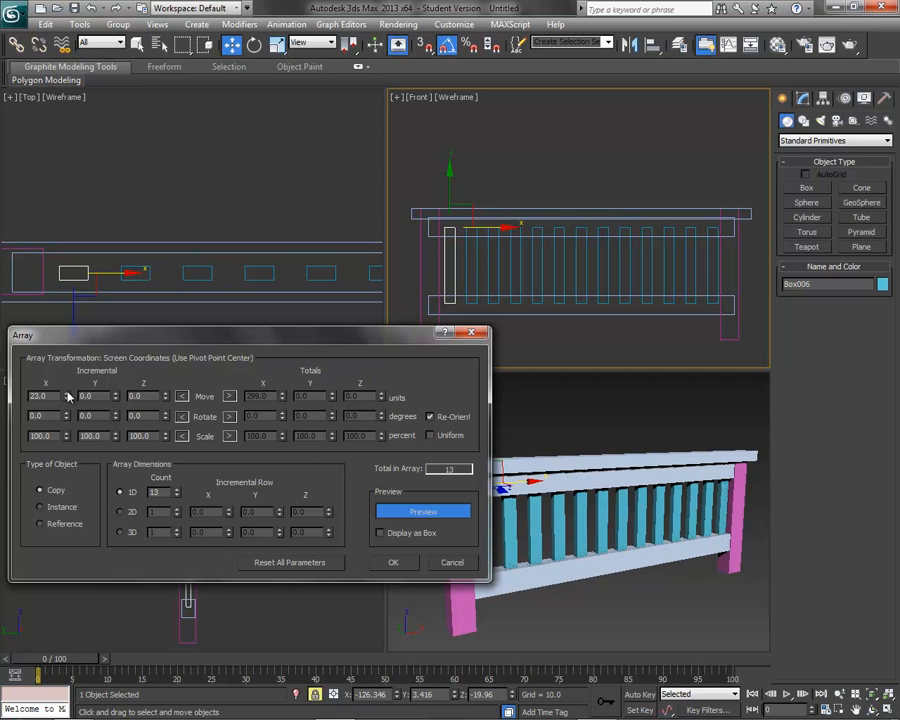
{"action": "left_click", "coordinate": [177, 496]}
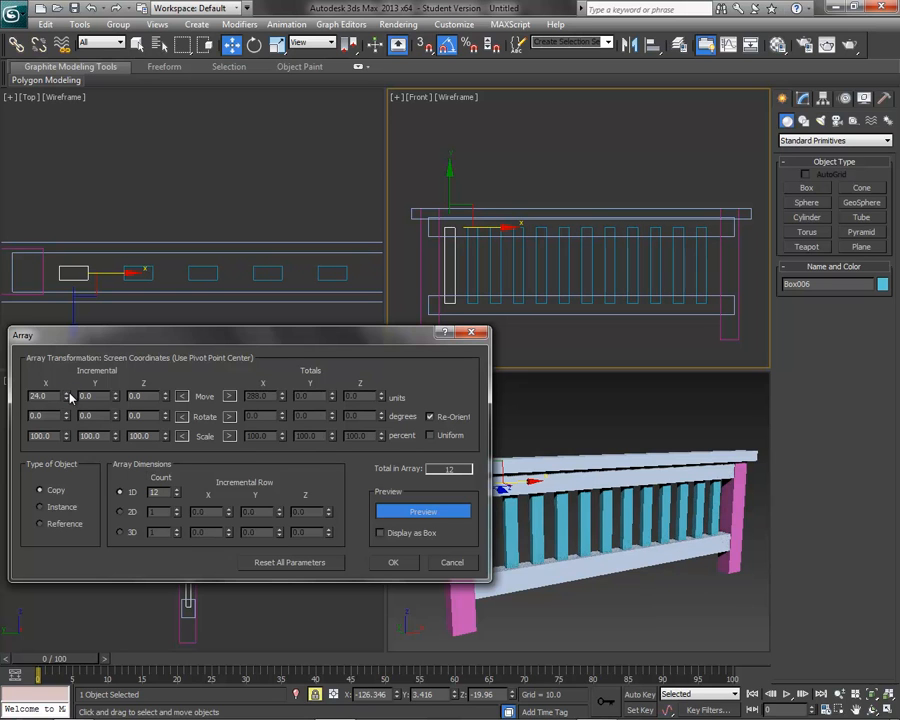
{"action": "left_click", "coordinate": [67, 394]}
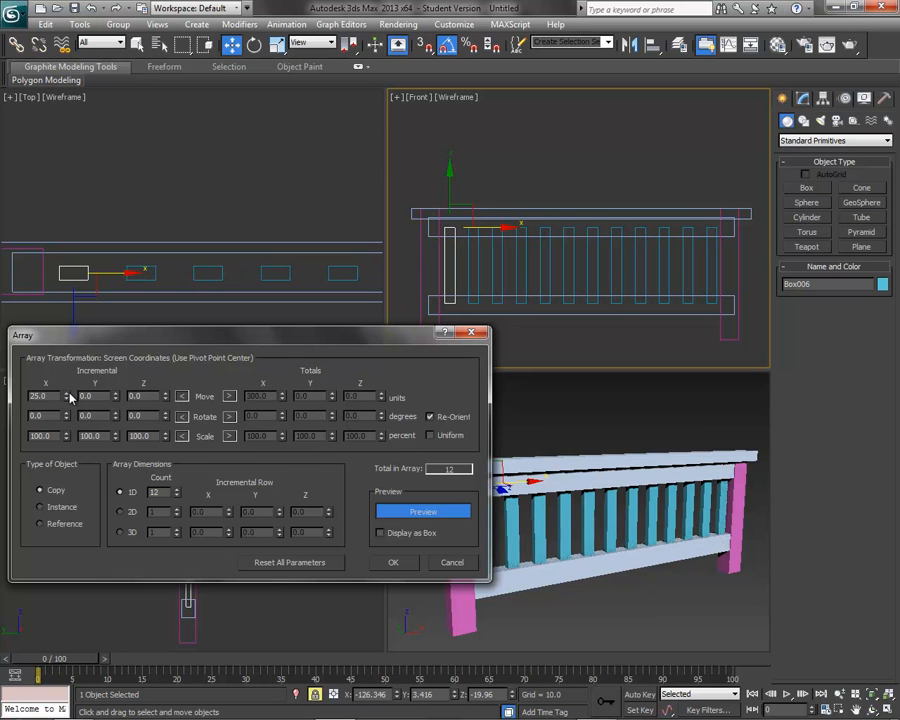
{"action": "mouse_move", "coordinate": [398, 345]}
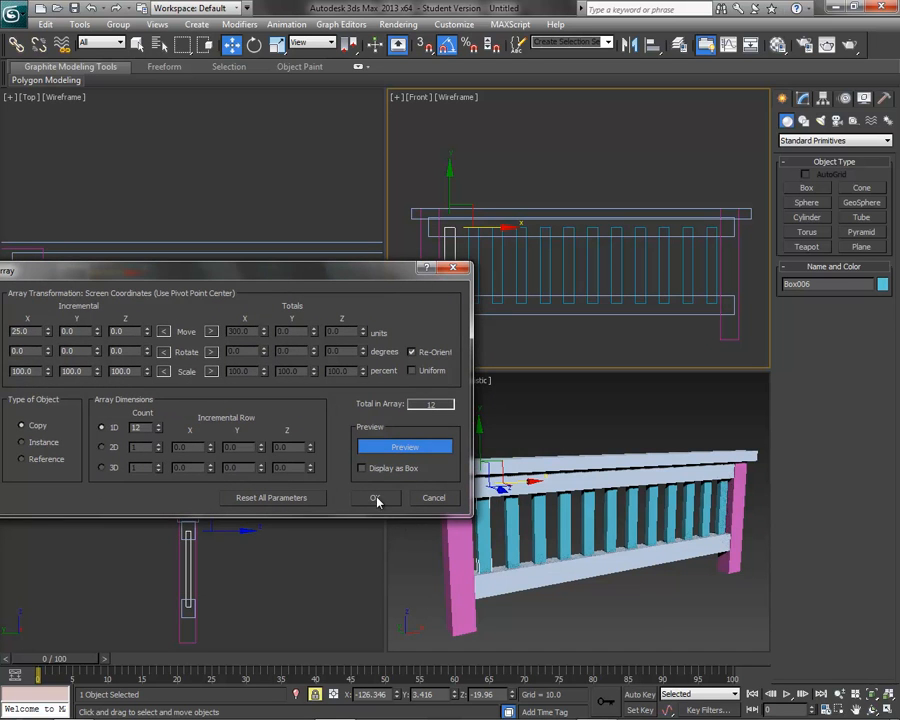
{"action": "left_click", "coordinate": [375, 498]}
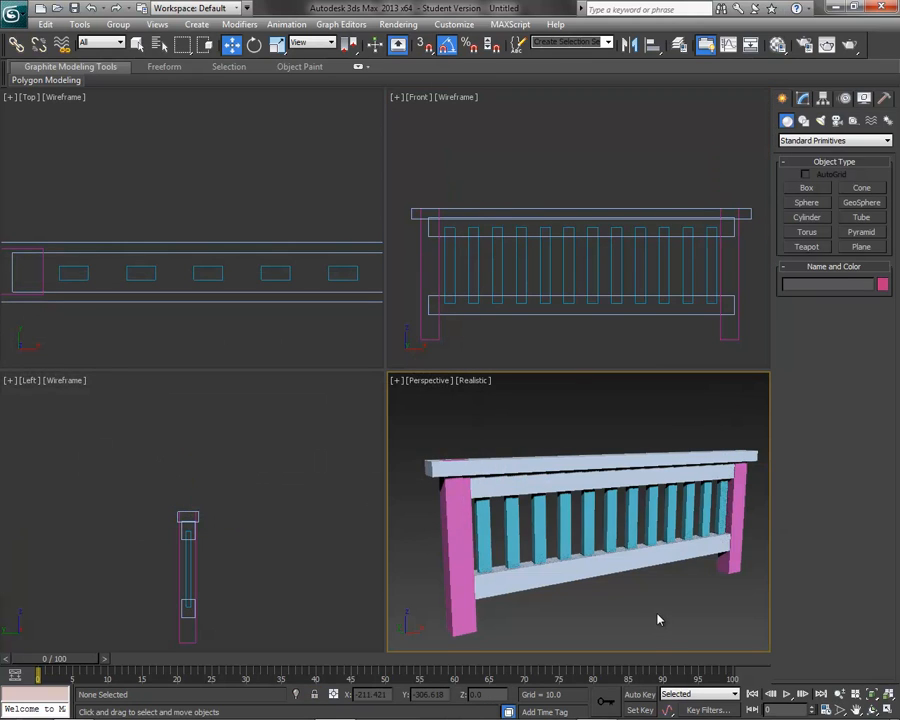